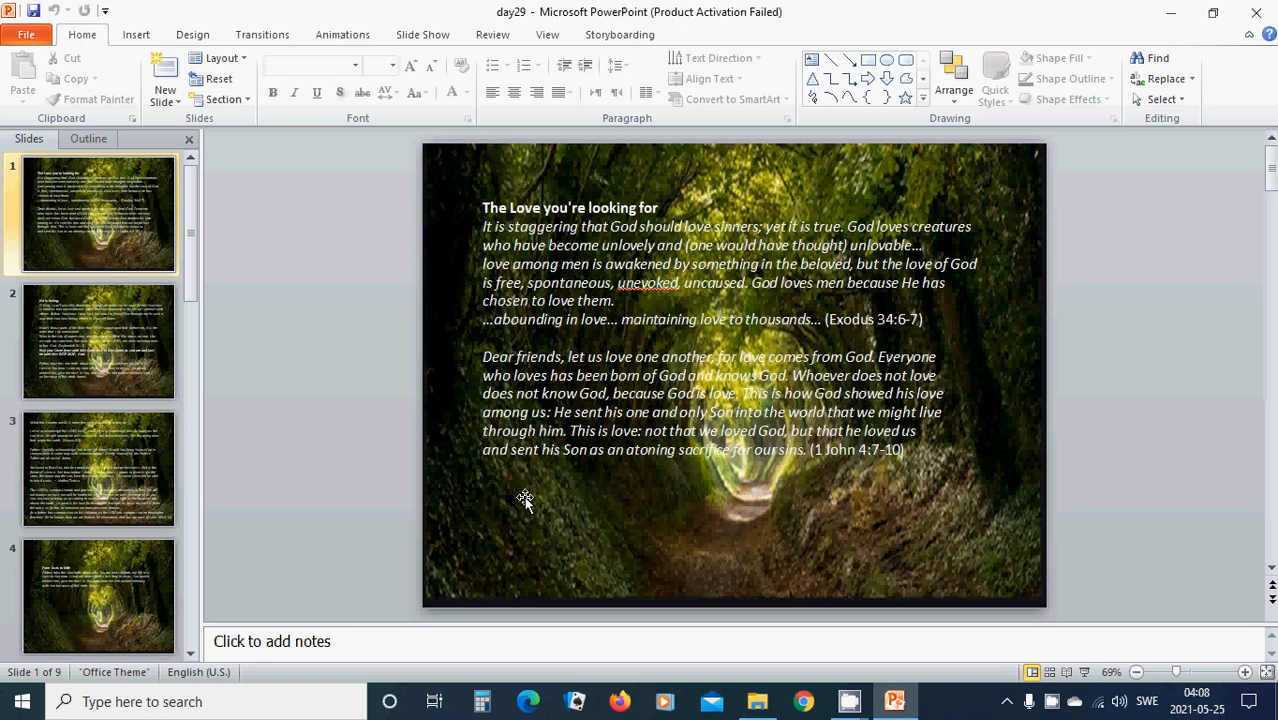
mouse_move(555, 498)
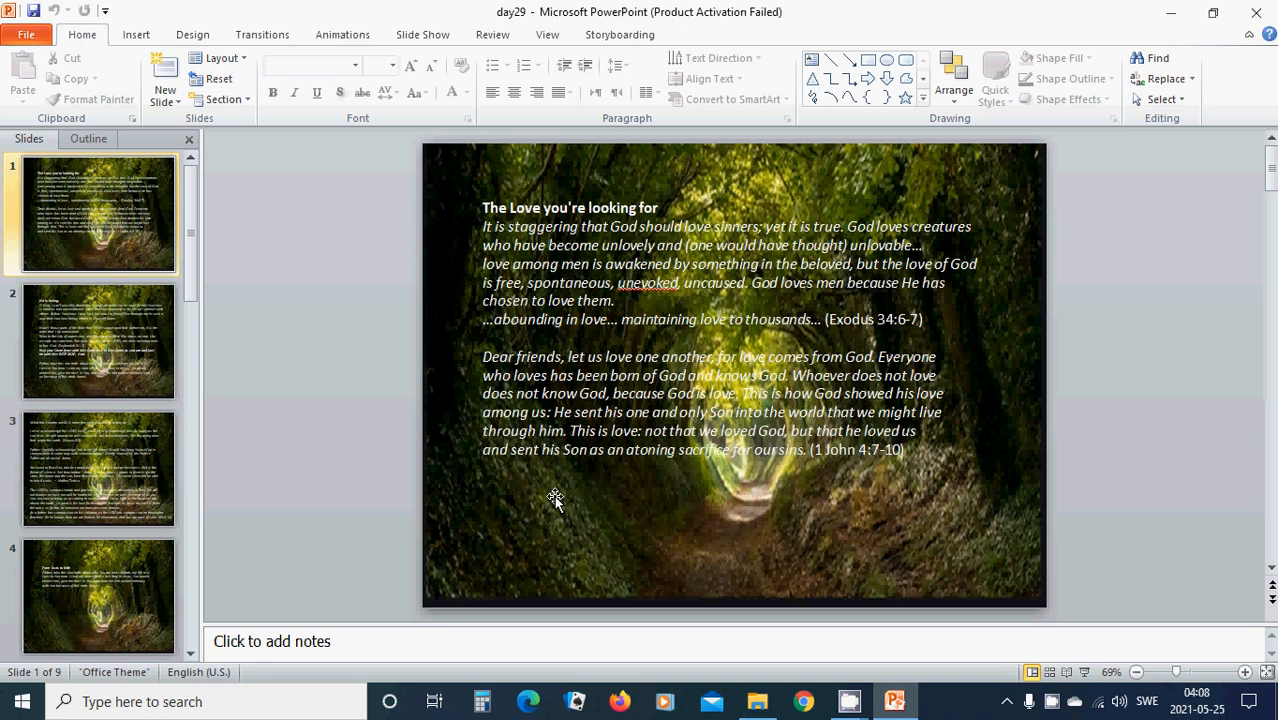
mouse_move(562, 492)
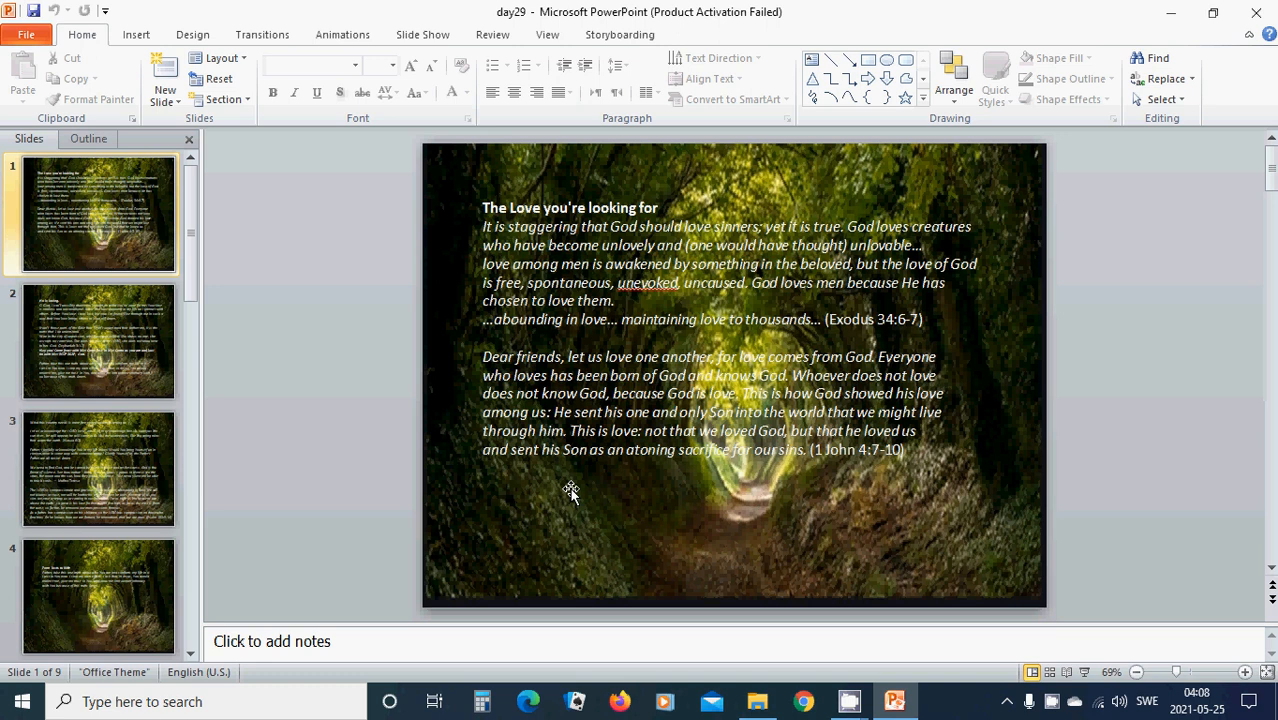
mouse_move(597, 503)
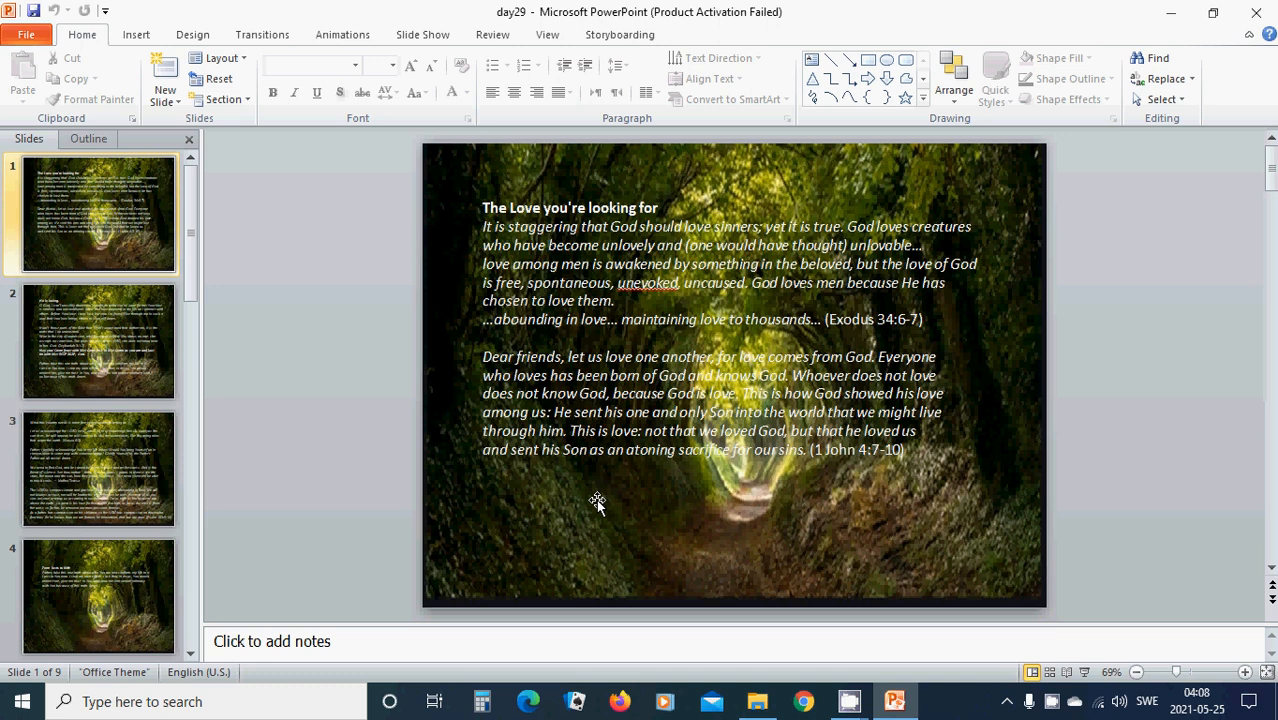
mouse_move(631, 498)
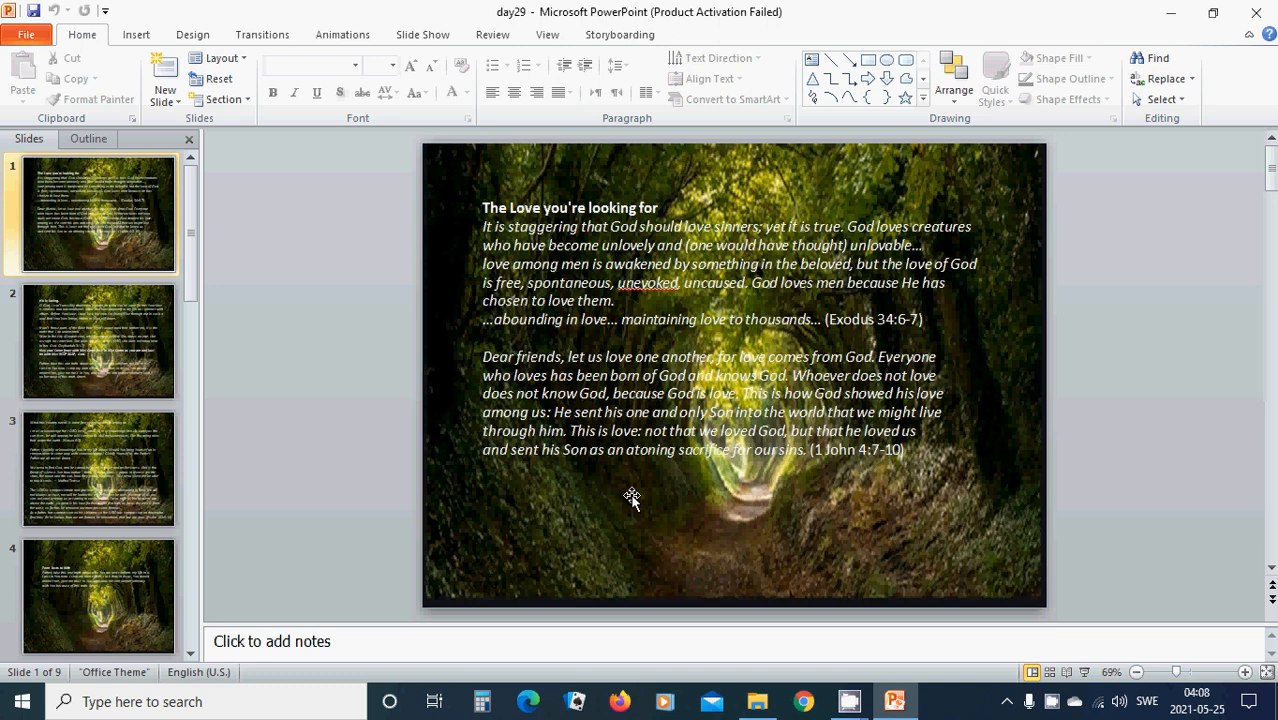
mouse_move(673, 495)
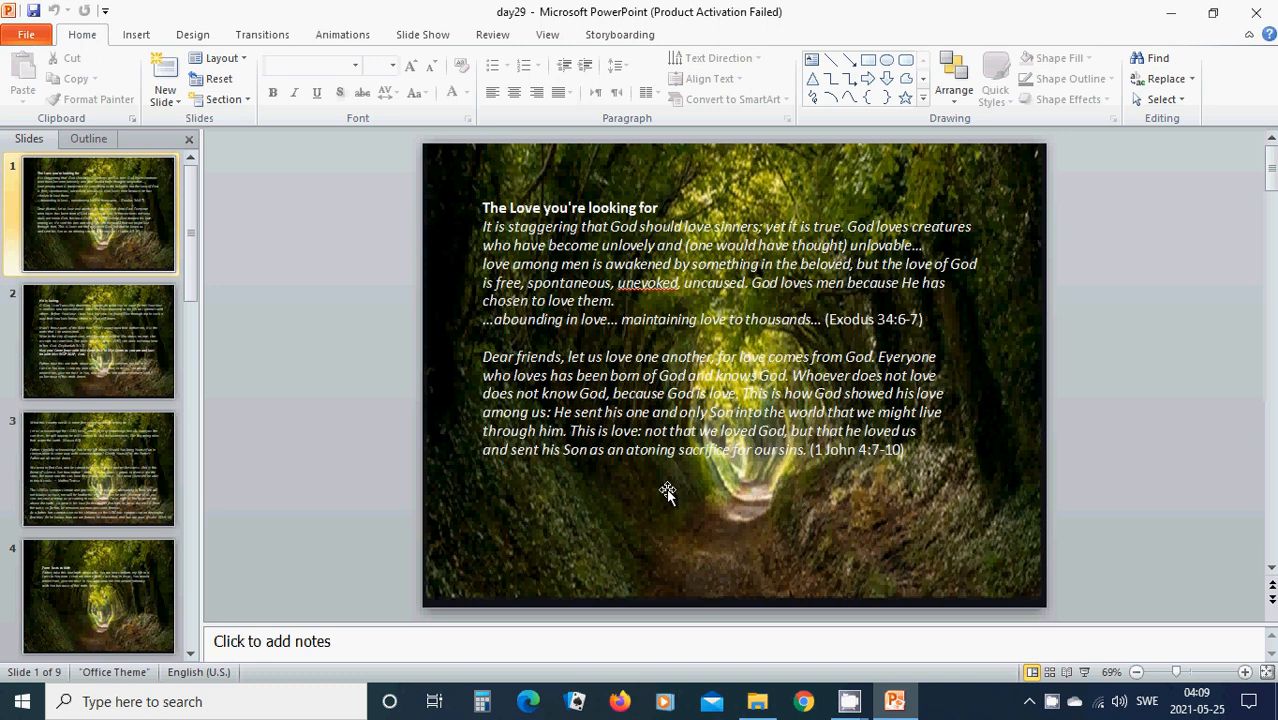
mouse_move(705, 487)
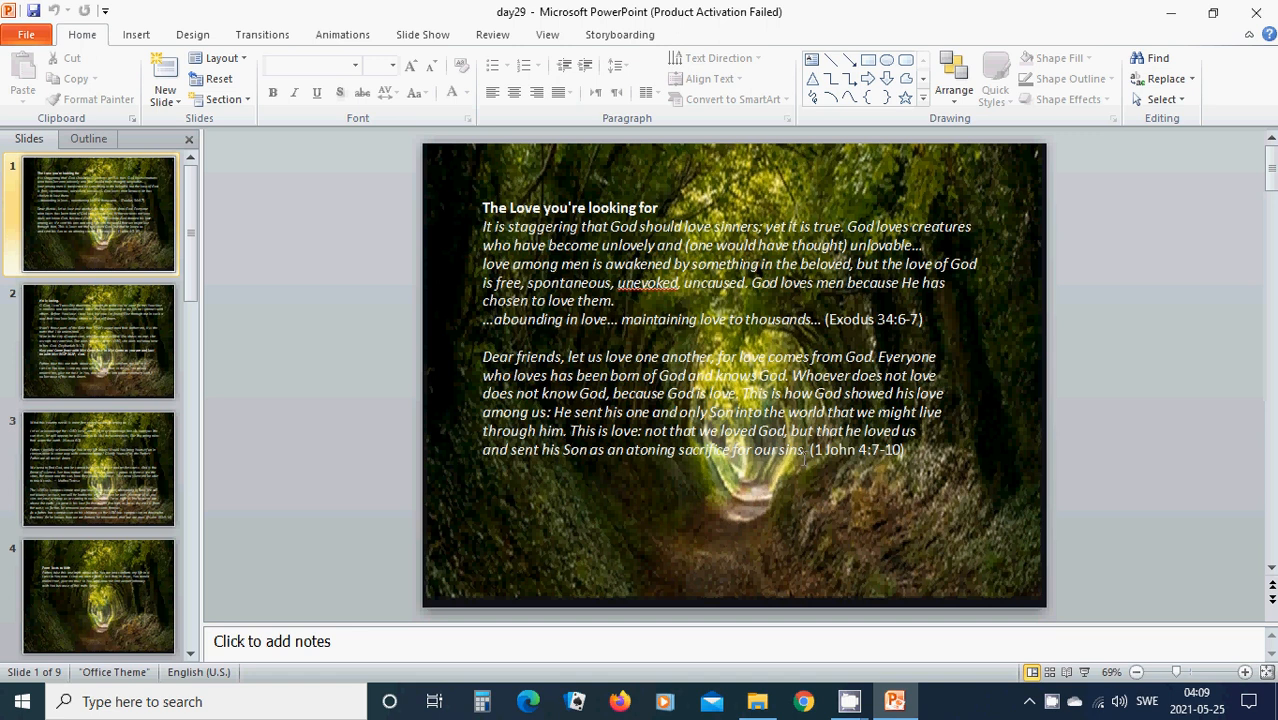
mouse_move(783, 488)
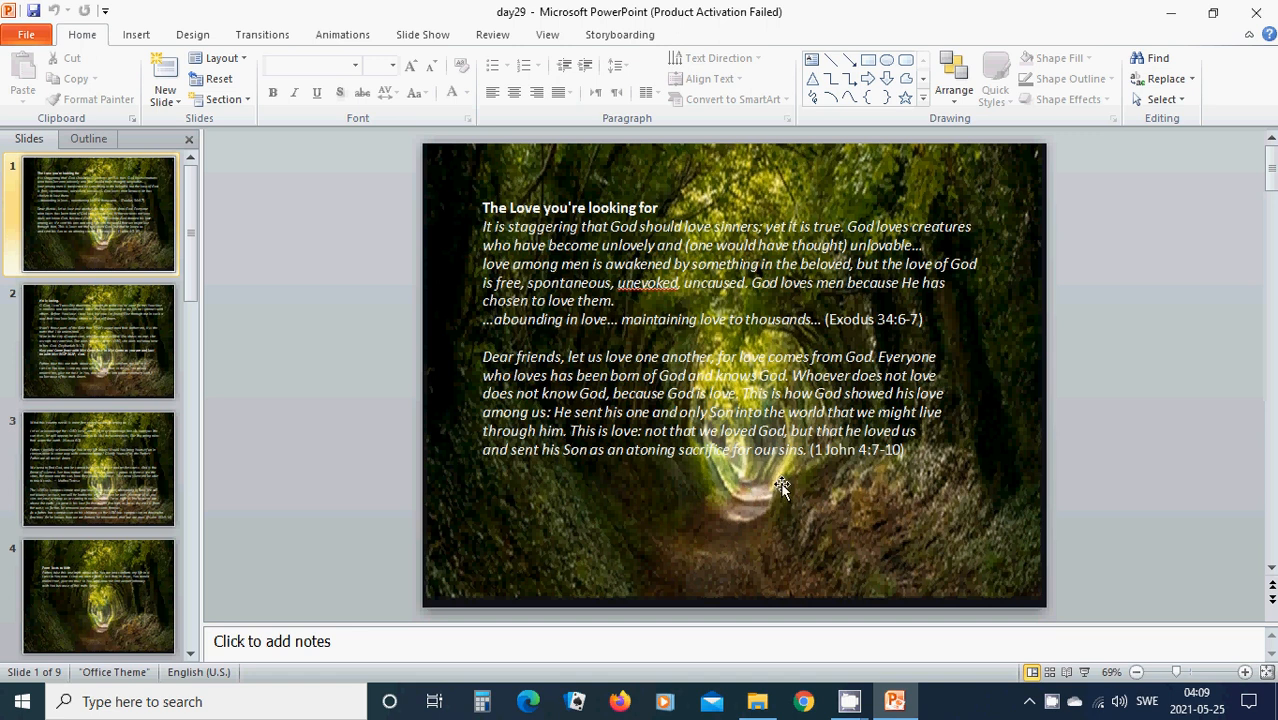
mouse_move(713, 492)
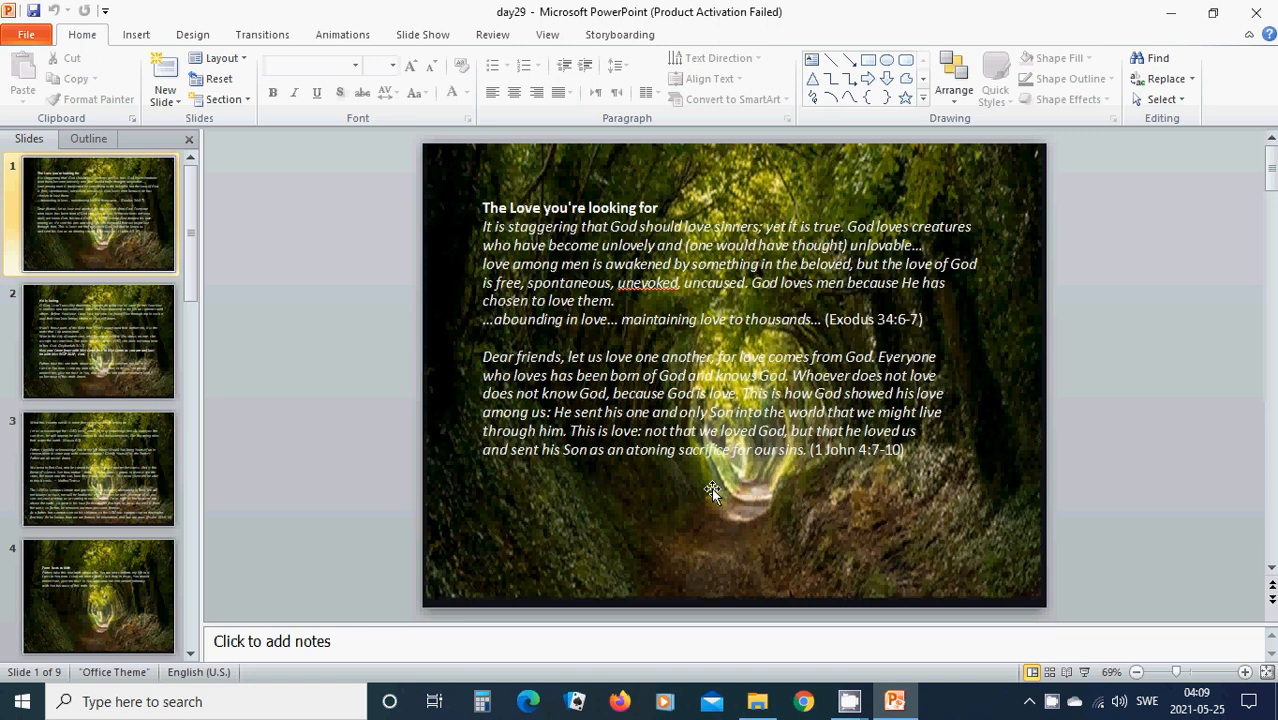
mouse_move(763, 487)
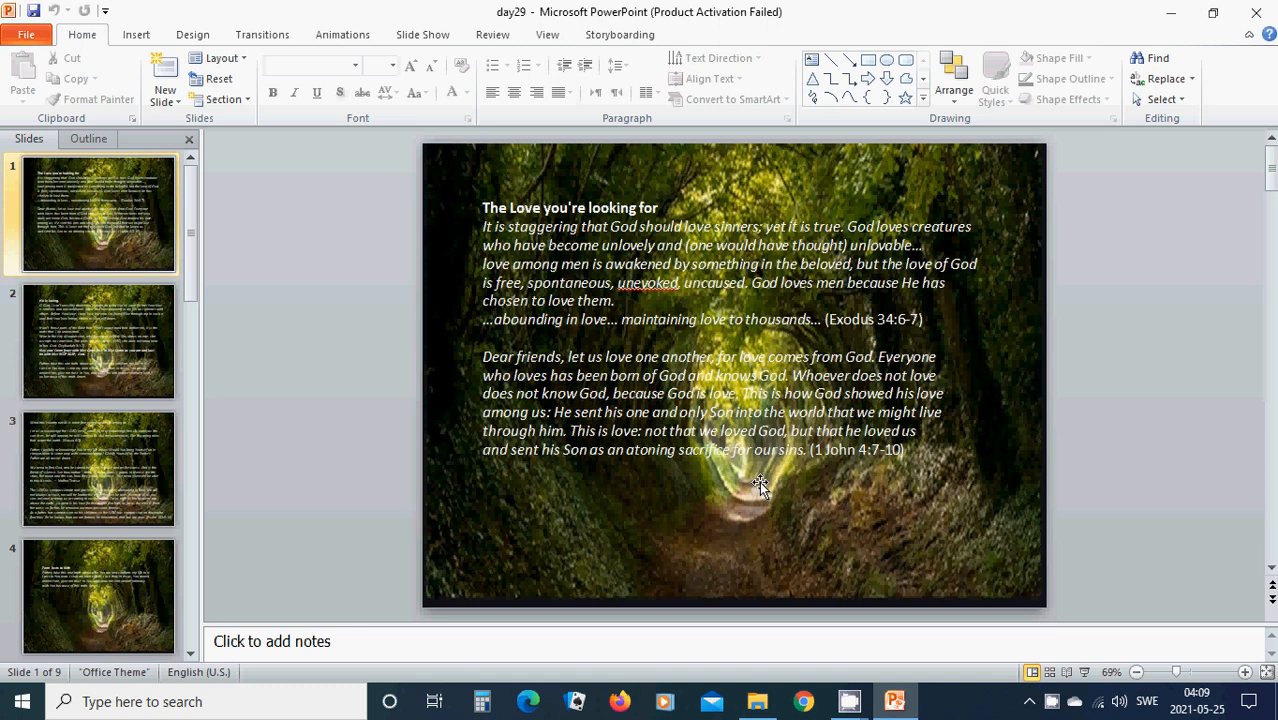
mouse_move(597, 510)
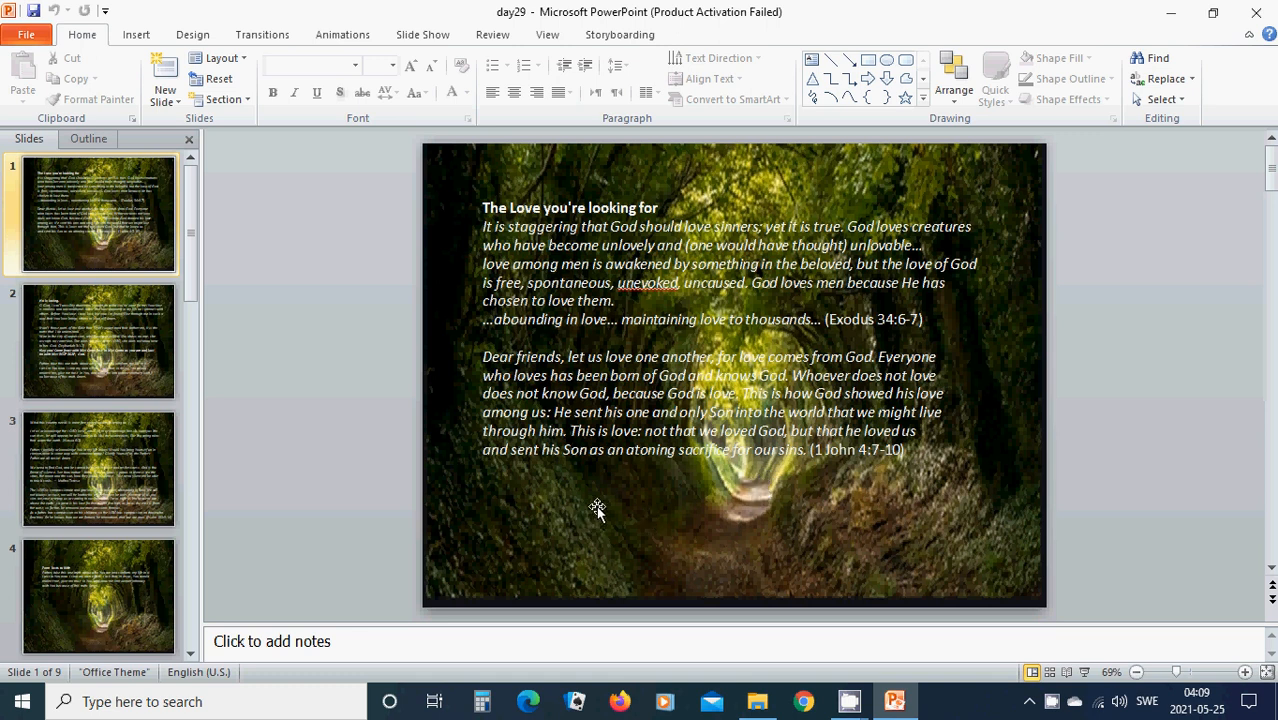
mouse_move(607, 518)
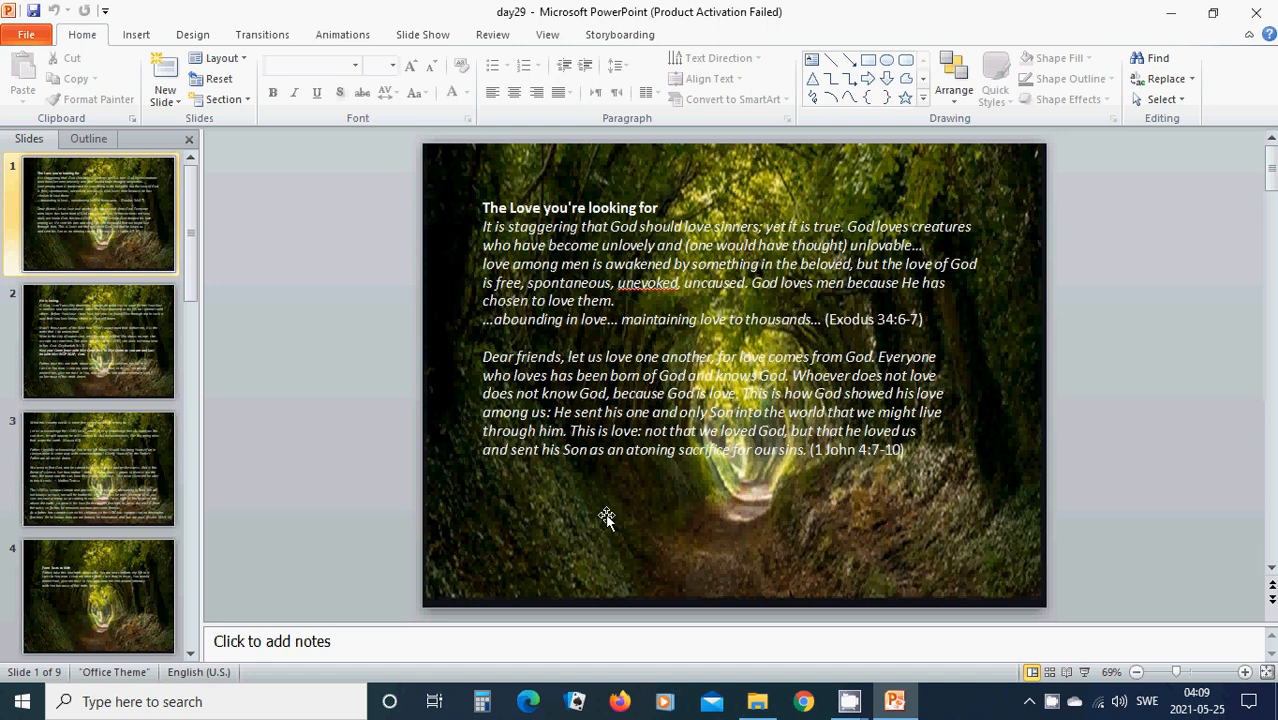
mouse_move(612, 489)
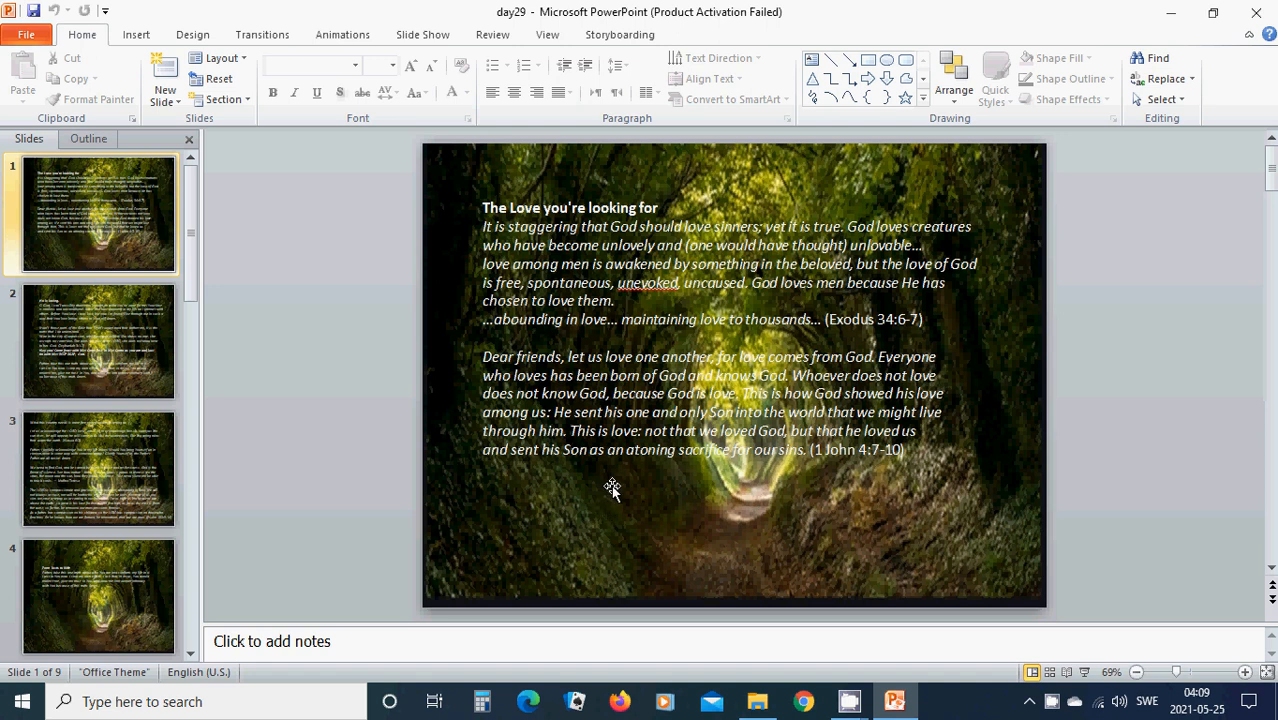
mouse_move(724, 492)
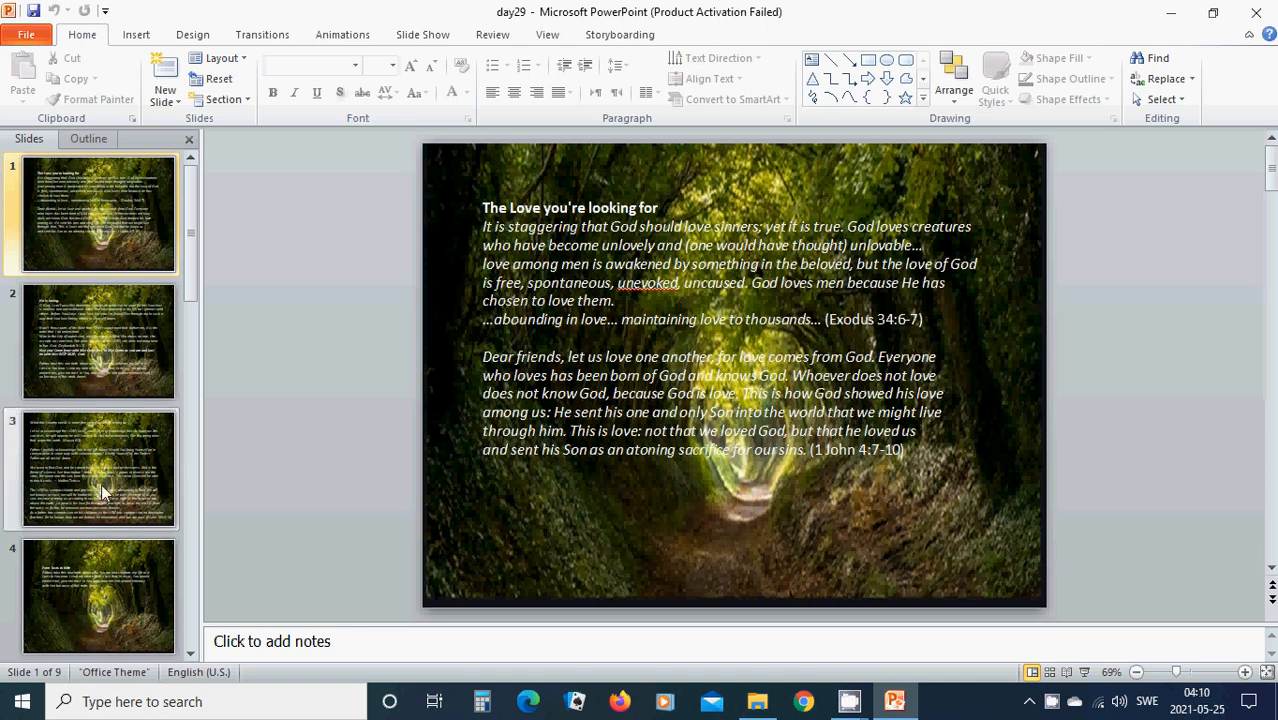
Step: Open slide 2 of 'day29', the prayer headed 'He is loving.'
left_click(99, 341)
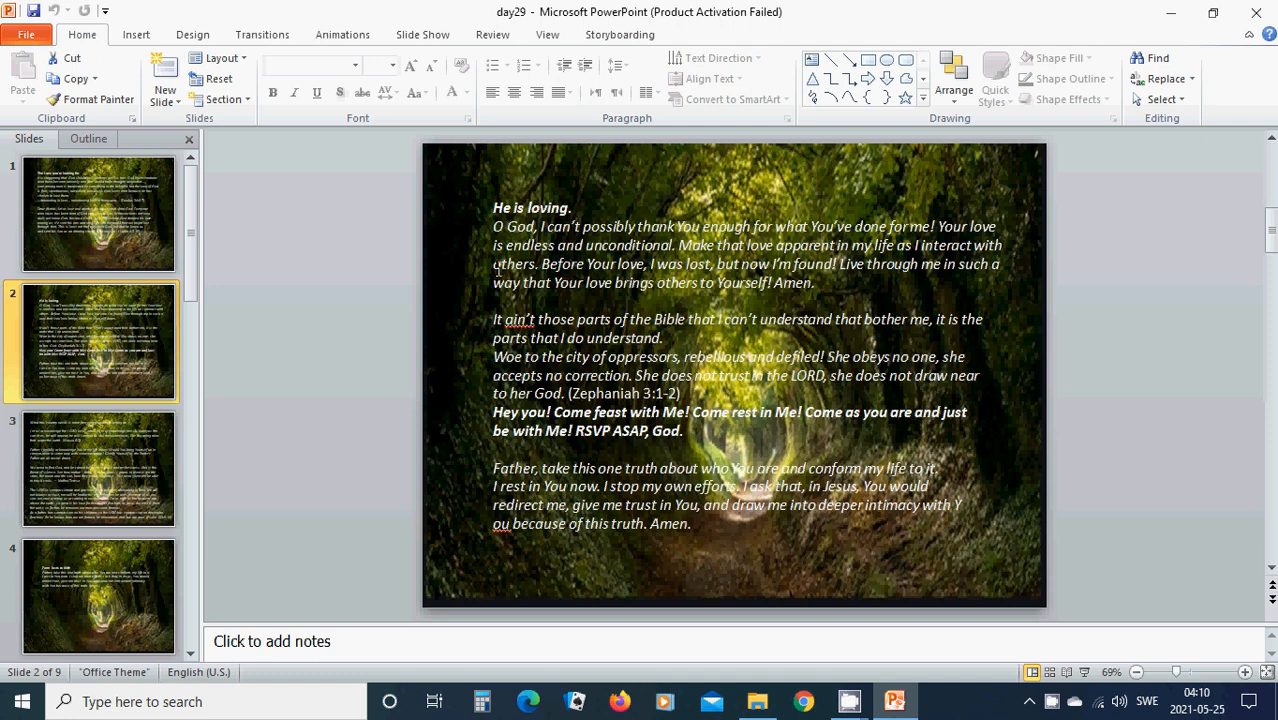
mouse_move(770, 307)
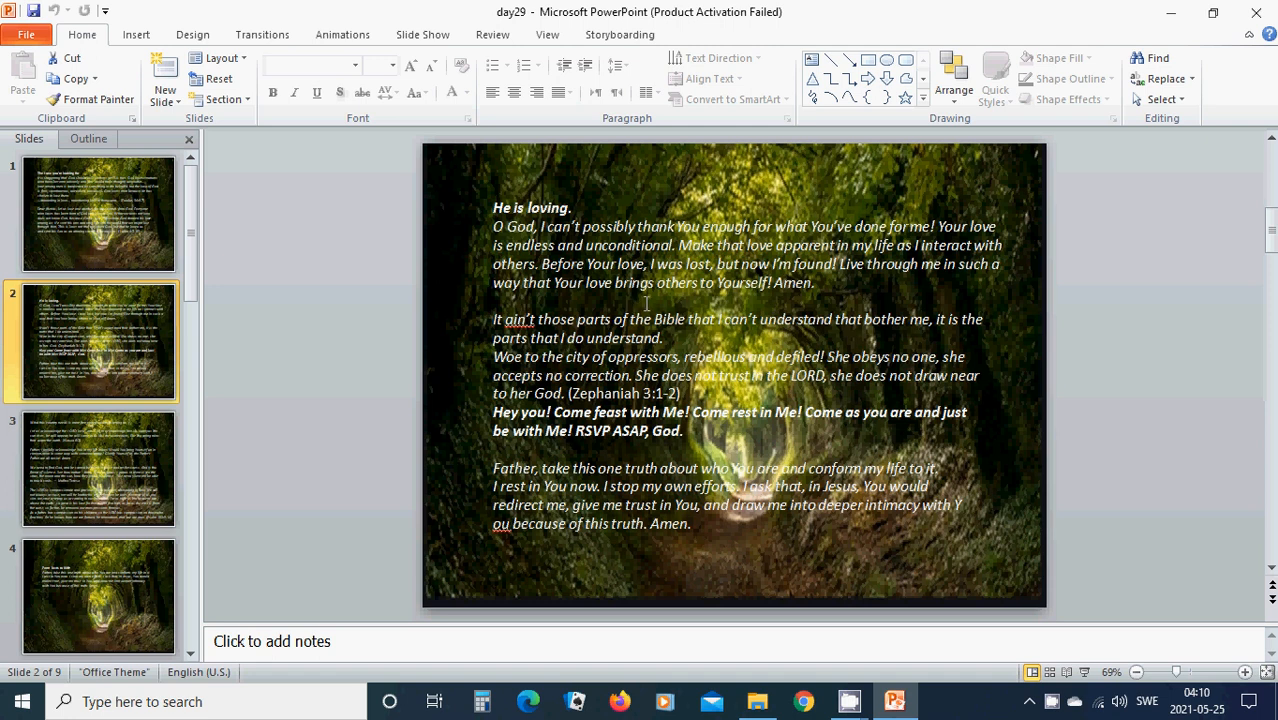
mouse_move(685, 338)
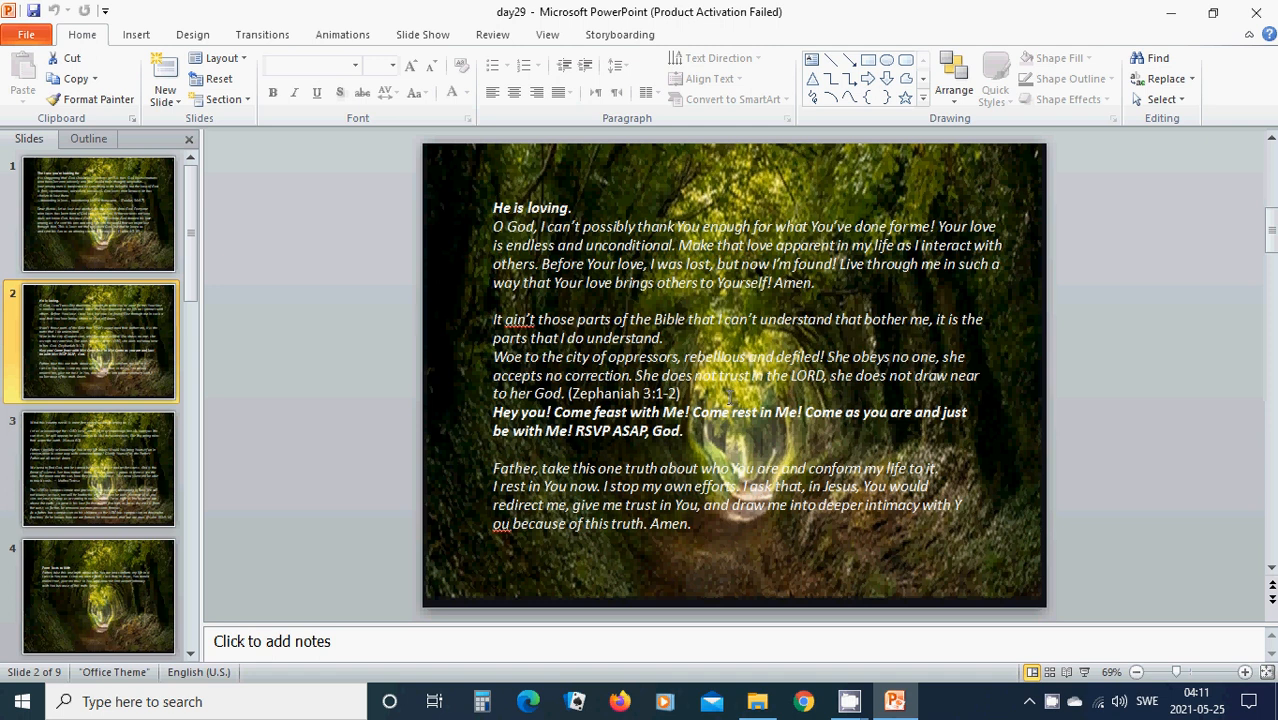
mouse_move(608, 428)
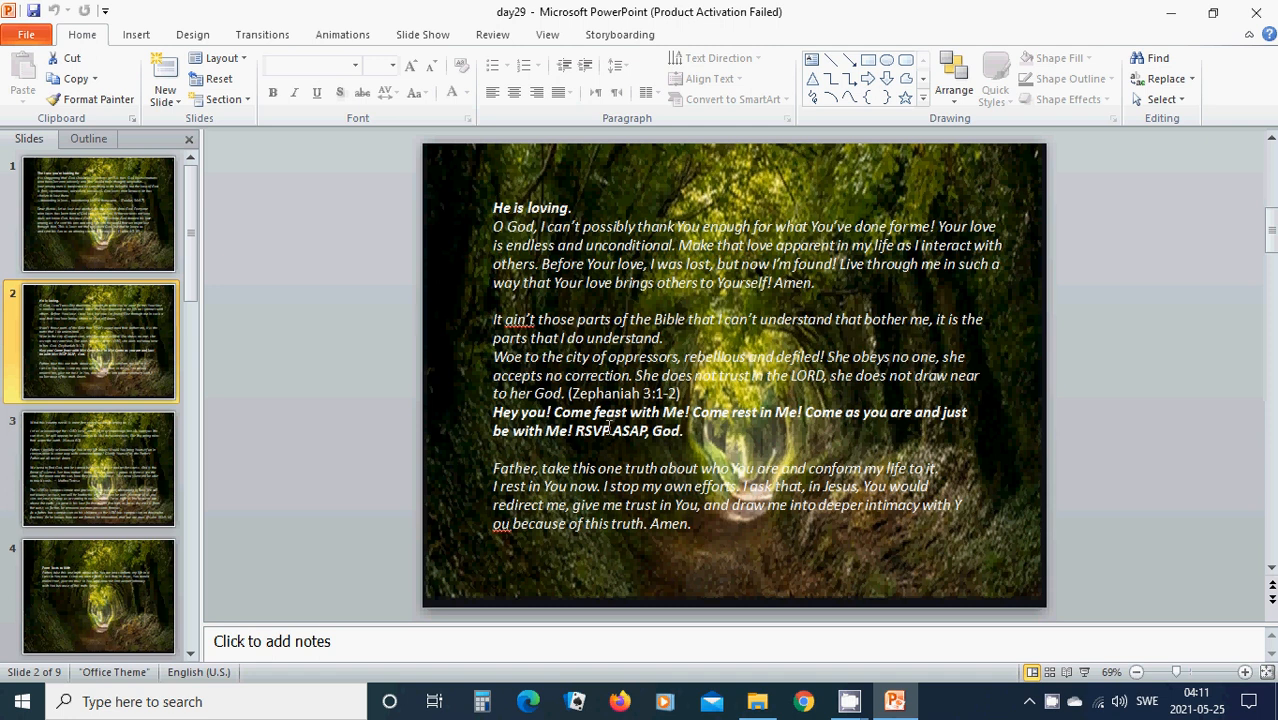
mouse_move(686, 456)
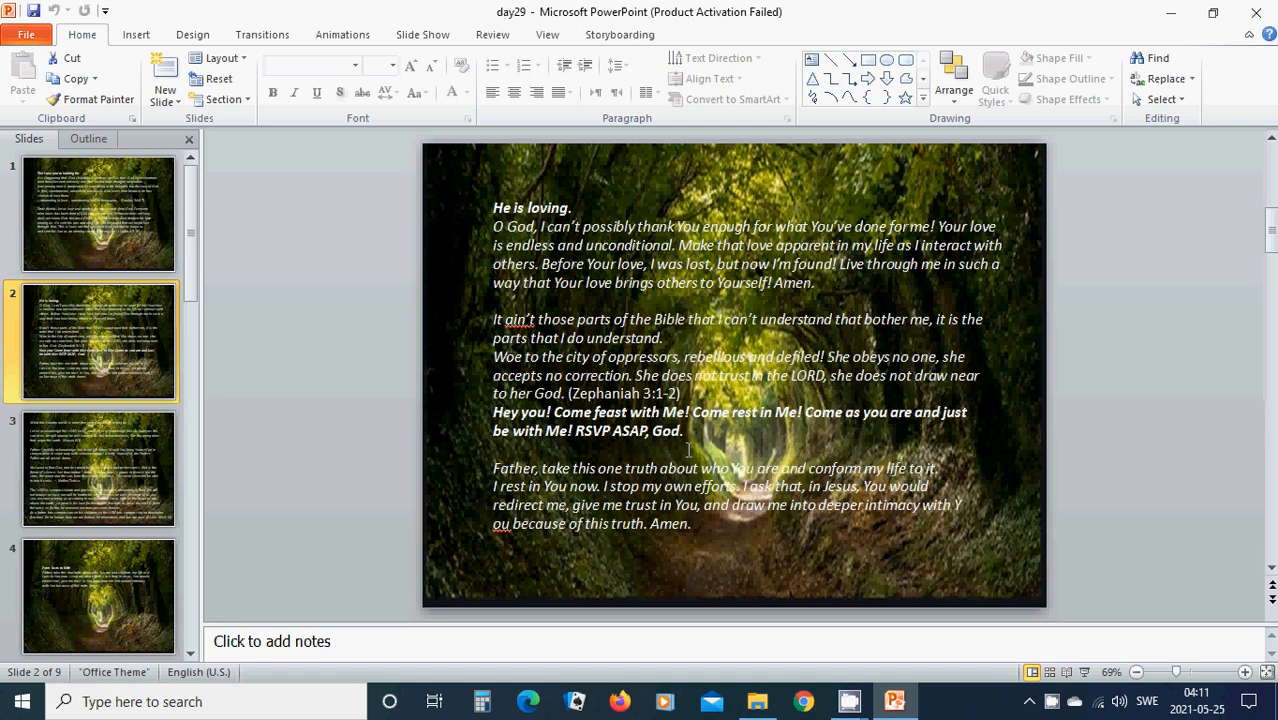
mouse_move(702, 538)
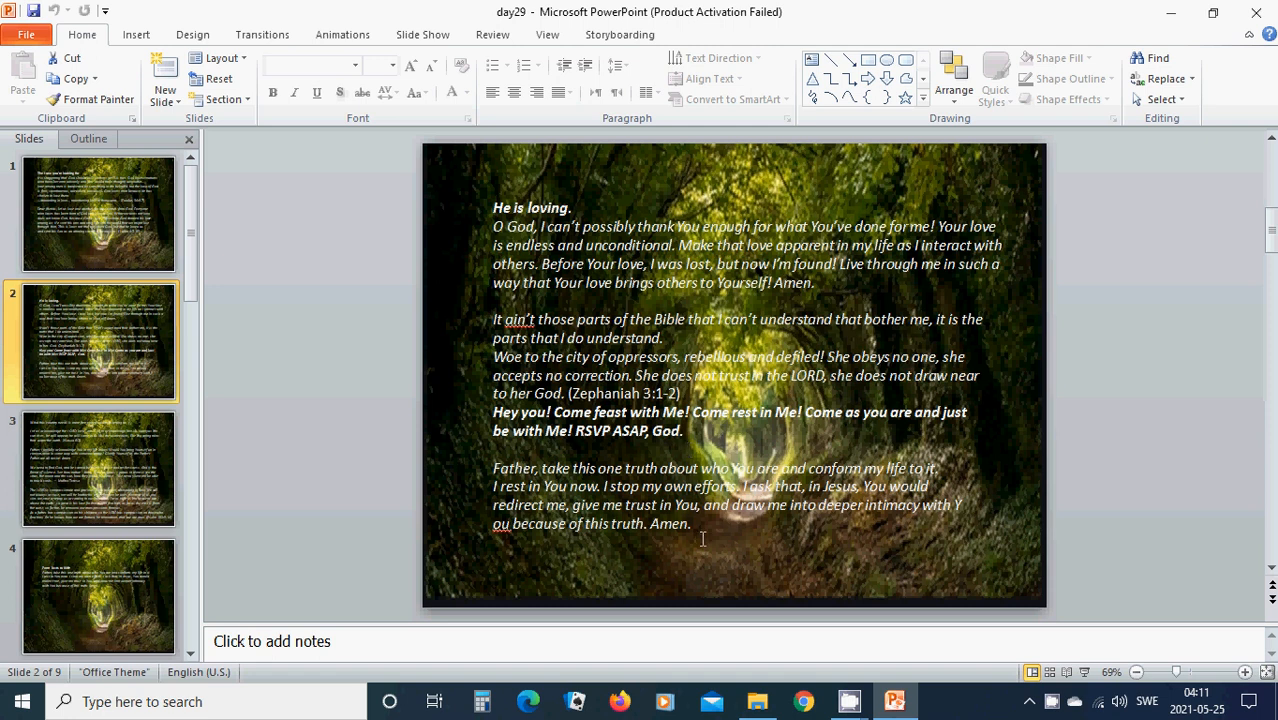
mouse_move(711, 530)
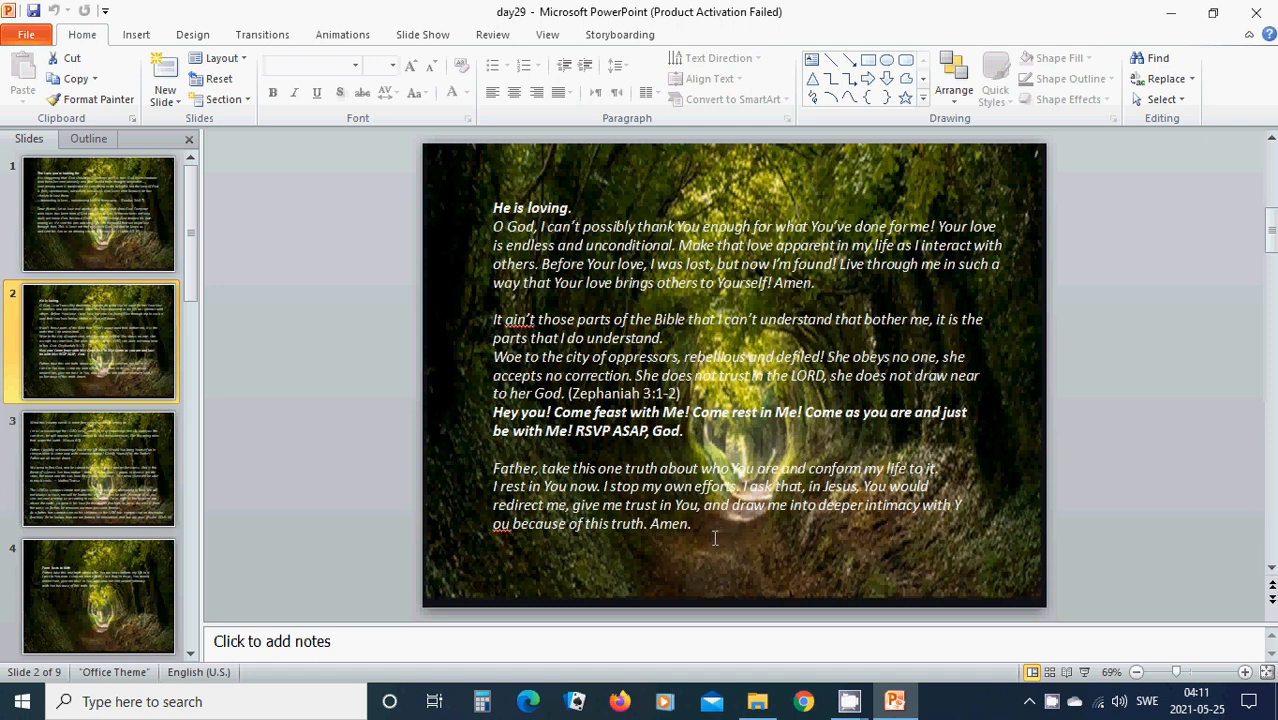
mouse_move(703, 533)
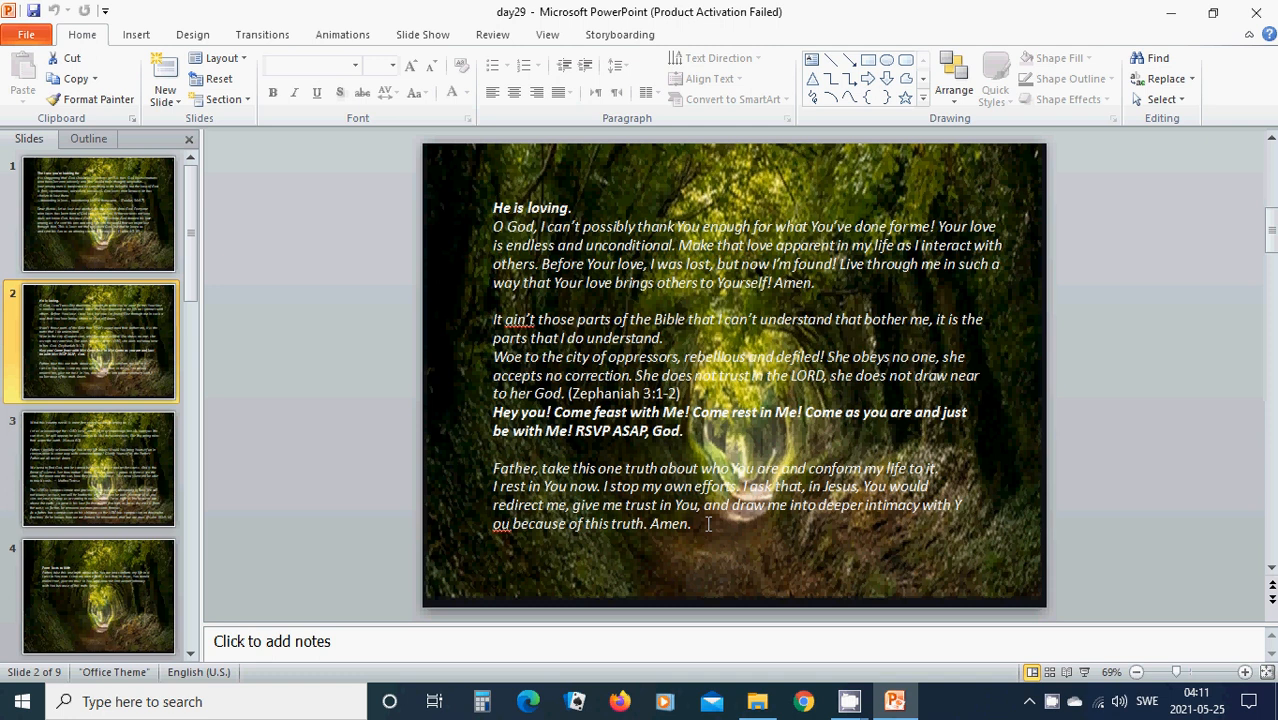
mouse_move(708, 535)
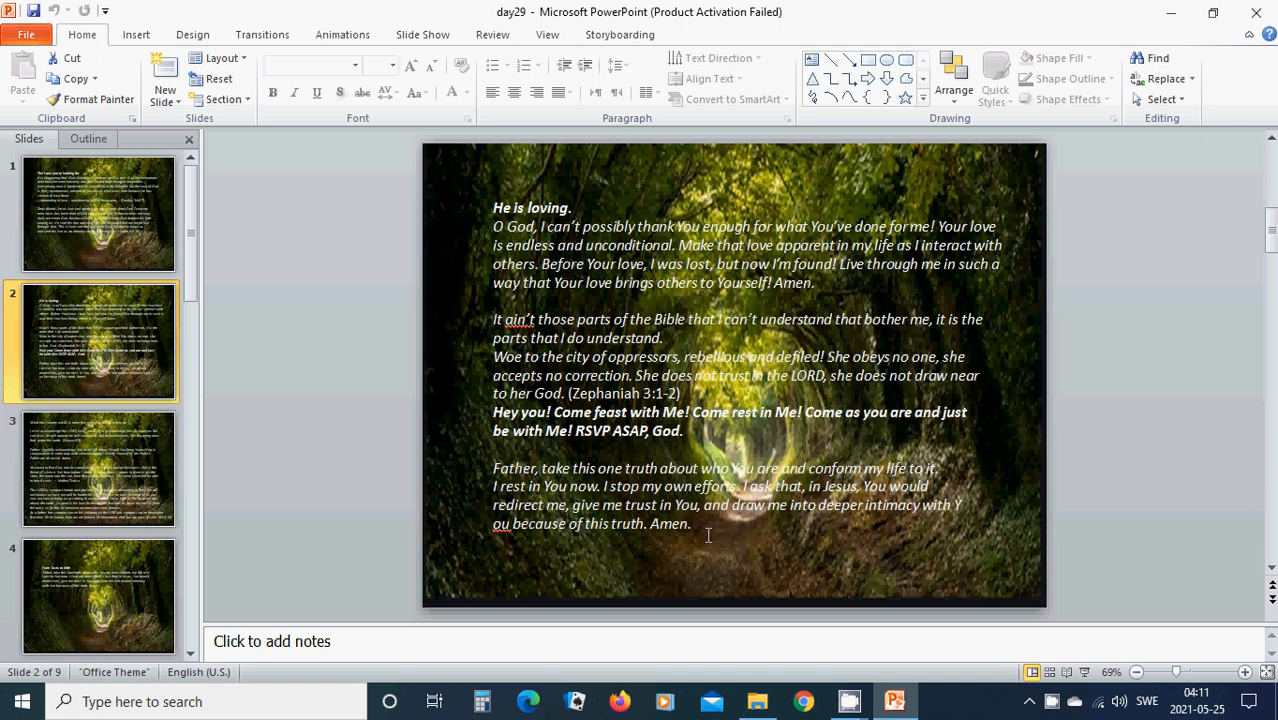
mouse_move(703, 530)
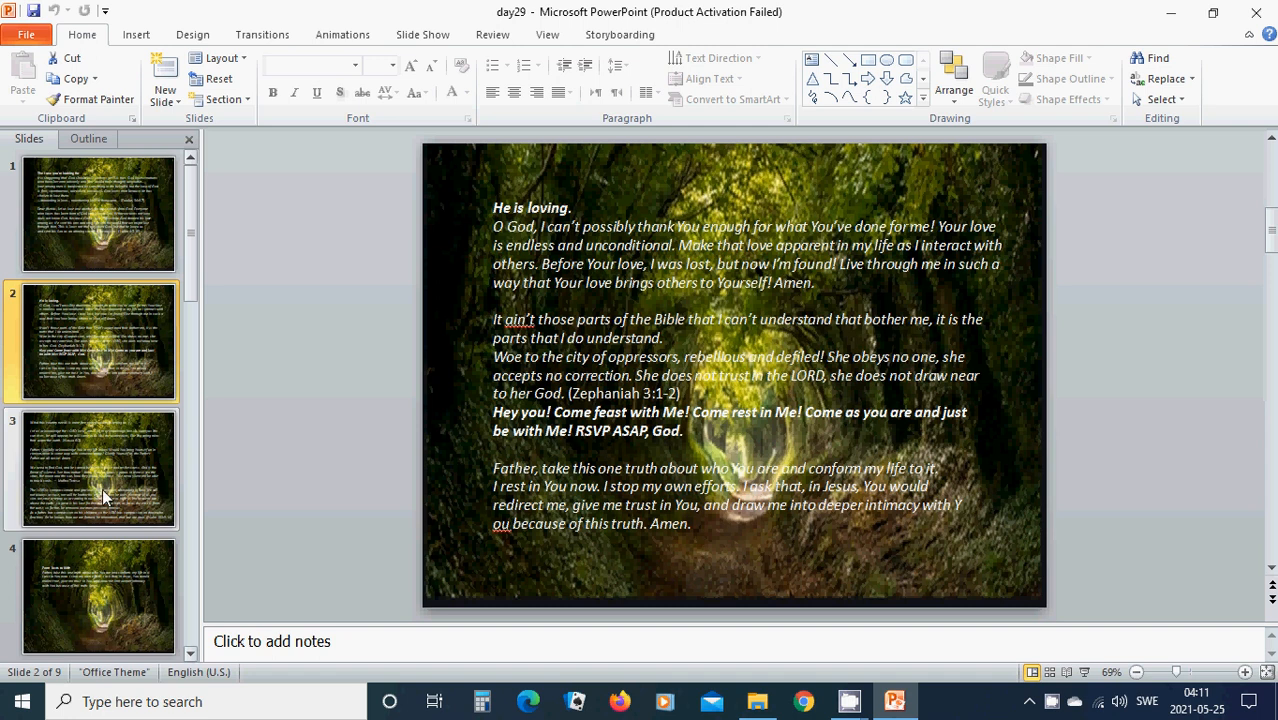
left_click(98, 470)
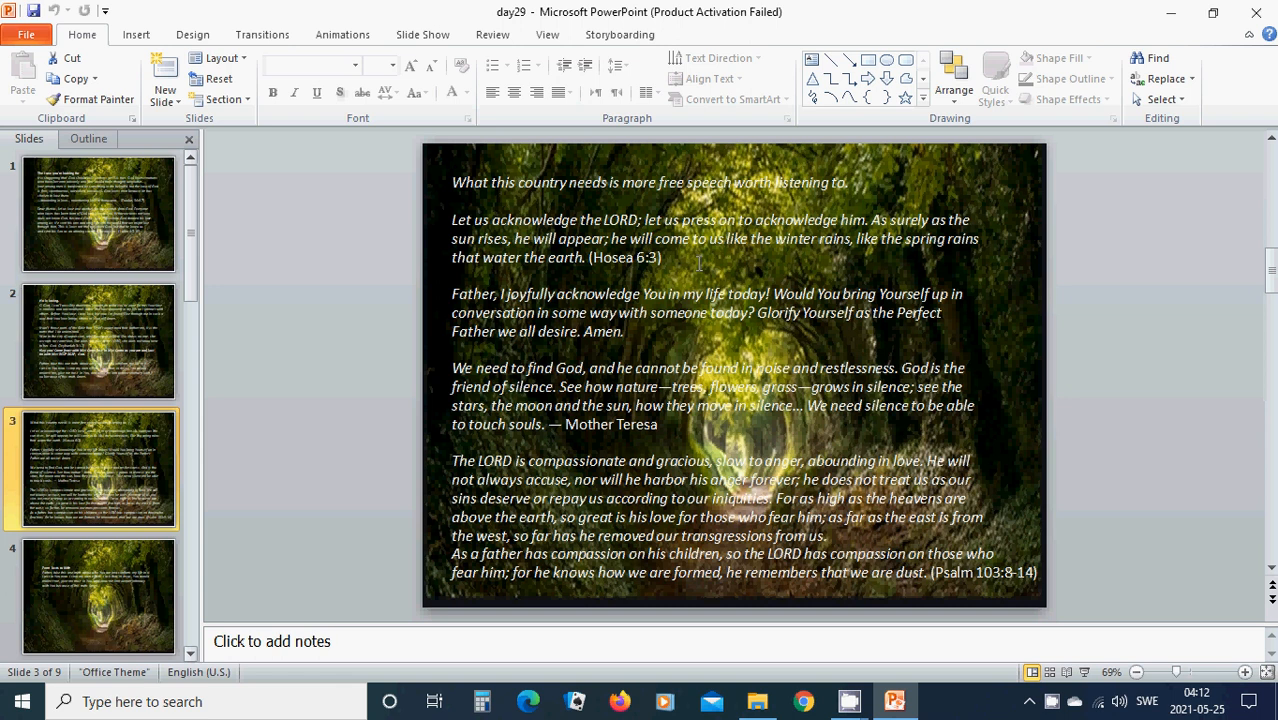
mouse_move(638, 338)
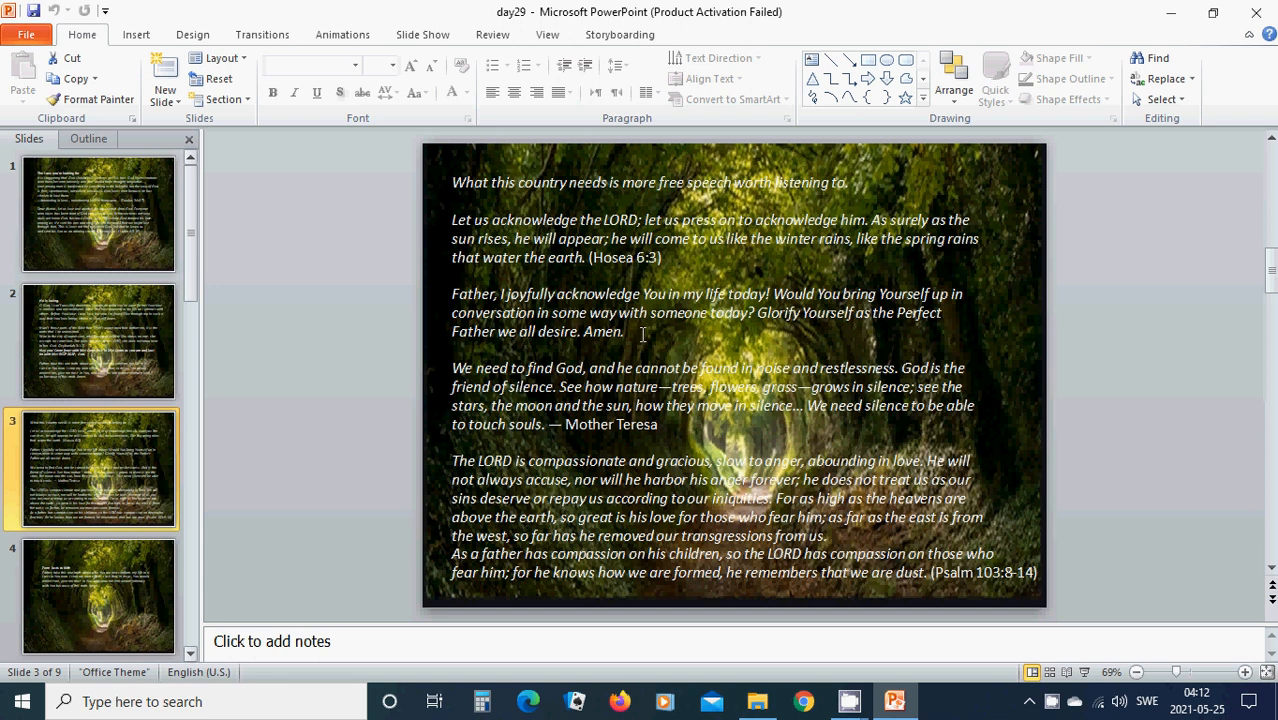
mouse_move(673, 347)
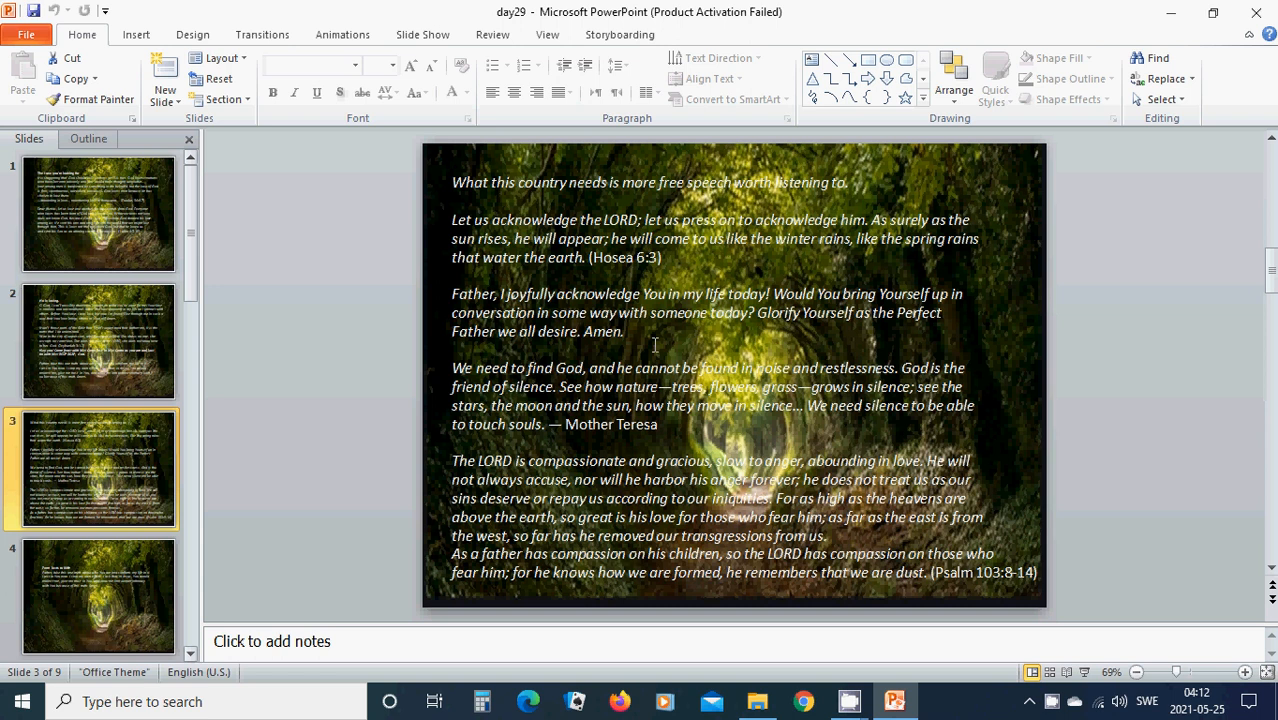
mouse_move(700, 343)
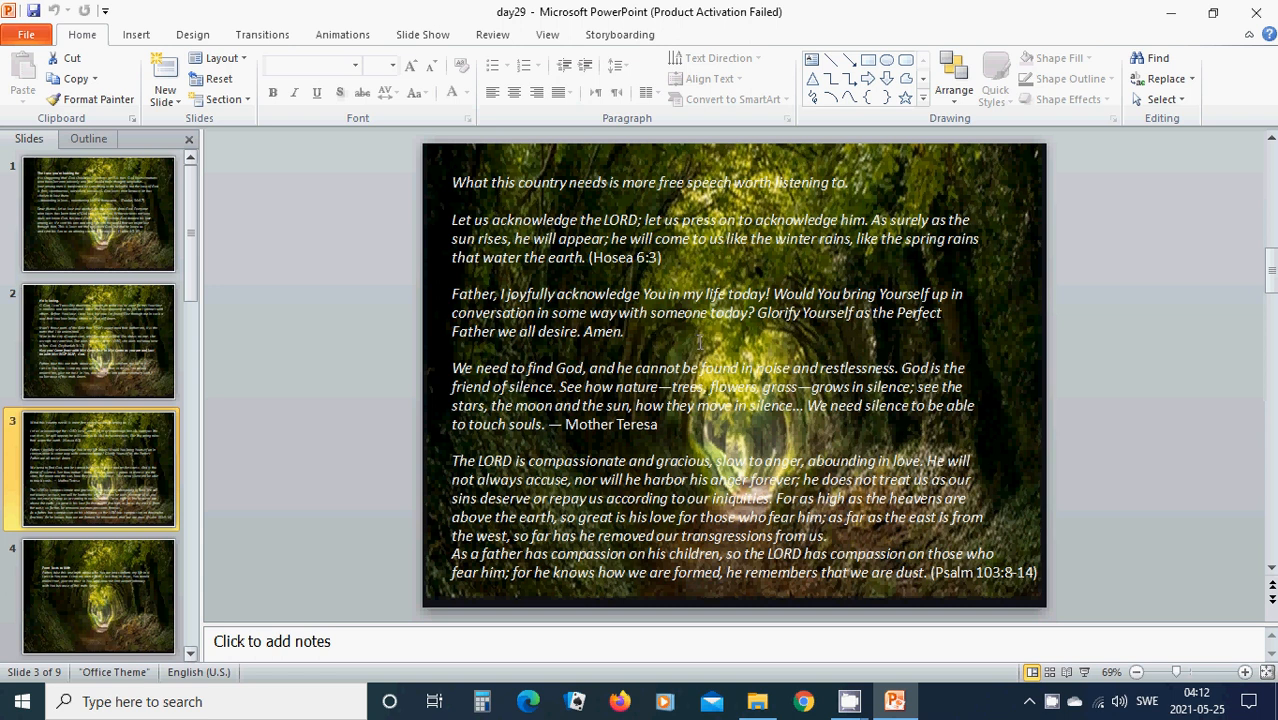
mouse_move(753, 330)
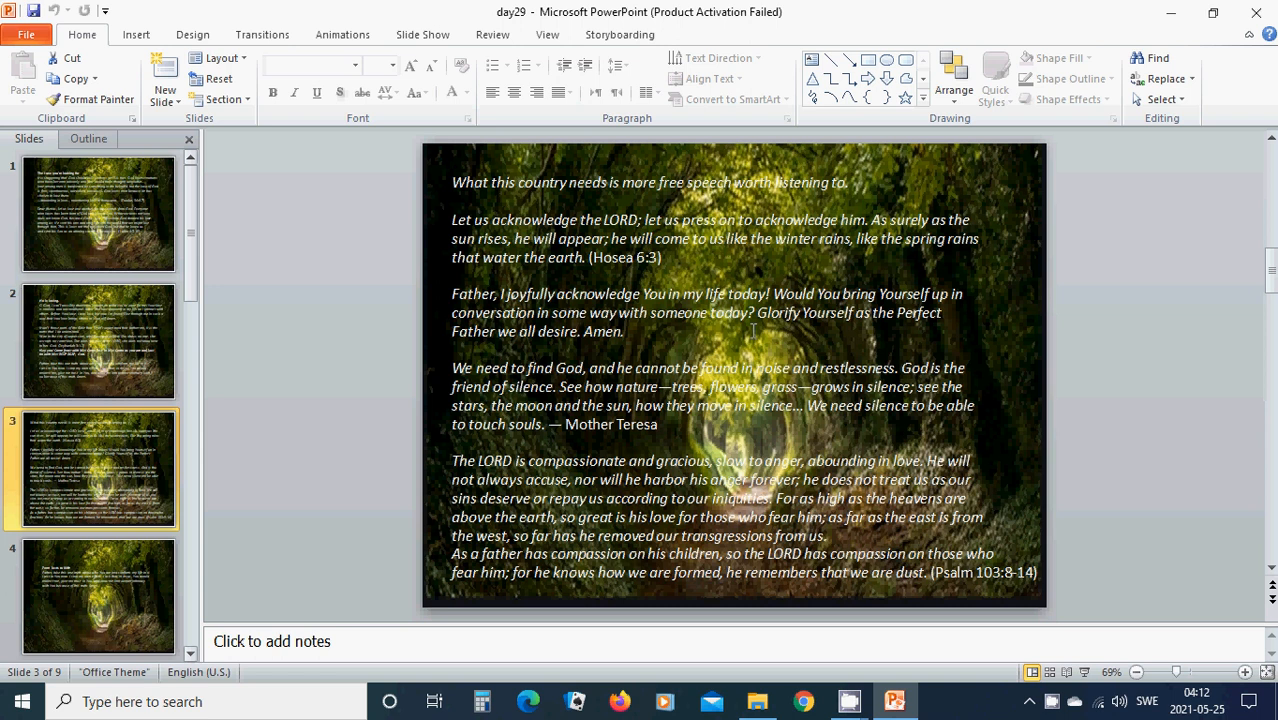
mouse_move(655, 352)
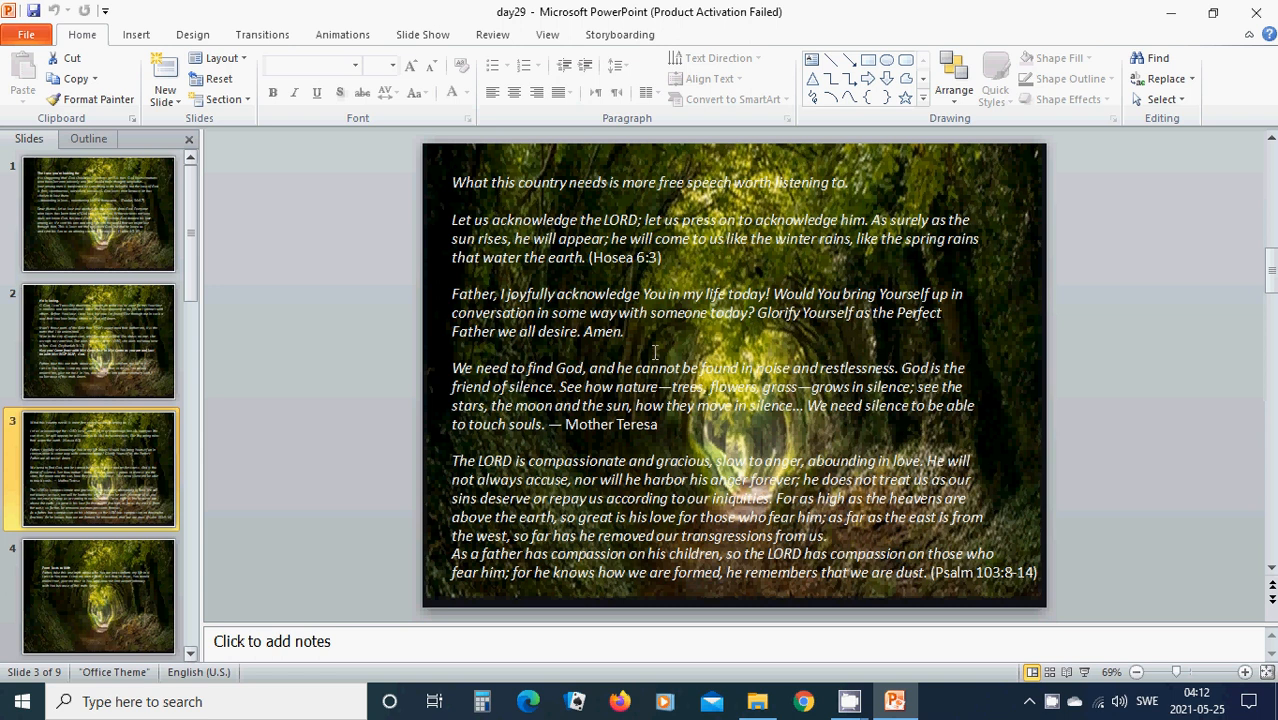
mouse_move(650, 332)
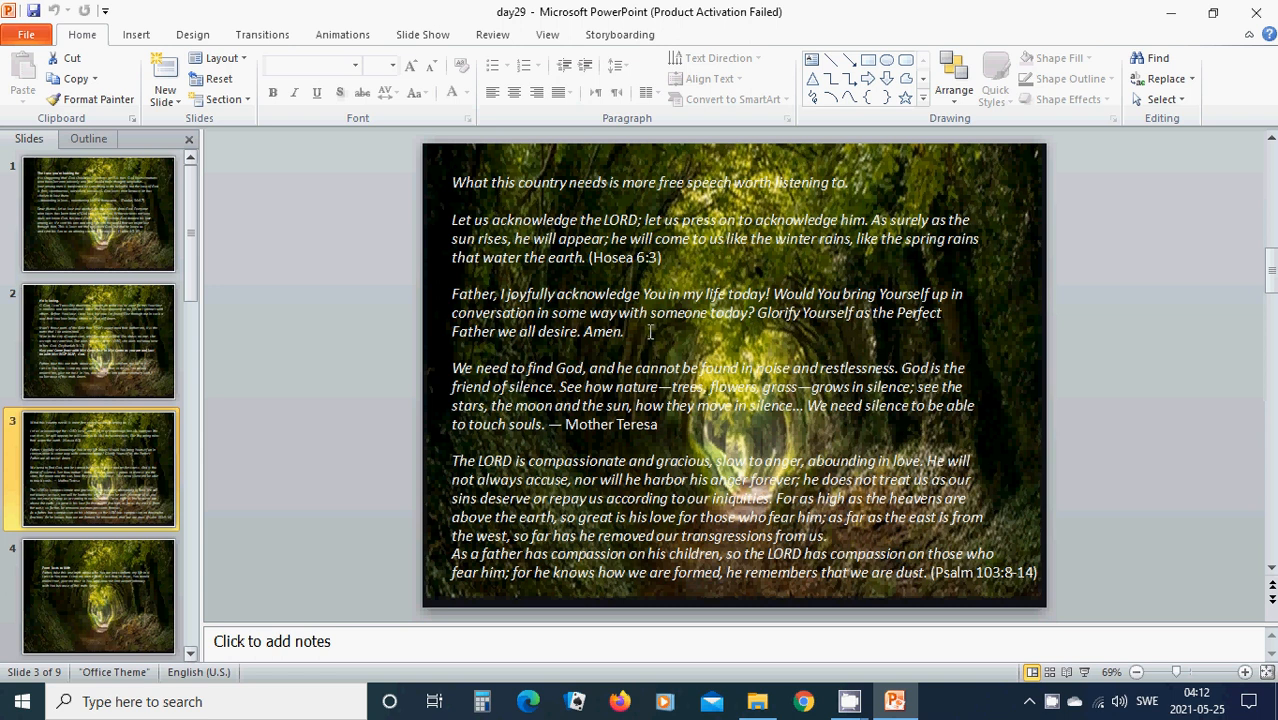
mouse_move(679, 441)
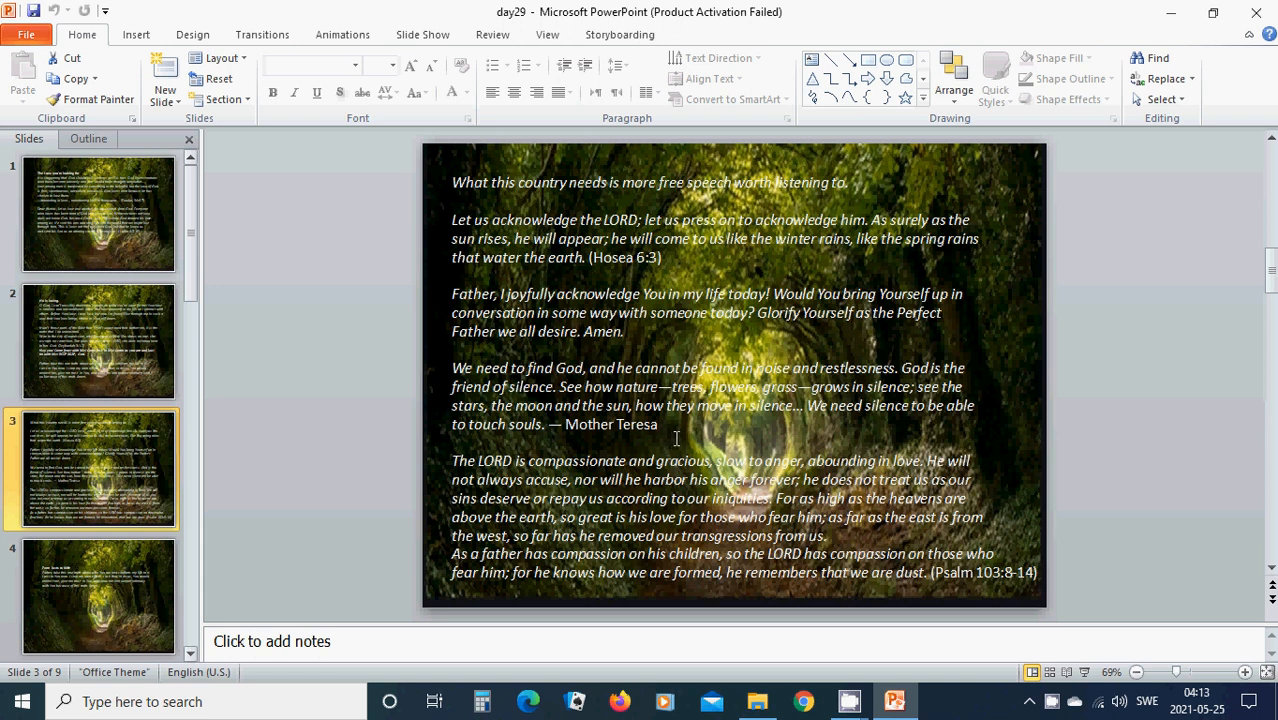
mouse_move(697, 435)
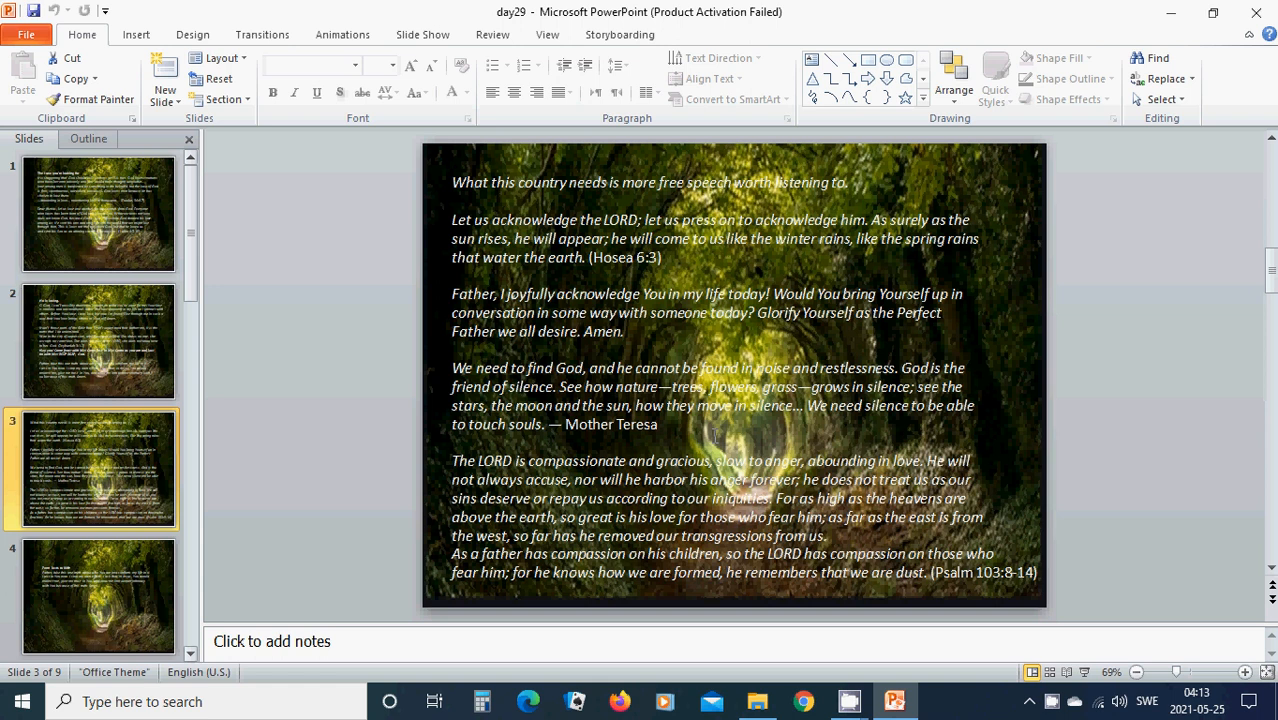
mouse_move(662, 432)
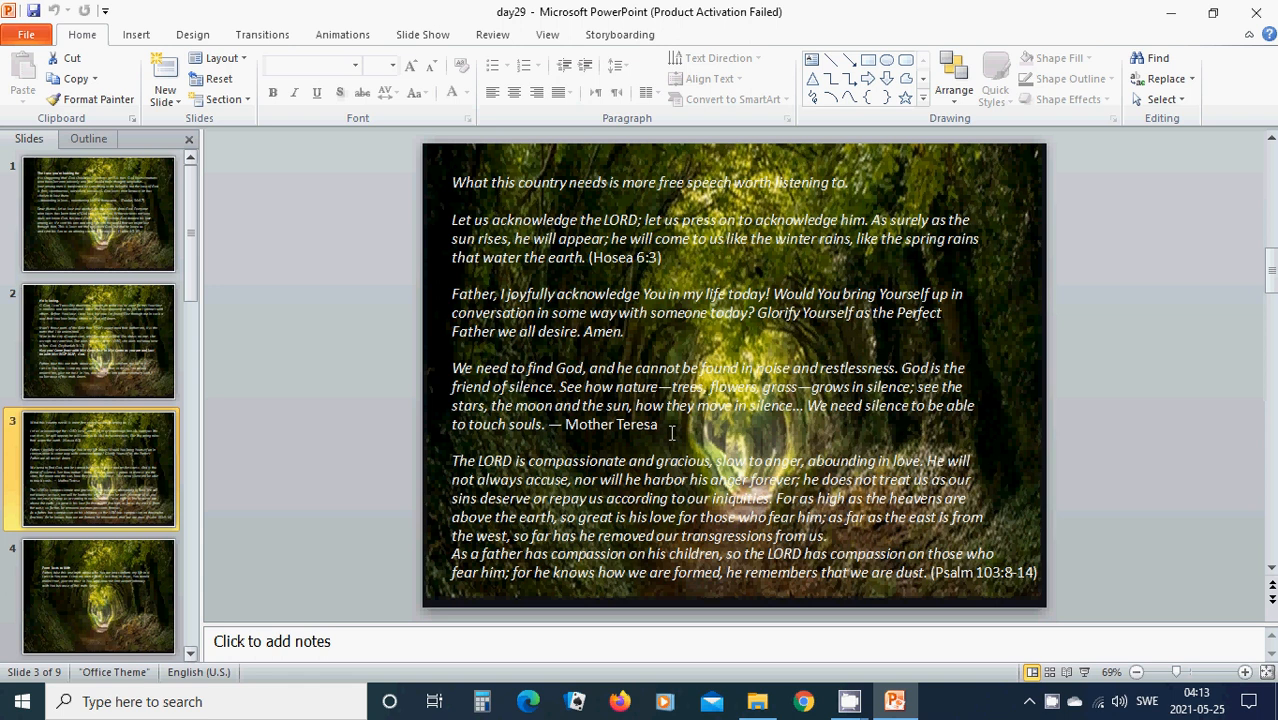
mouse_move(680, 436)
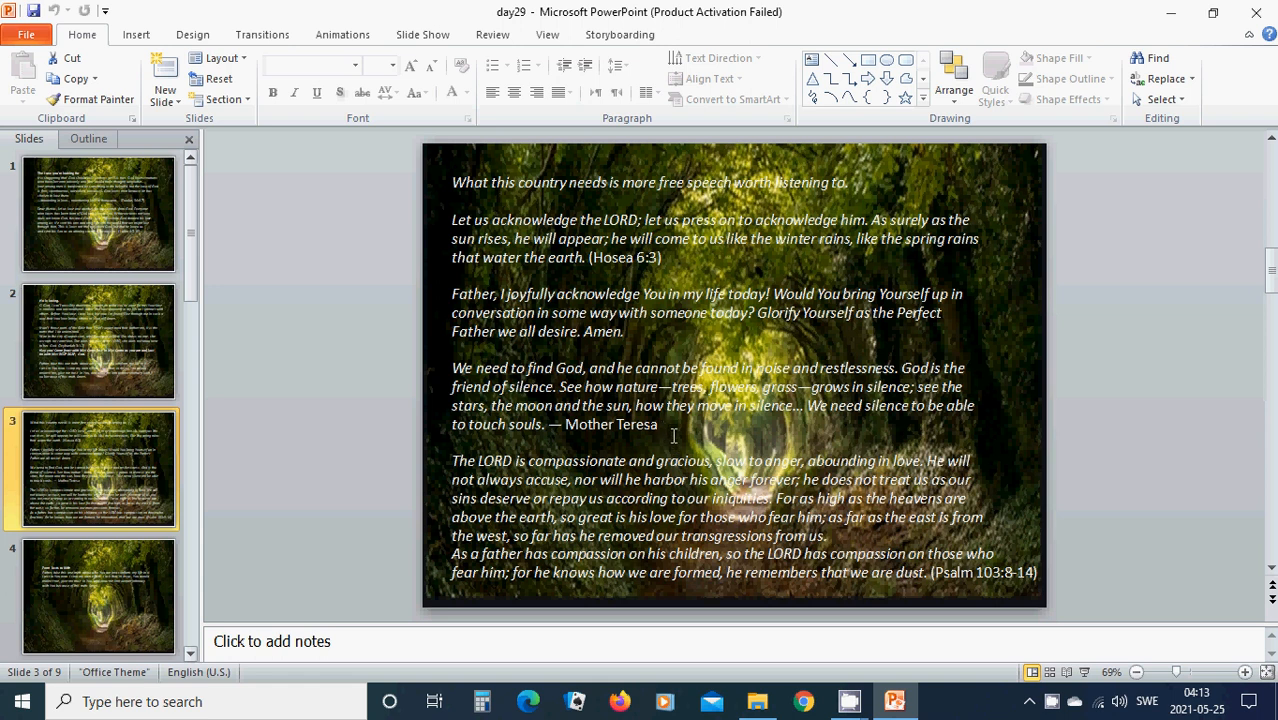
mouse_move(578, 476)
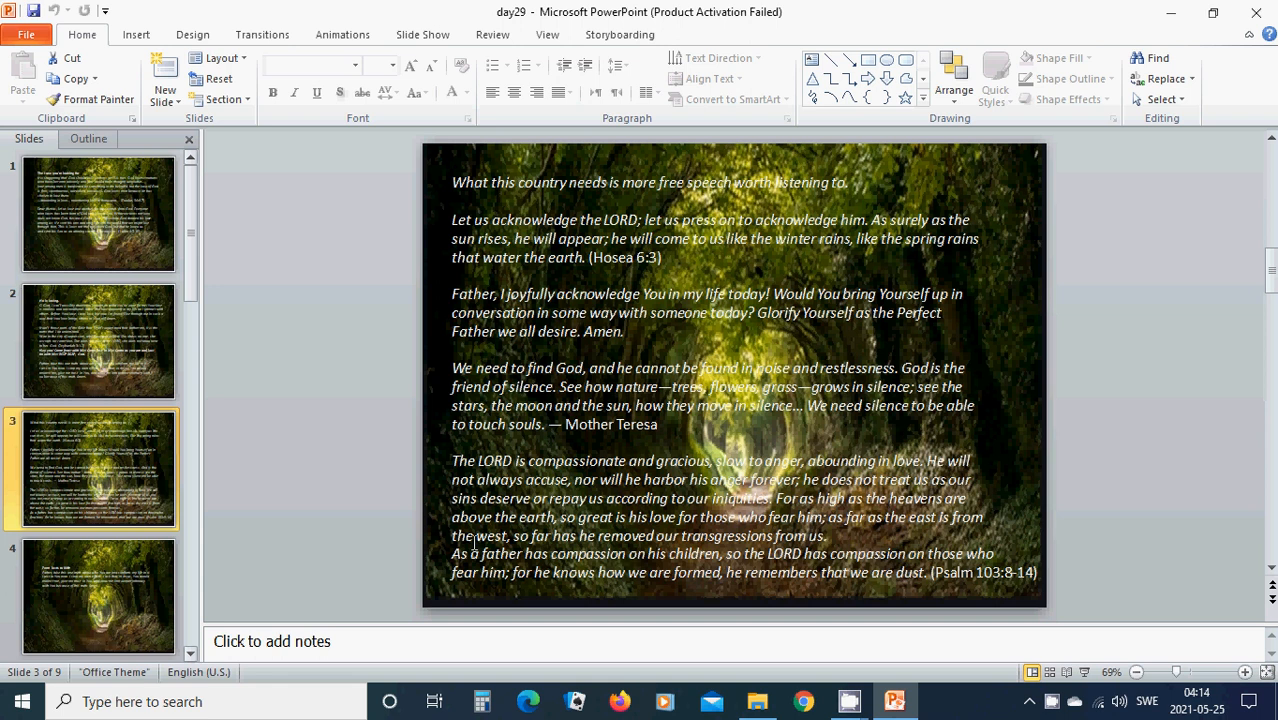
mouse_move(605, 537)
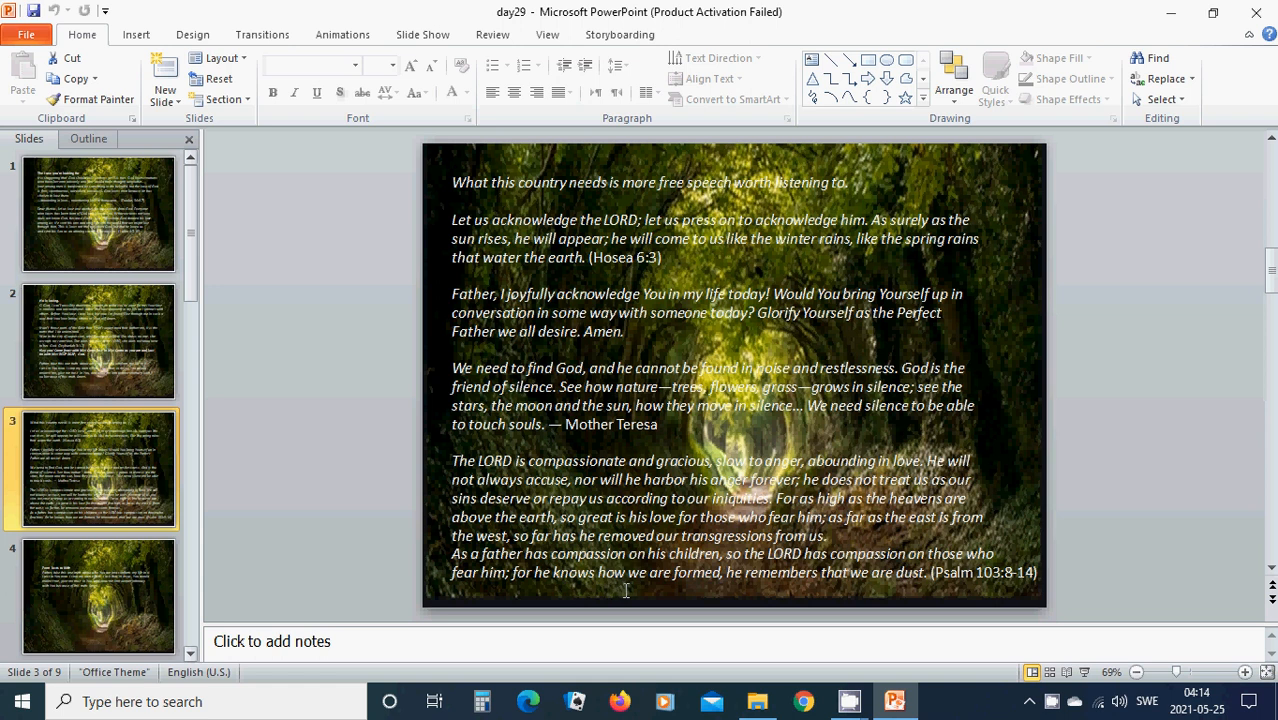
mouse_move(645, 589)
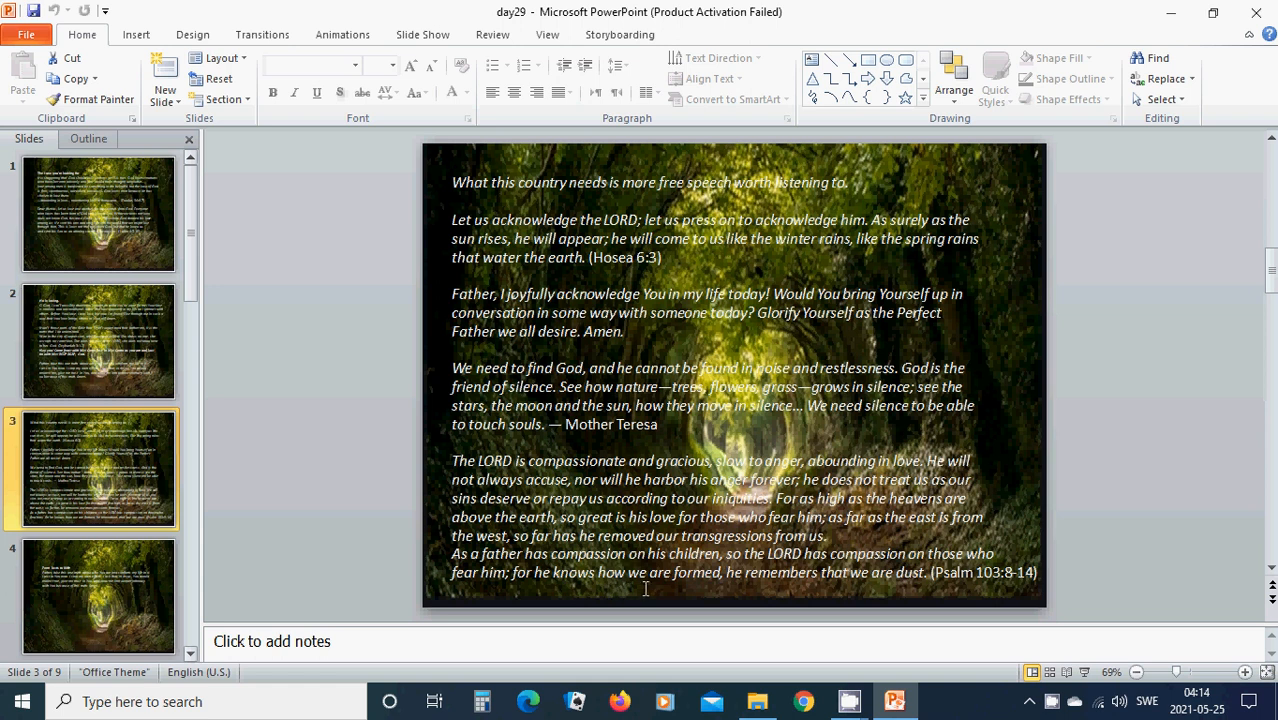
mouse_move(591, 588)
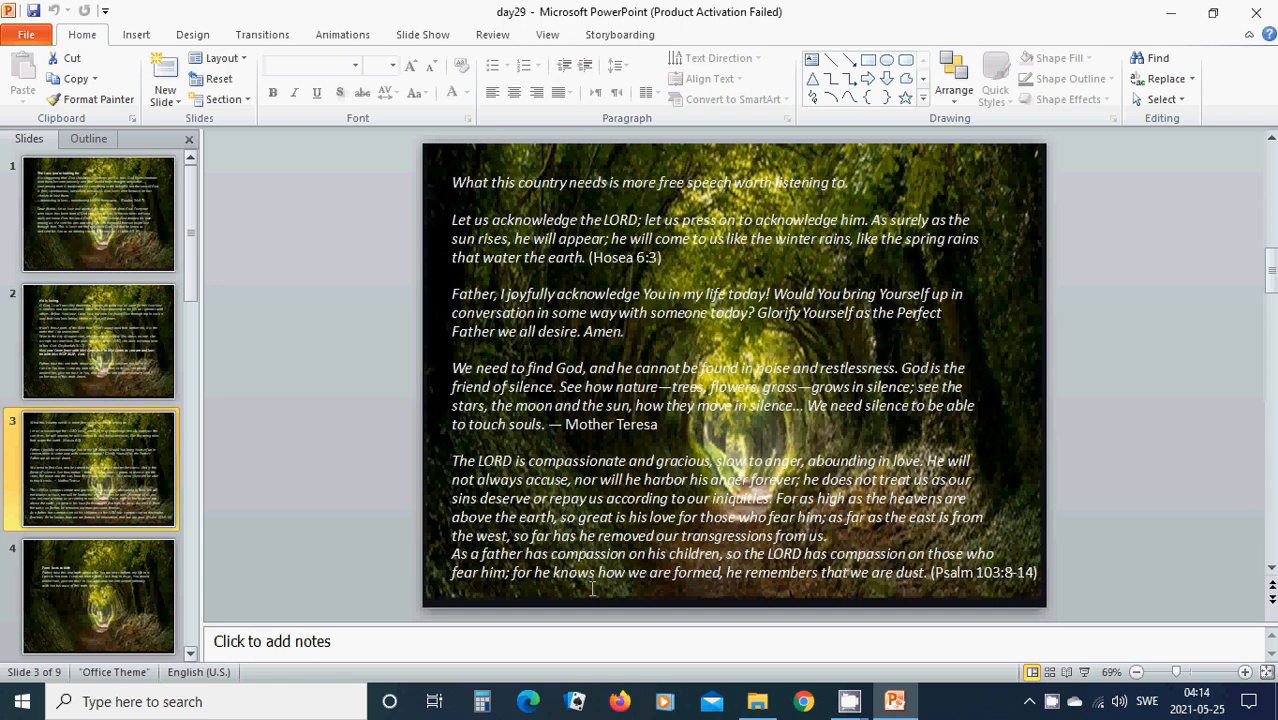
left_click(98, 595)
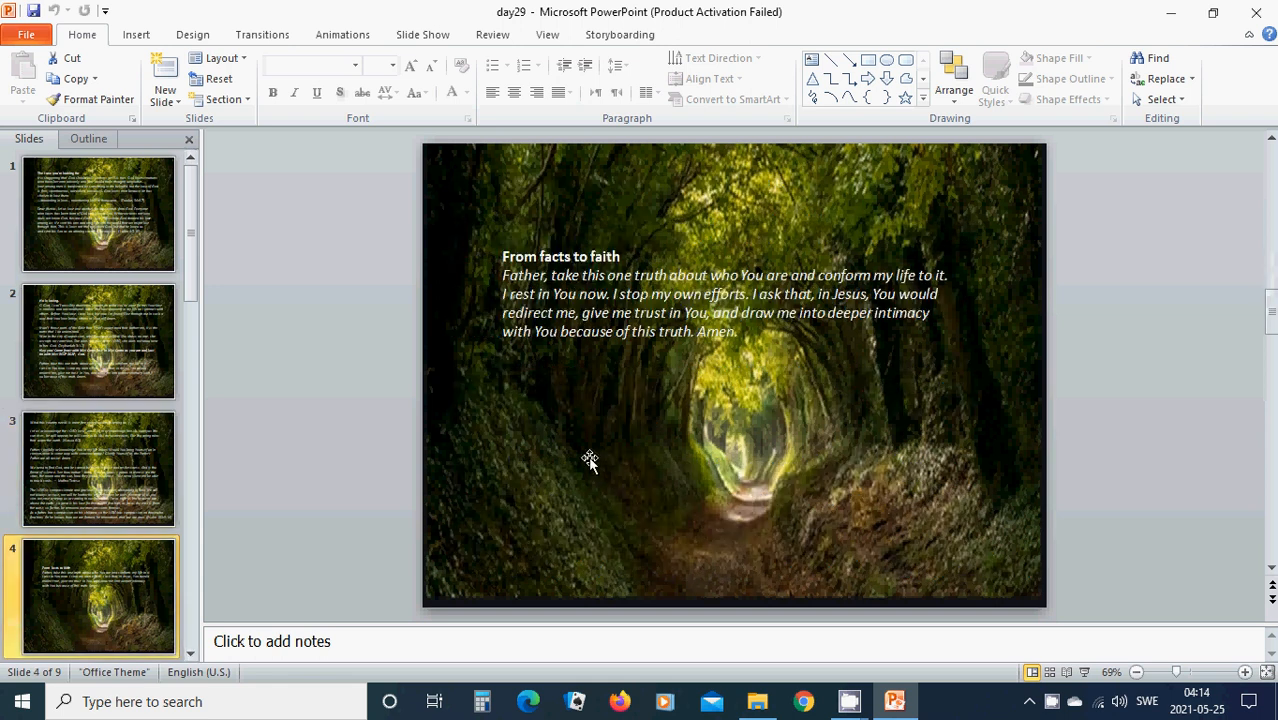
mouse_move(584, 450)
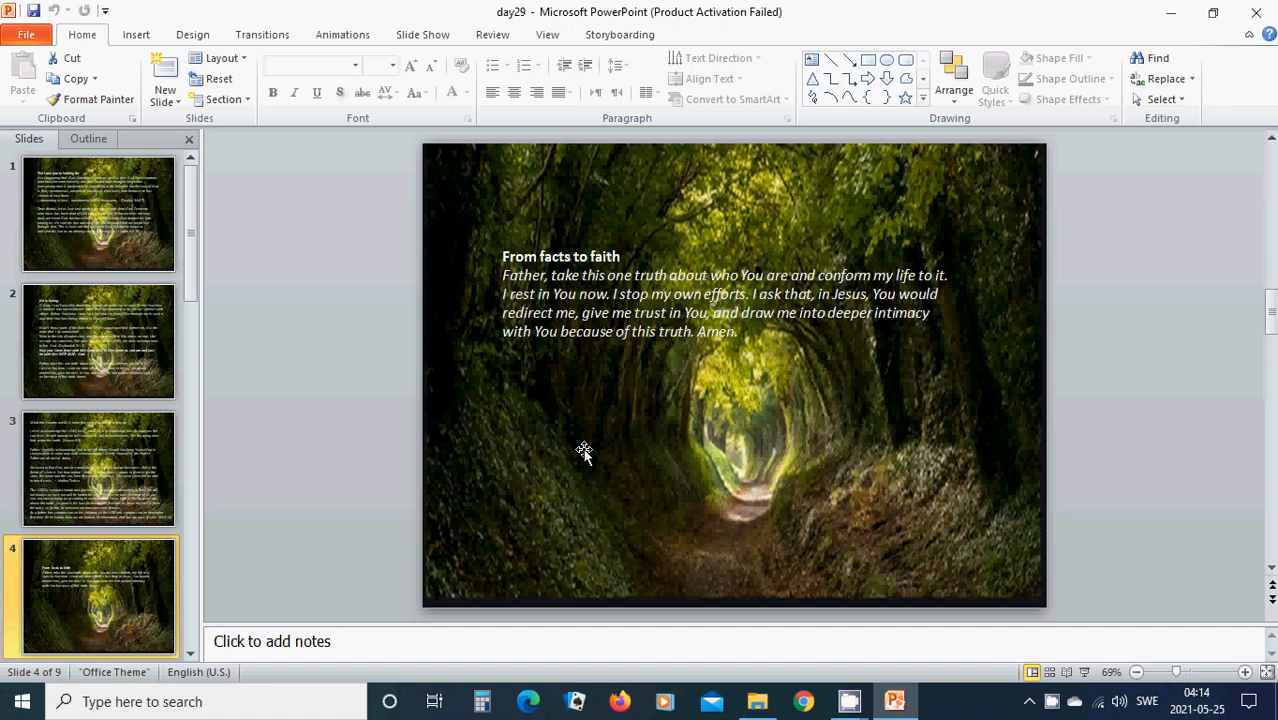
mouse_move(599, 447)
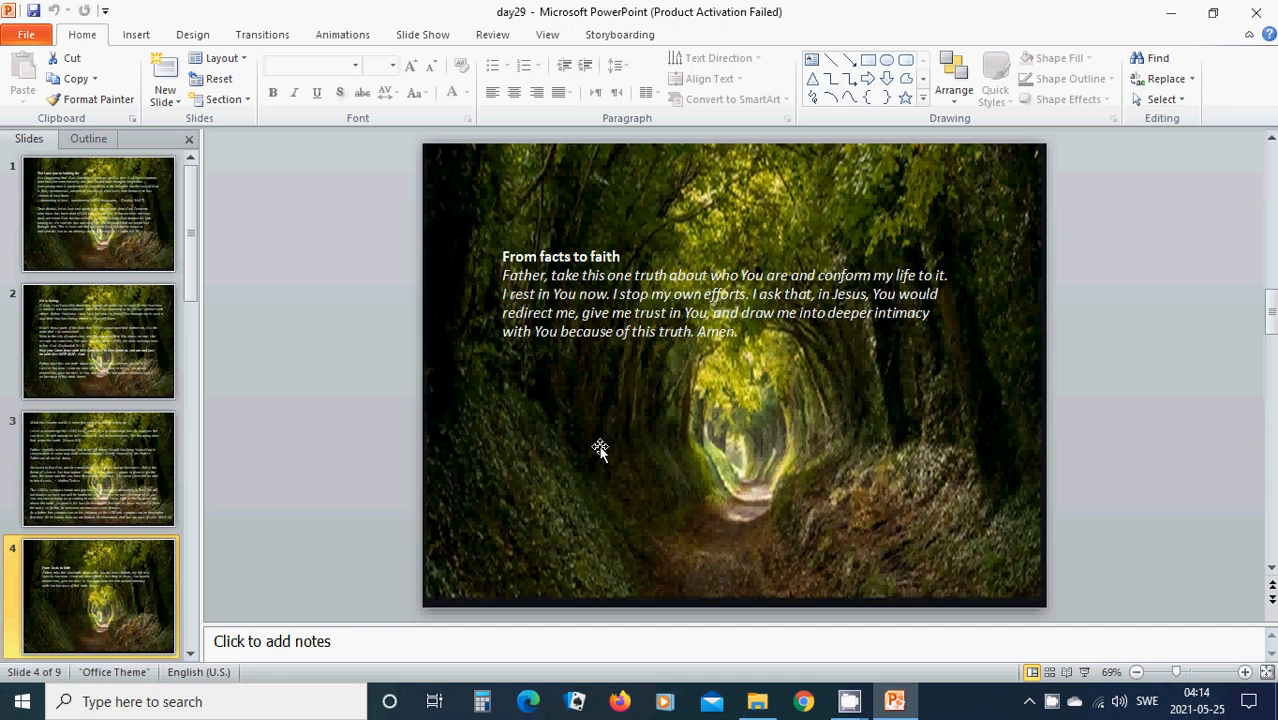
mouse_move(632, 440)
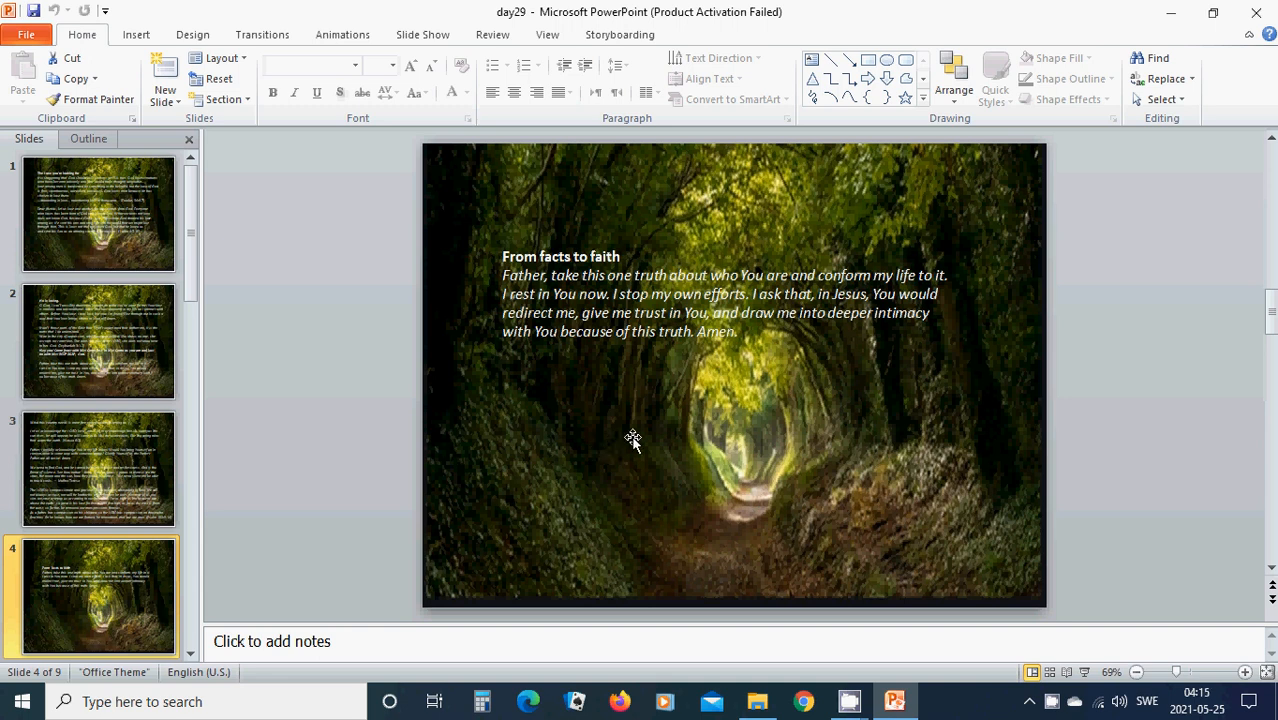
mouse_move(610, 413)
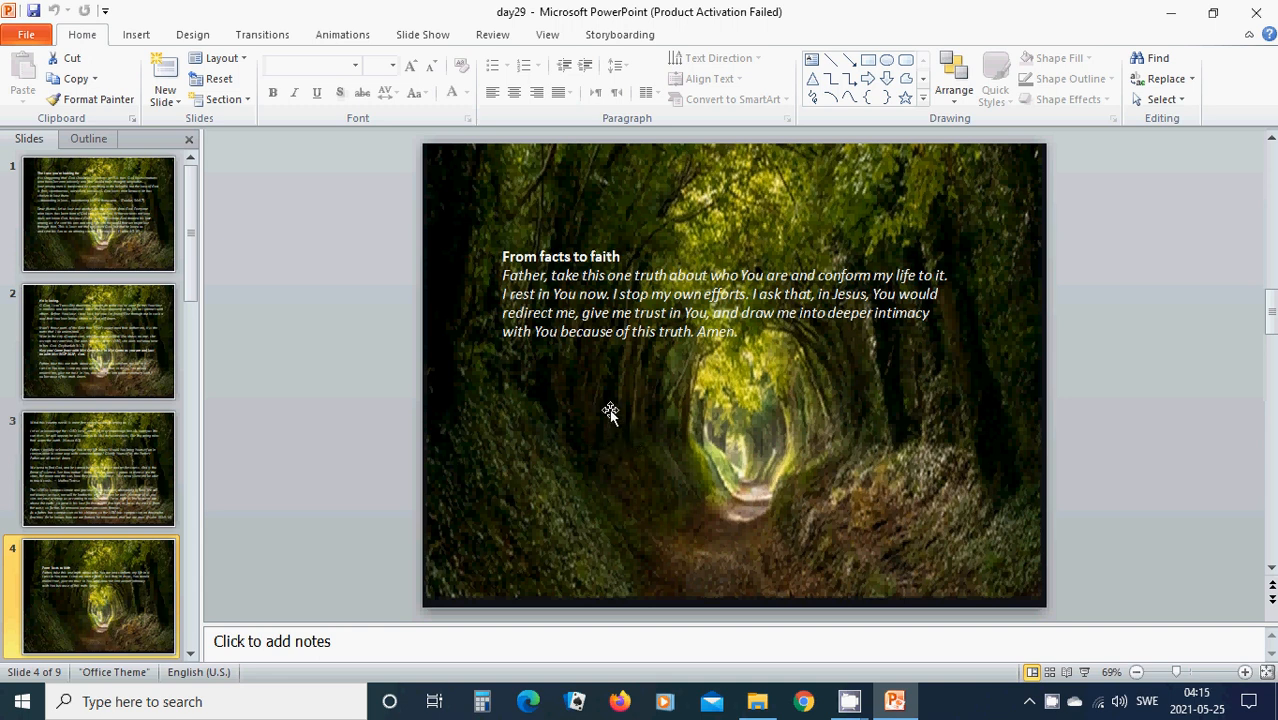
mouse_move(438, 573)
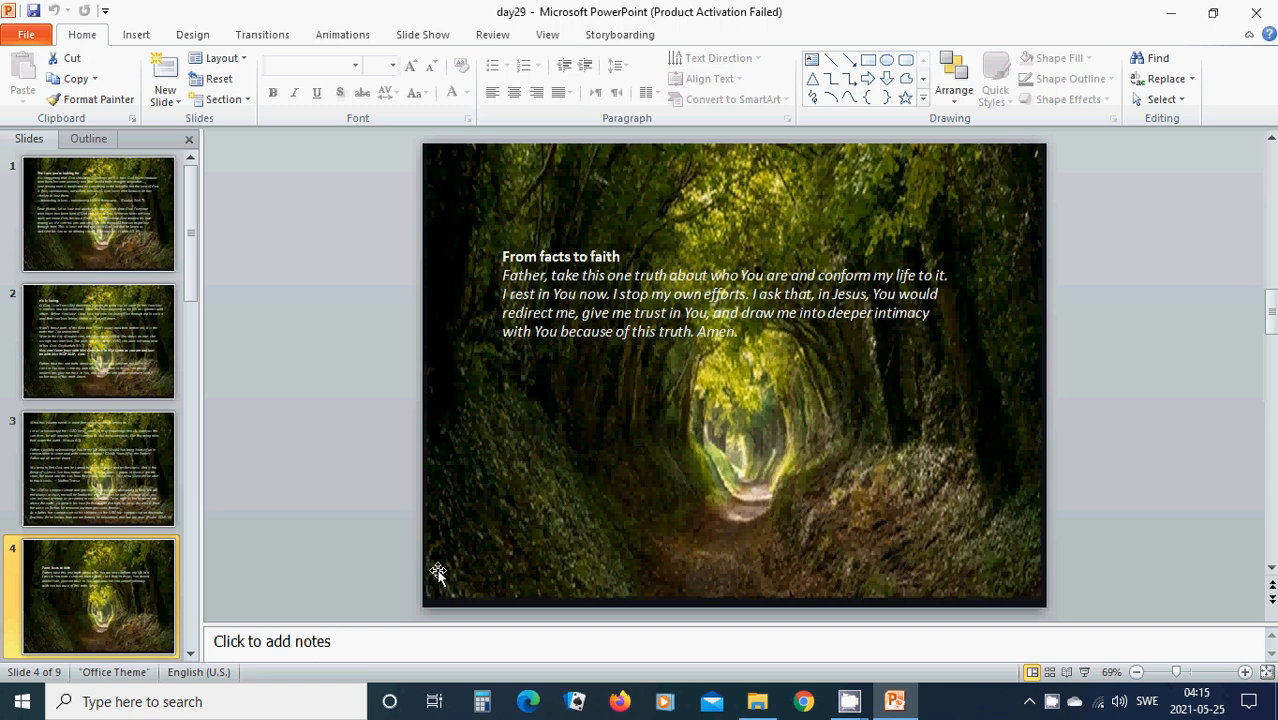
mouse_move(420, 574)
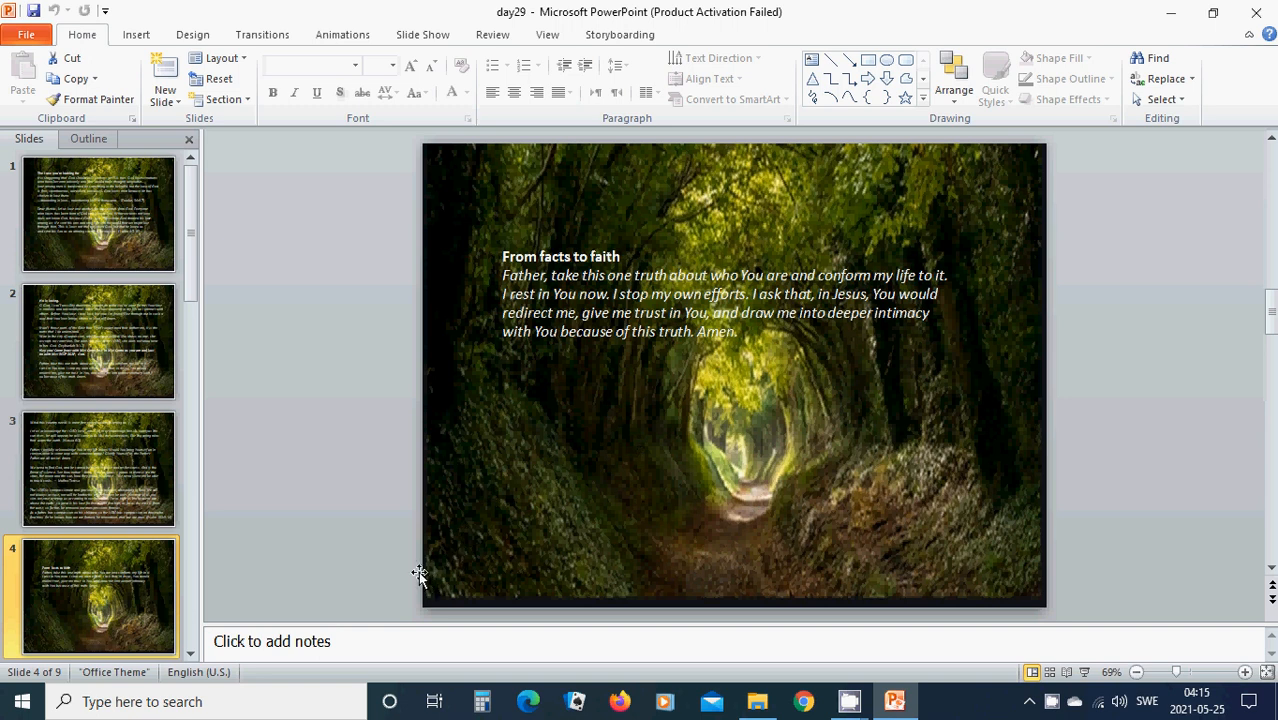
mouse_move(419, 566)
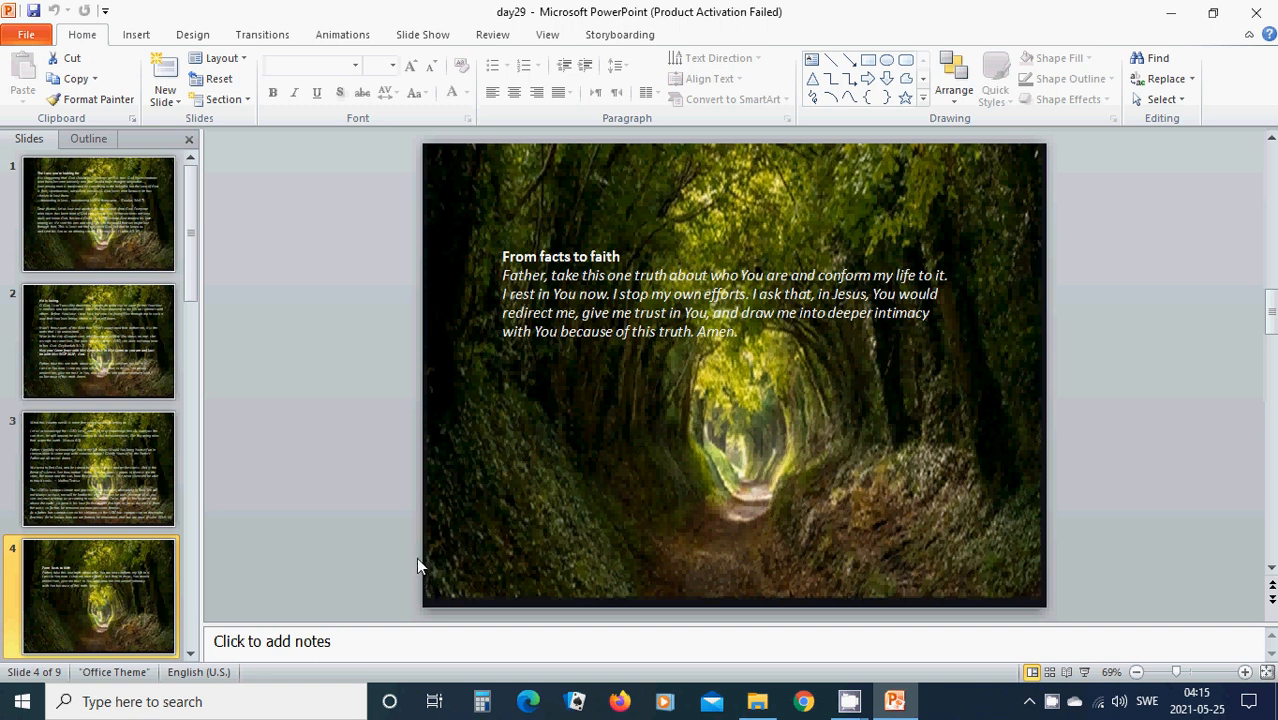
mouse_move(426, 558)
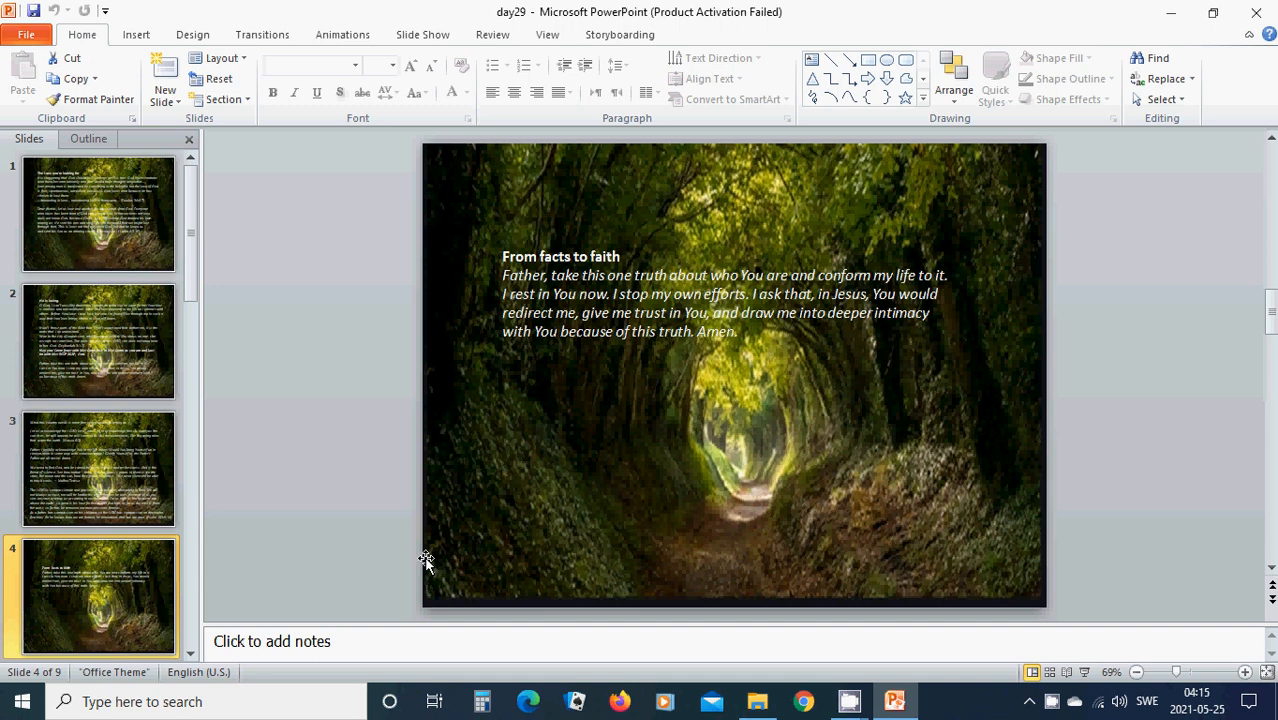
mouse_move(494, 562)
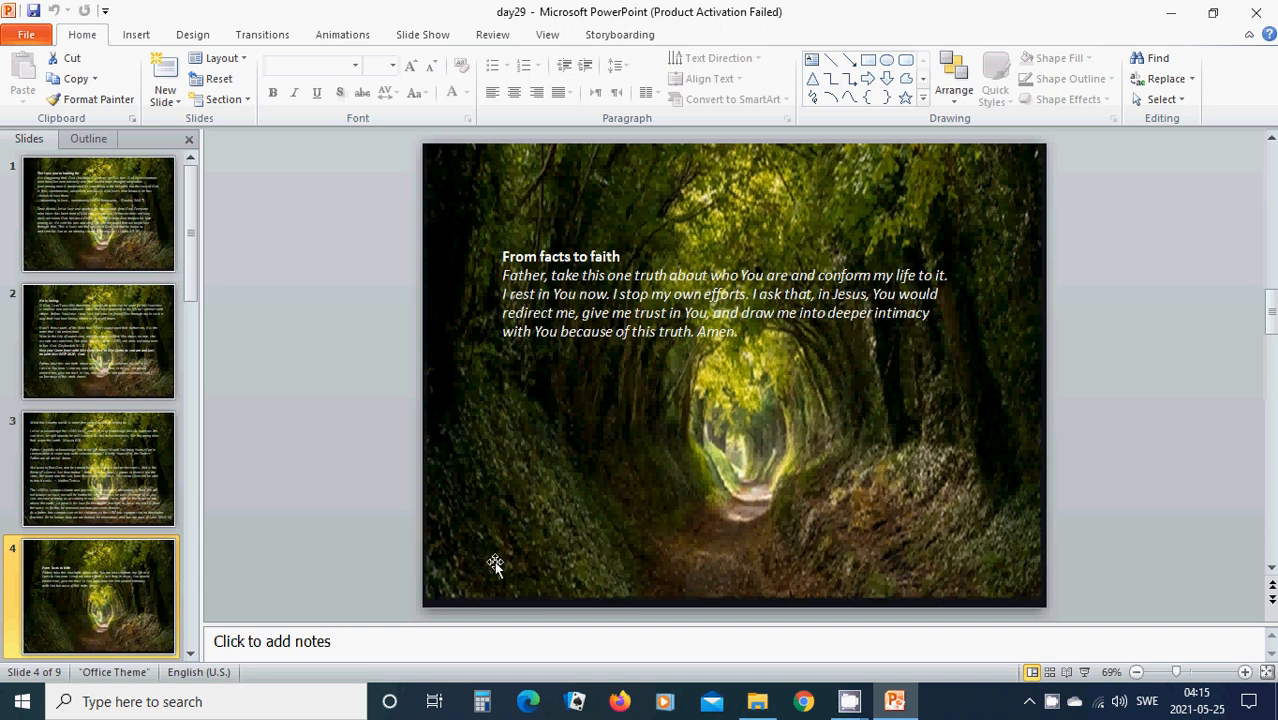
mouse_move(523, 531)
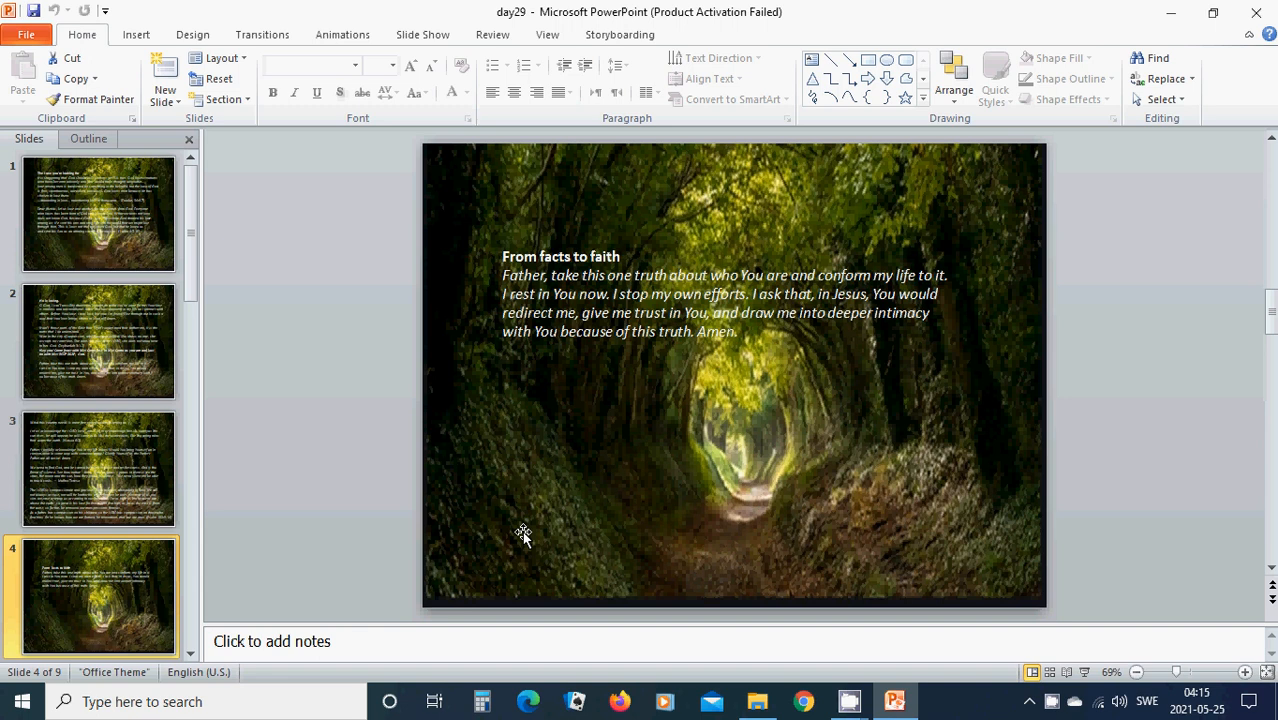
mouse_move(541, 502)
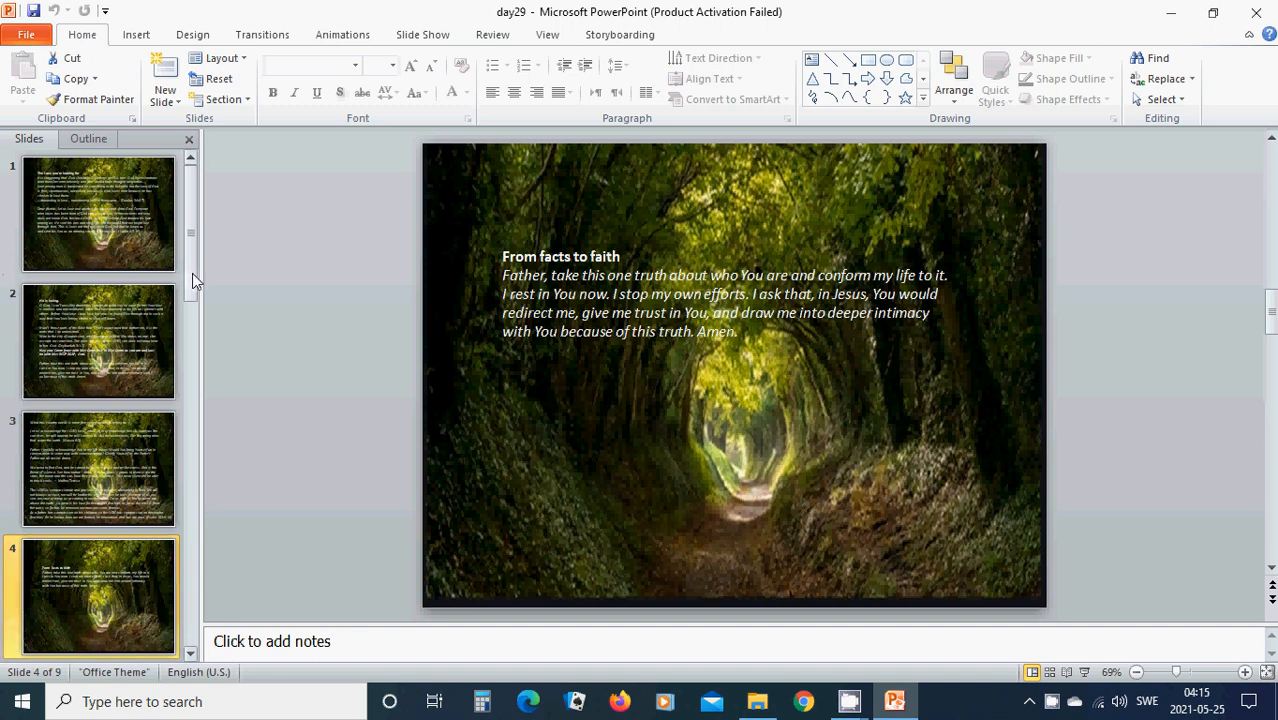
scroll("down", 3)
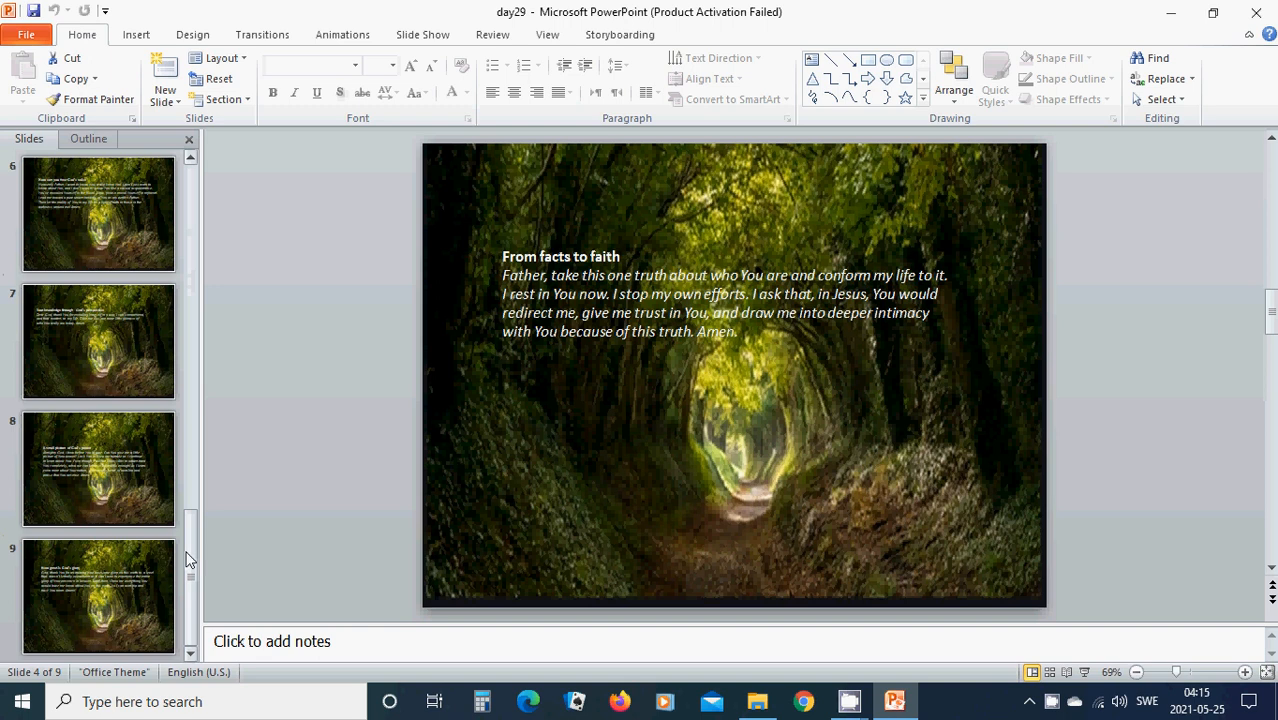
mouse_move(196, 528)
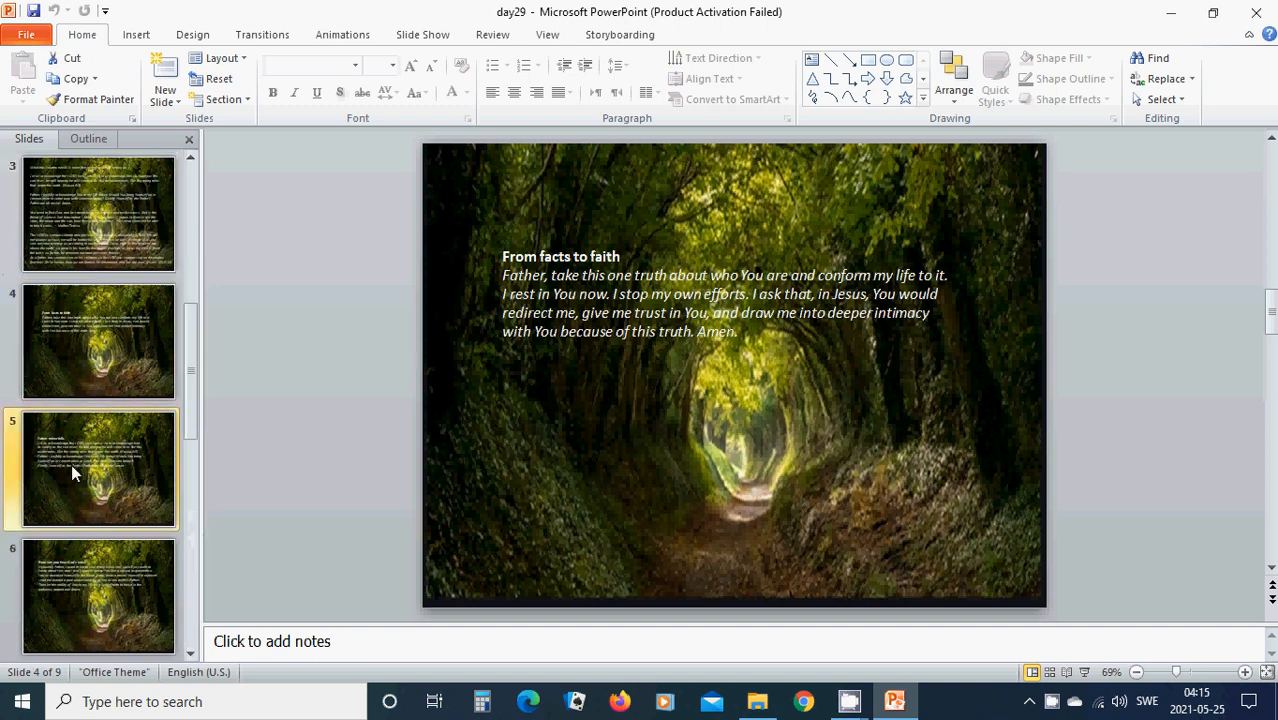
Step: Show slide 5, 'Father never fails', then pick the hearing-God's-voice slide thumbnail
left_click(98, 469)
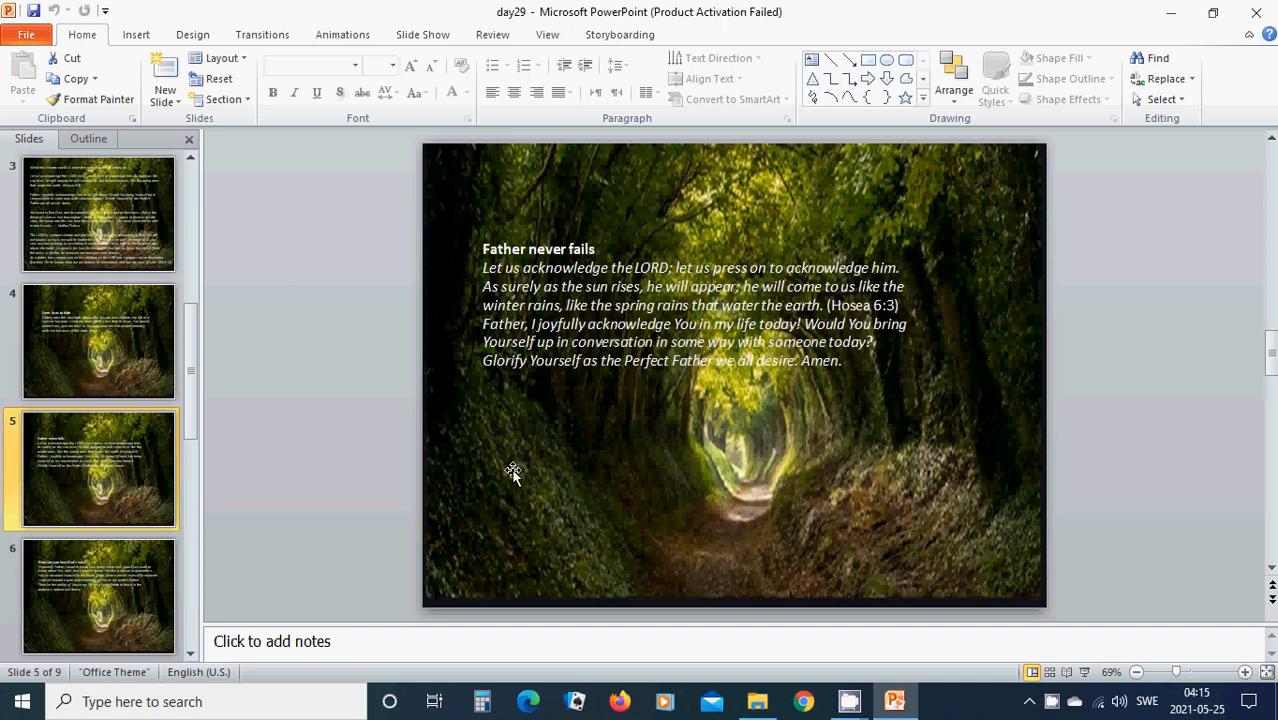
mouse_move(658, 460)
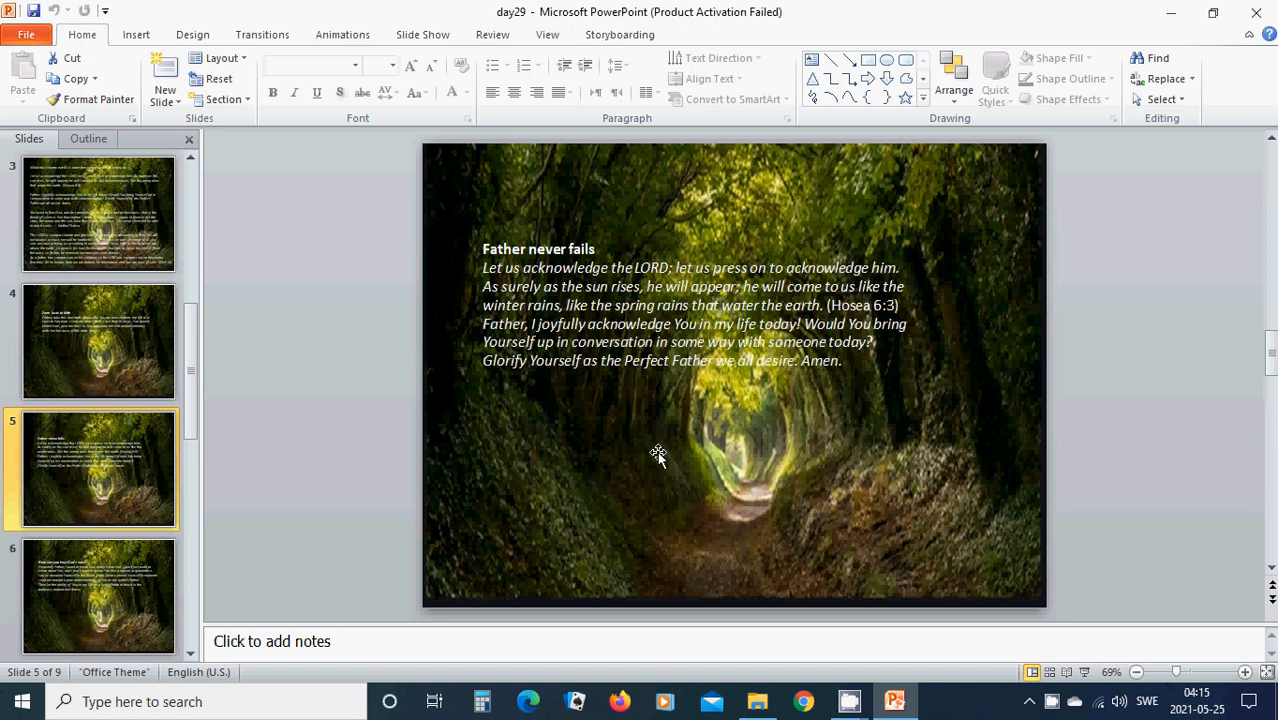
mouse_move(673, 431)
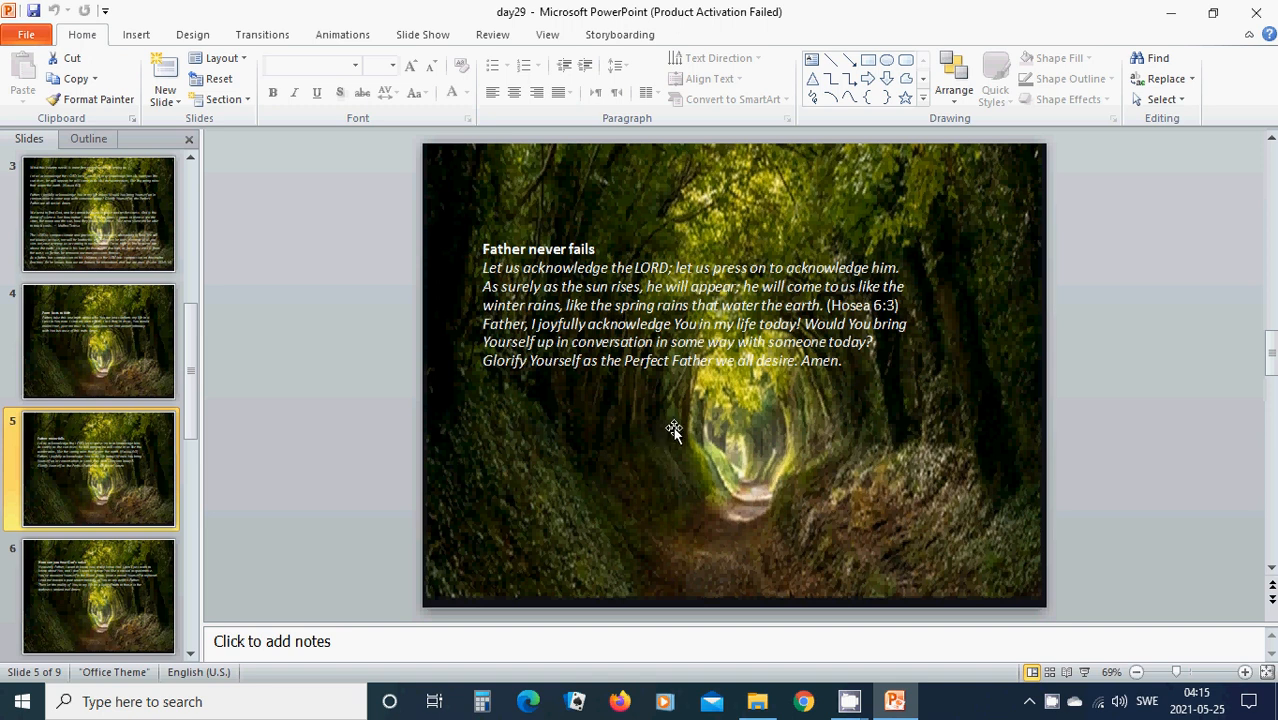
mouse_move(649, 432)
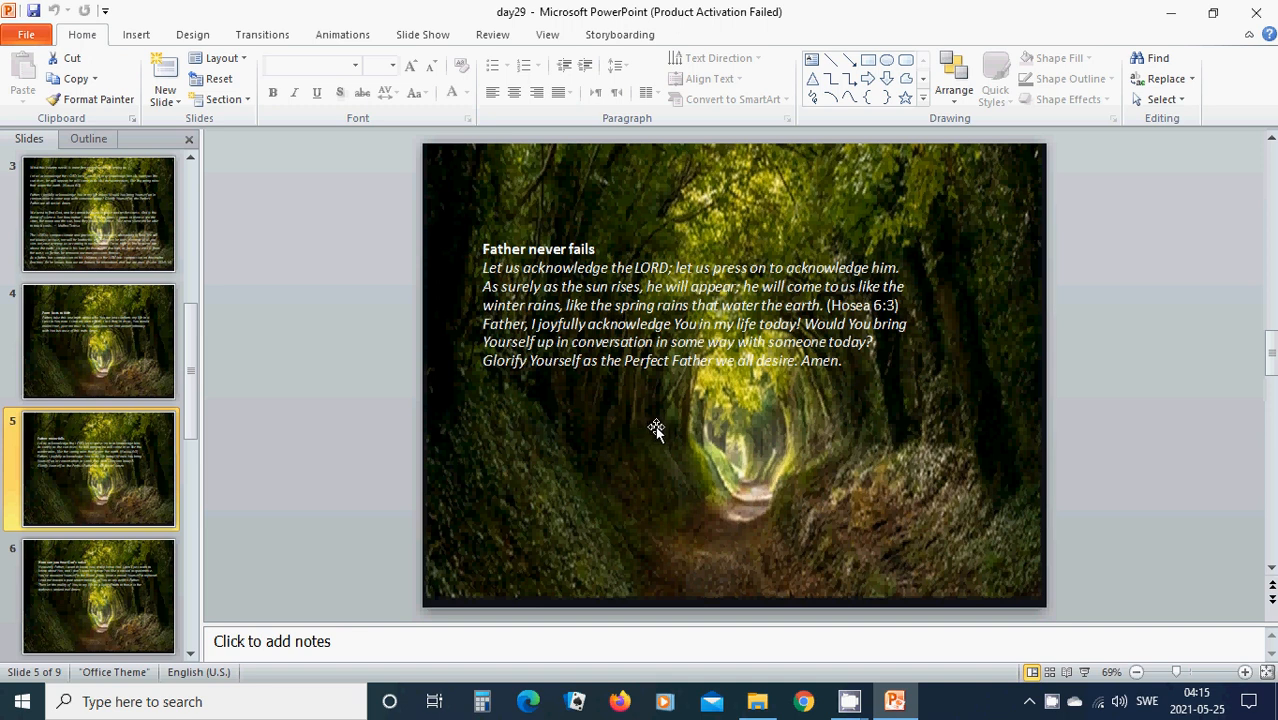
mouse_move(619, 431)
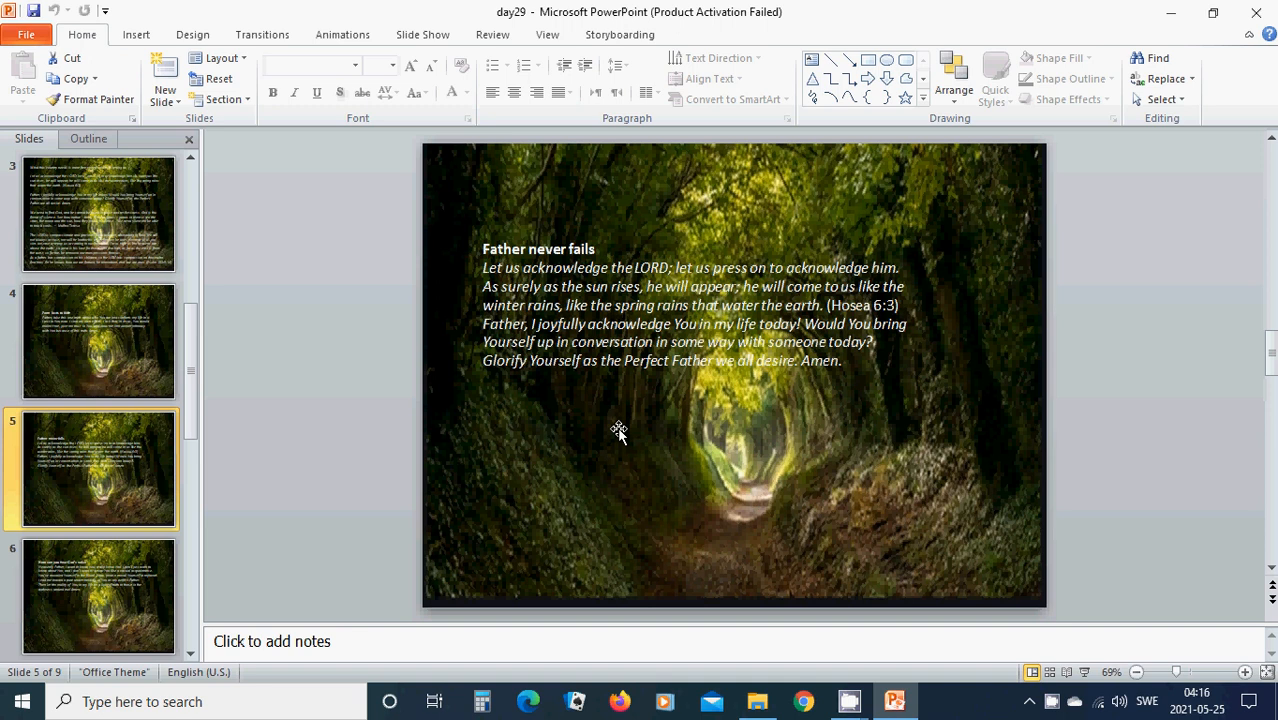
mouse_move(650, 444)
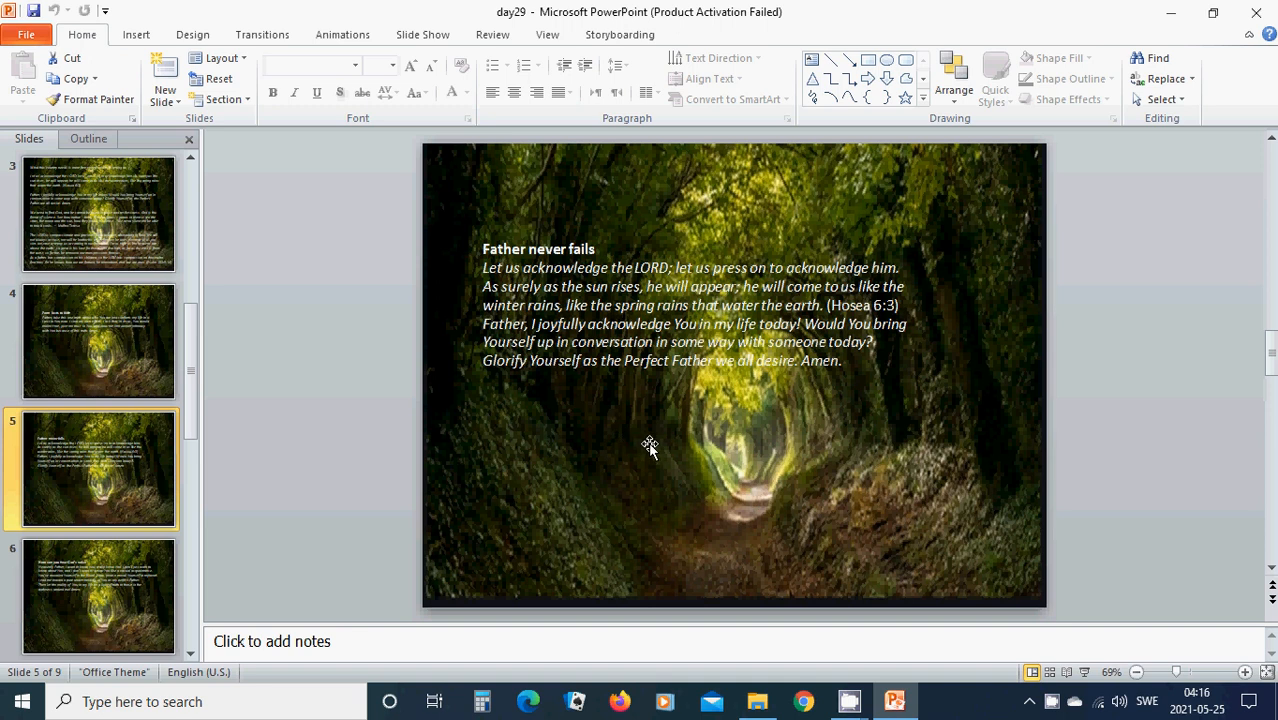
mouse_move(570, 445)
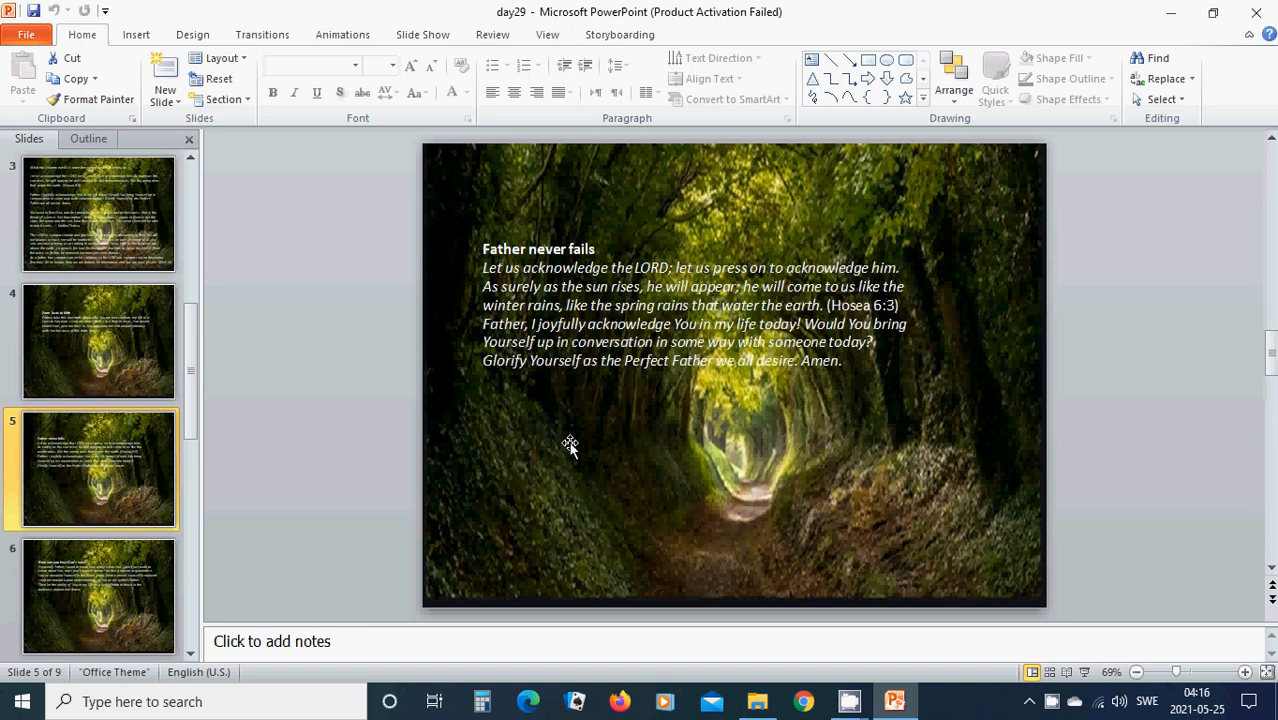
mouse_move(601, 448)
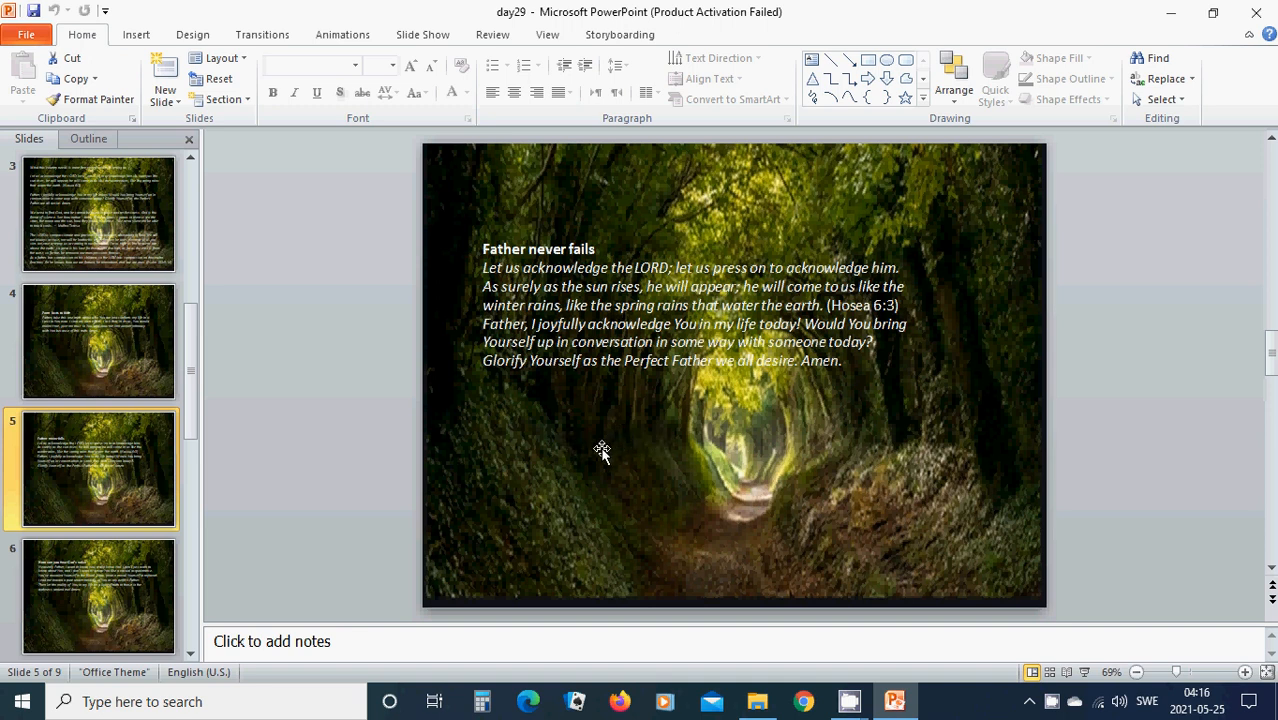
mouse_move(541, 491)
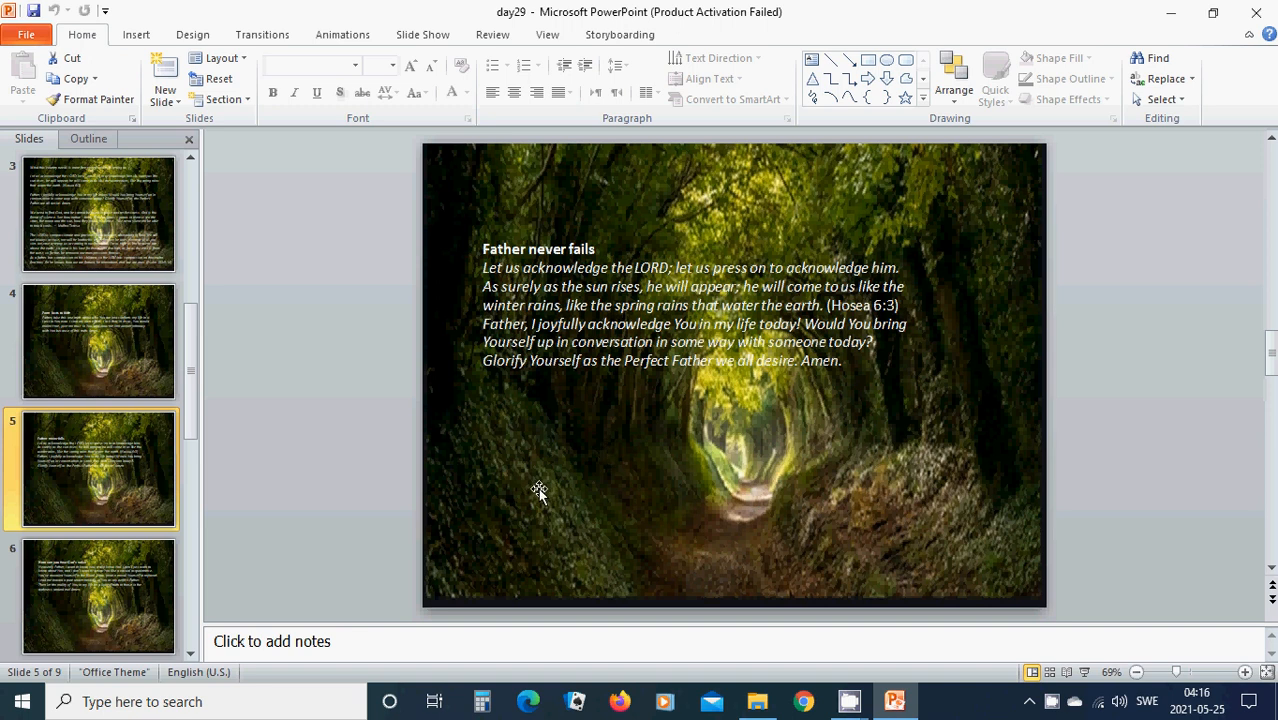
mouse_move(643, 537)
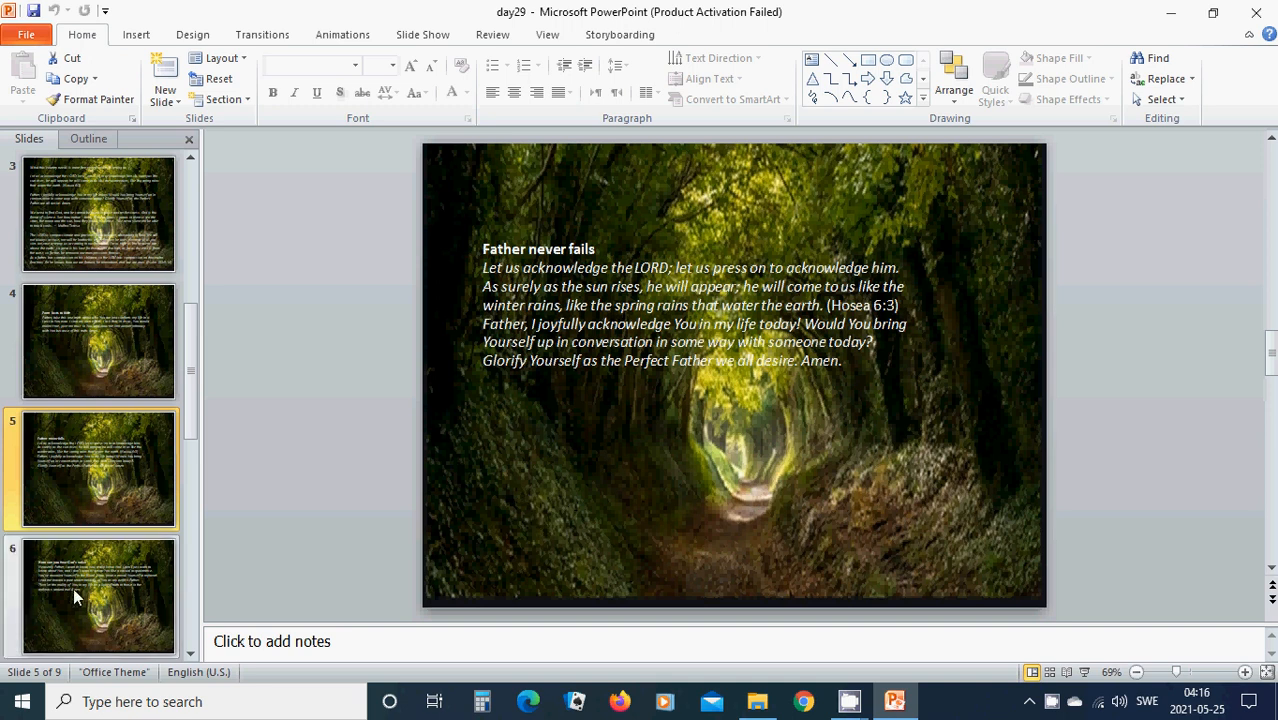
left_click(95, 595)
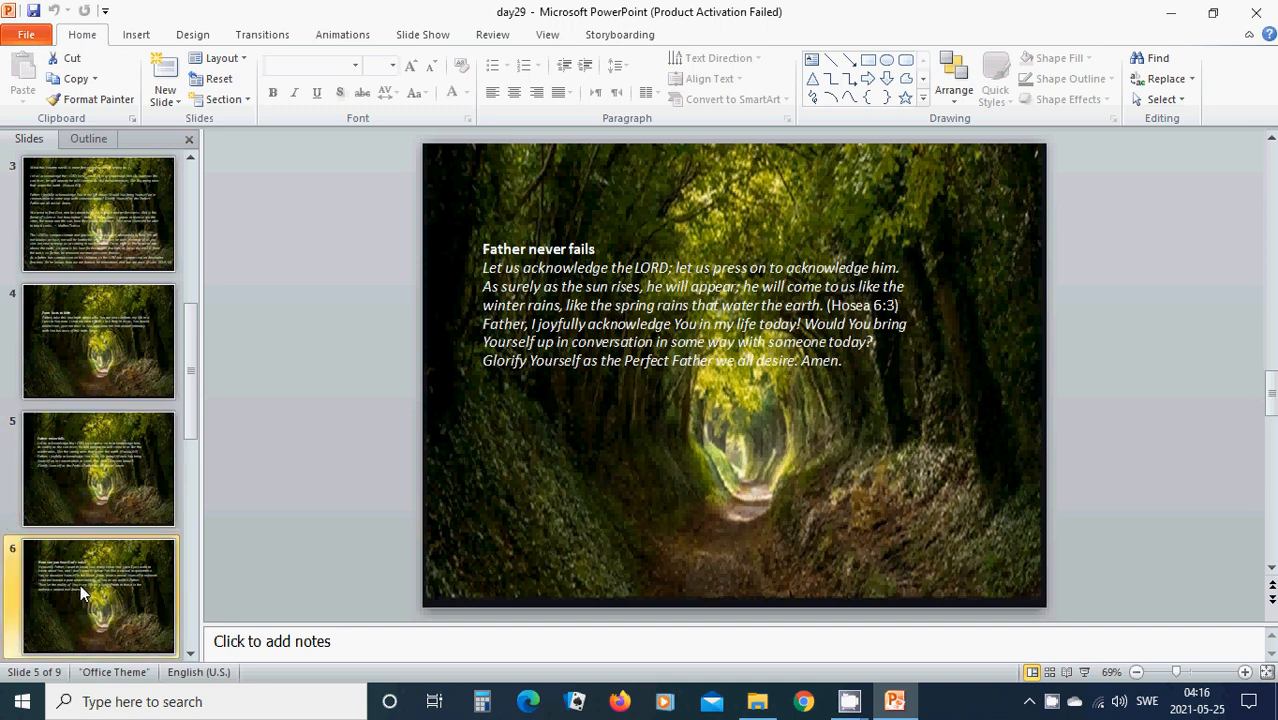
Step: Display slide 6, the prayer headed 'How can you hear God's voice'
left_click(98, 595)
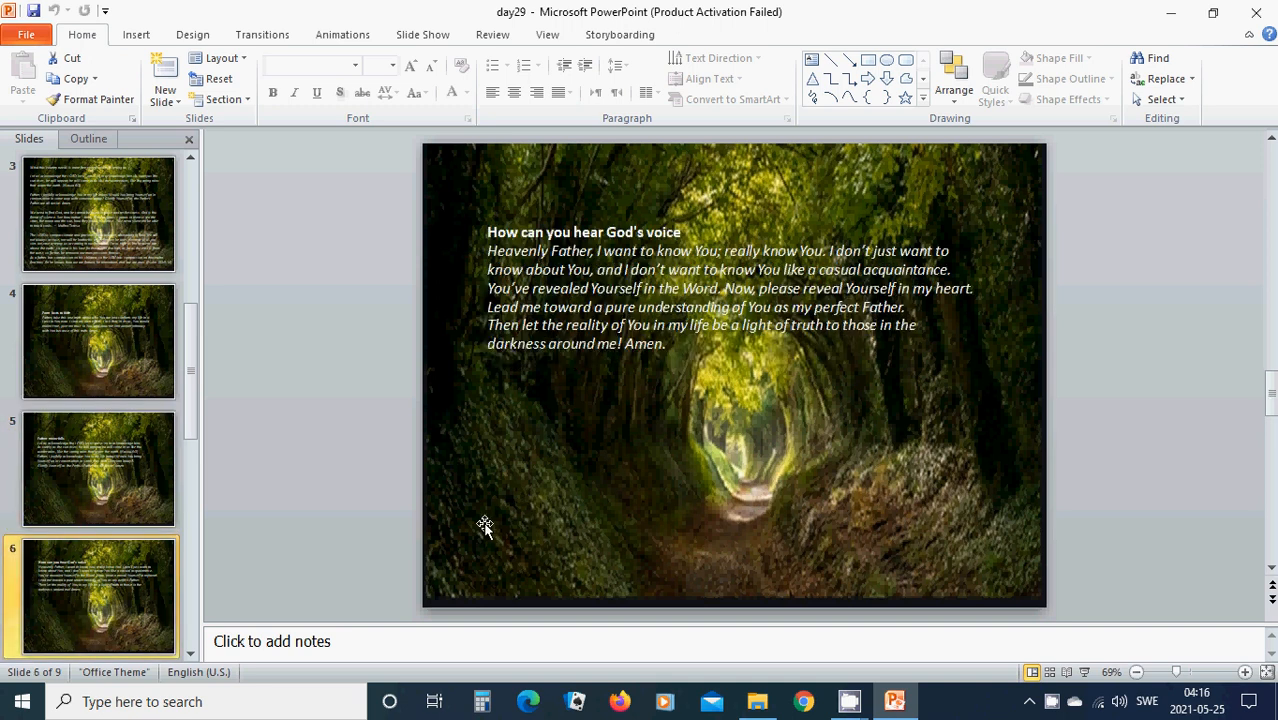
mouse_move(640, 495)
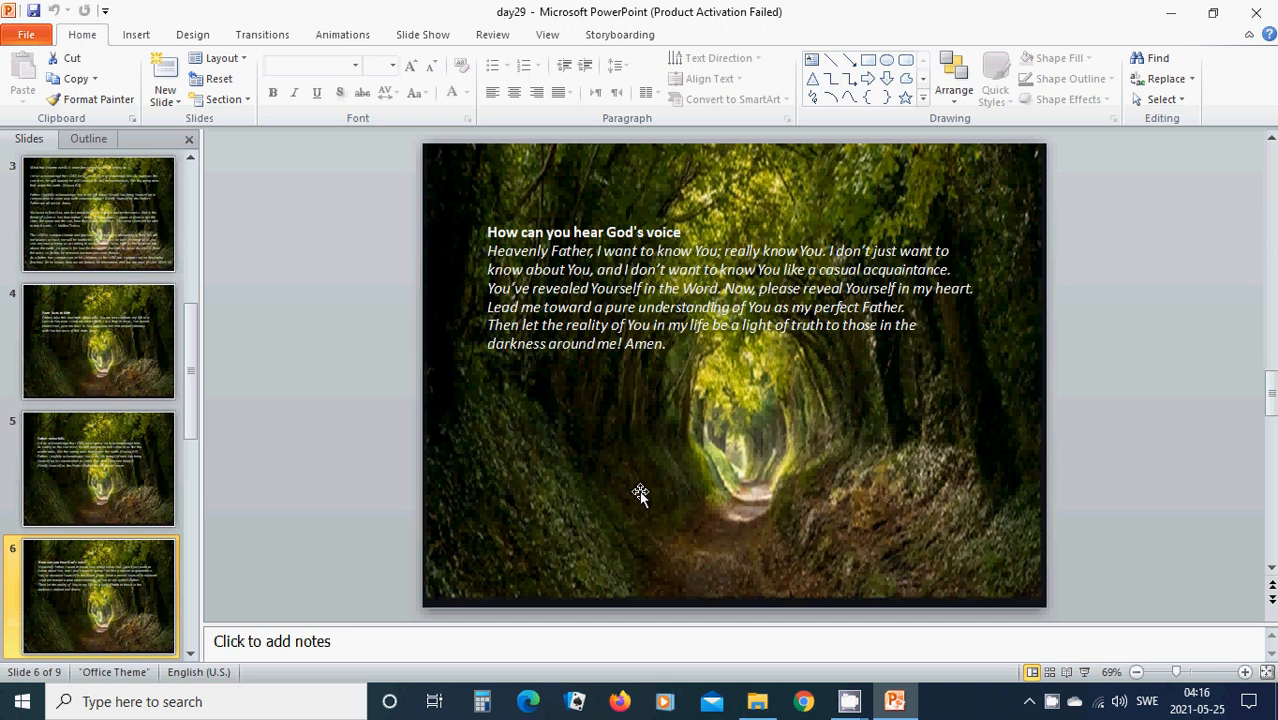
mouse_move(555, 490)
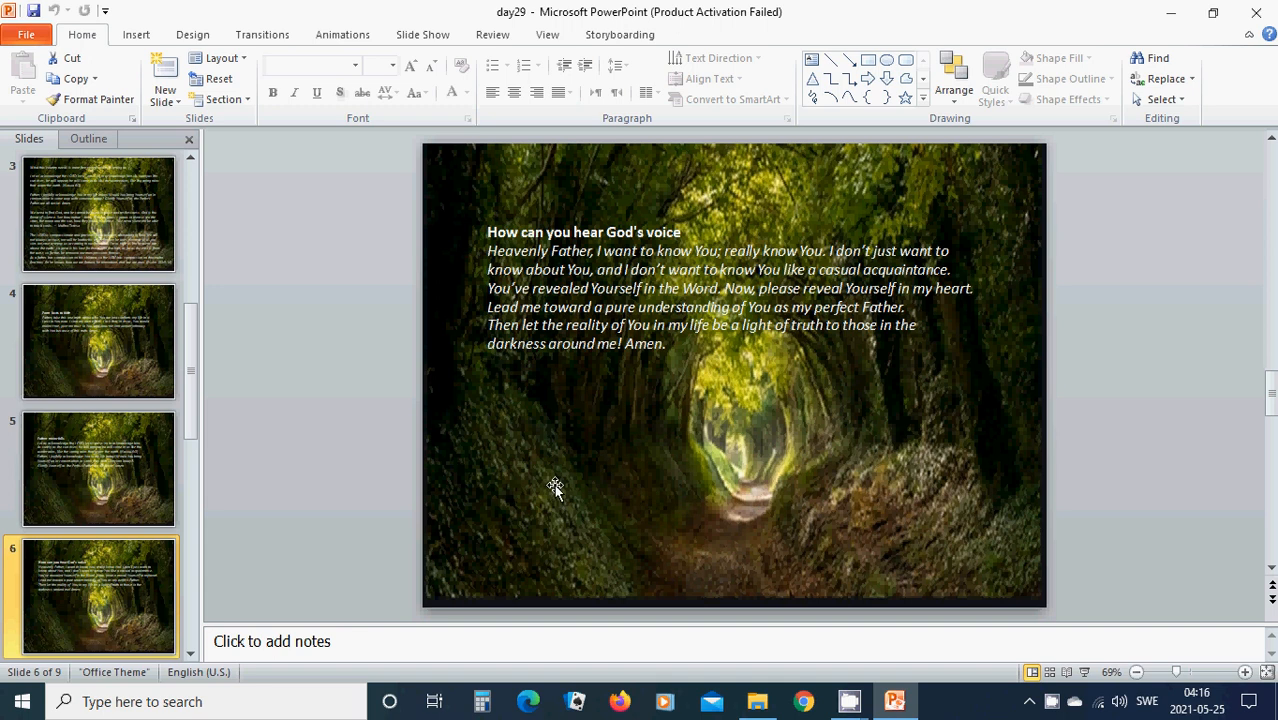
mouse_move(532, 482)
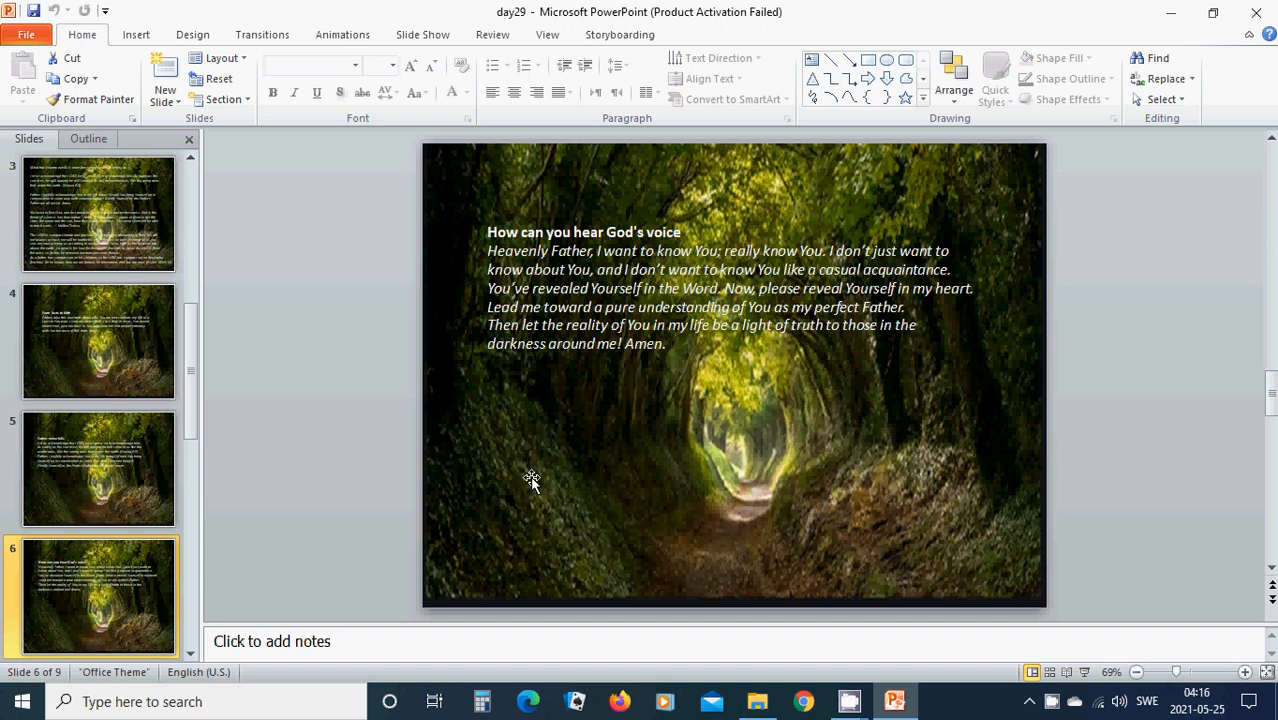
mouse_move(562, 488)
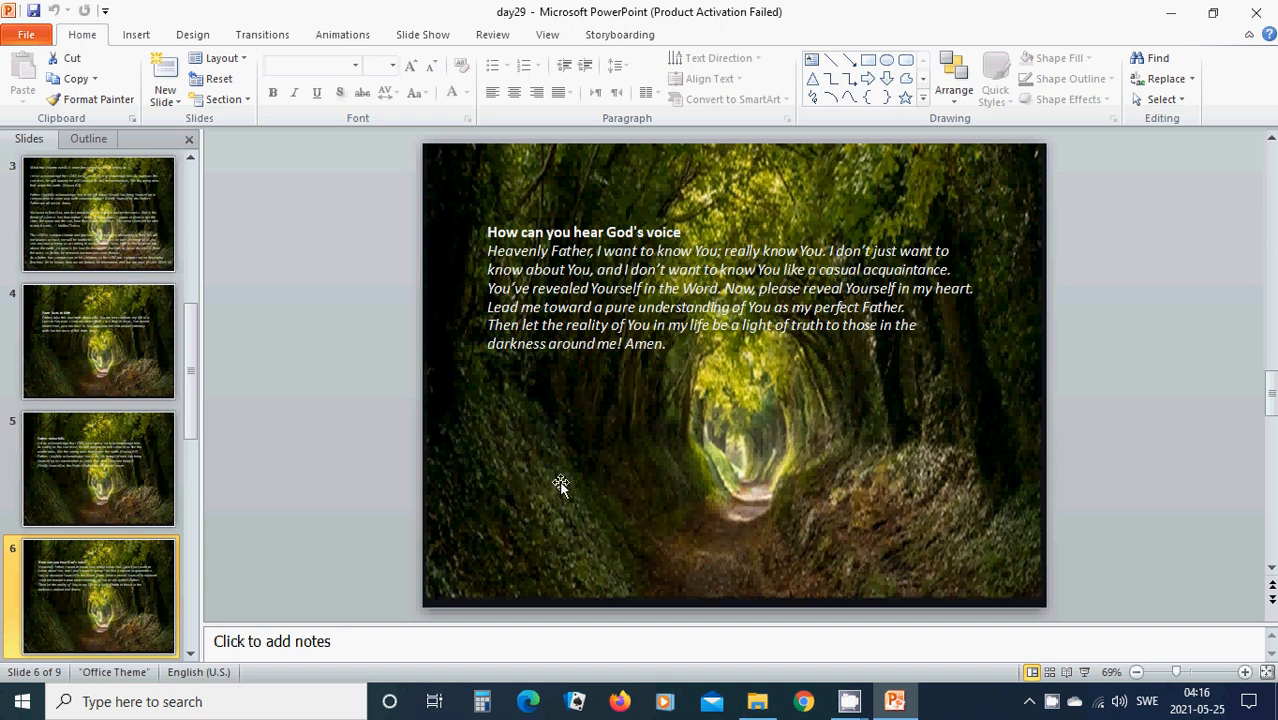
mouse_move(667, 472)
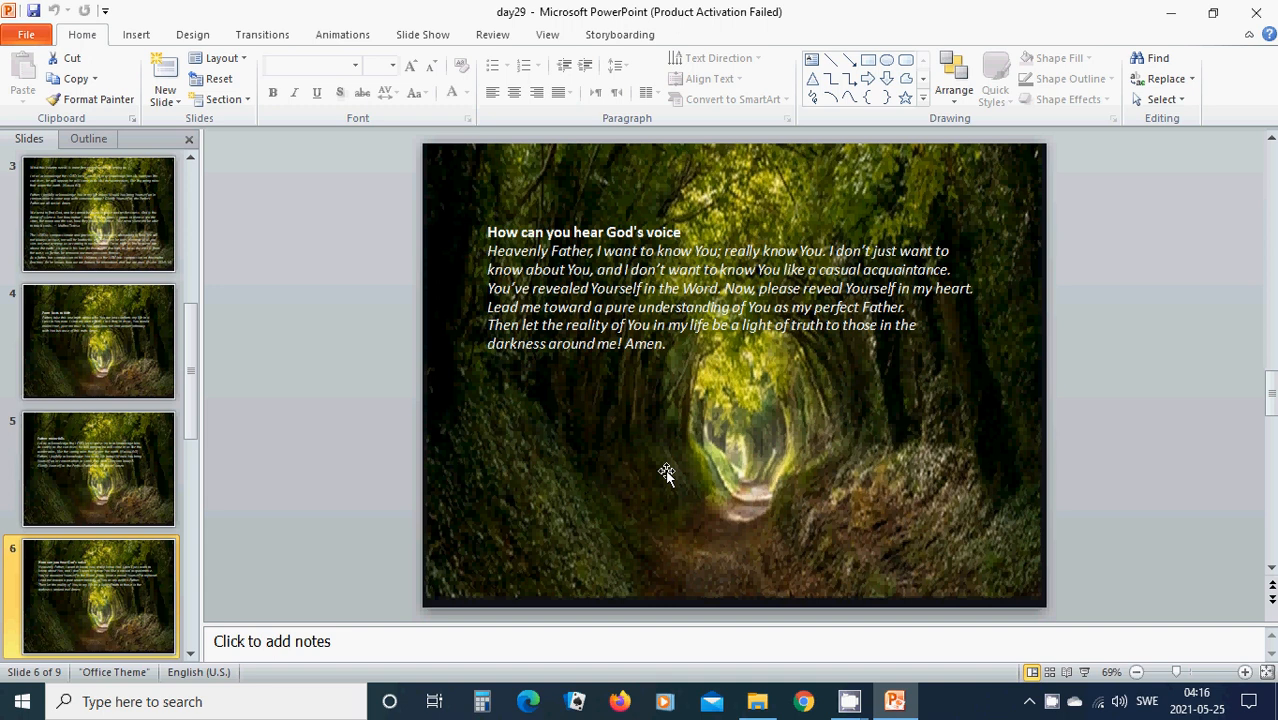
mouse_move(696, 463)
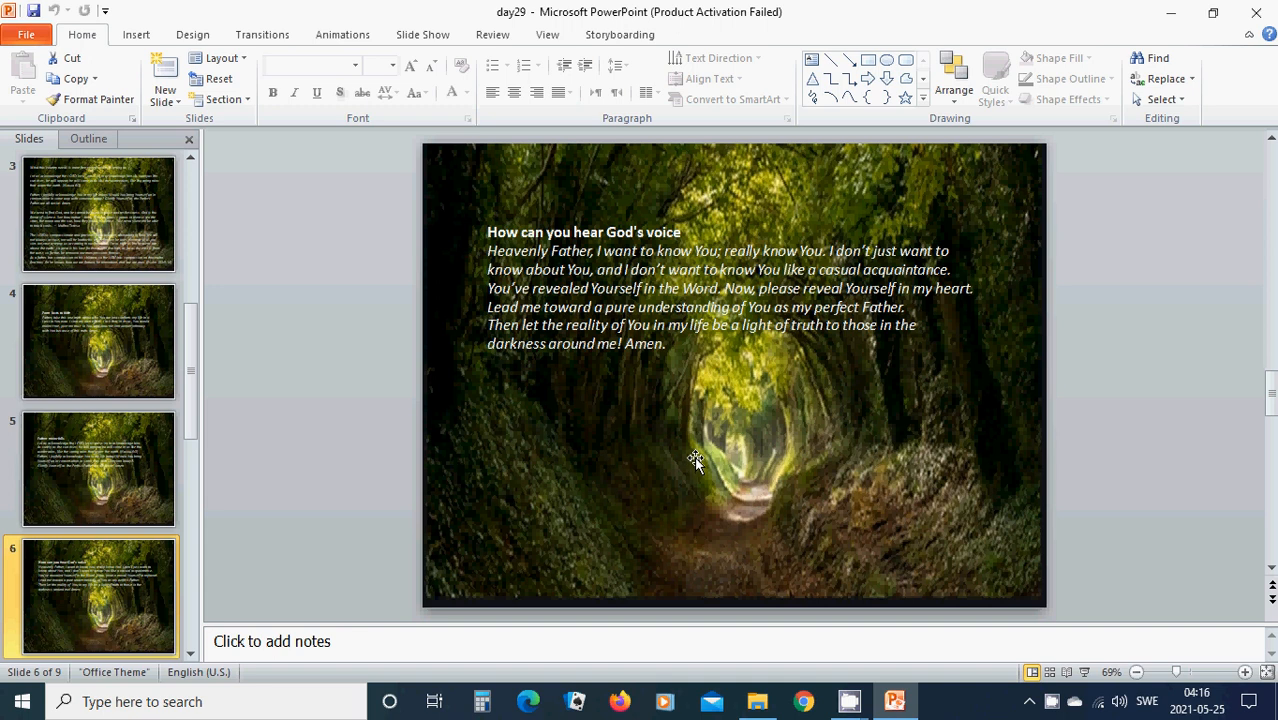
mouse_move(668, 447)
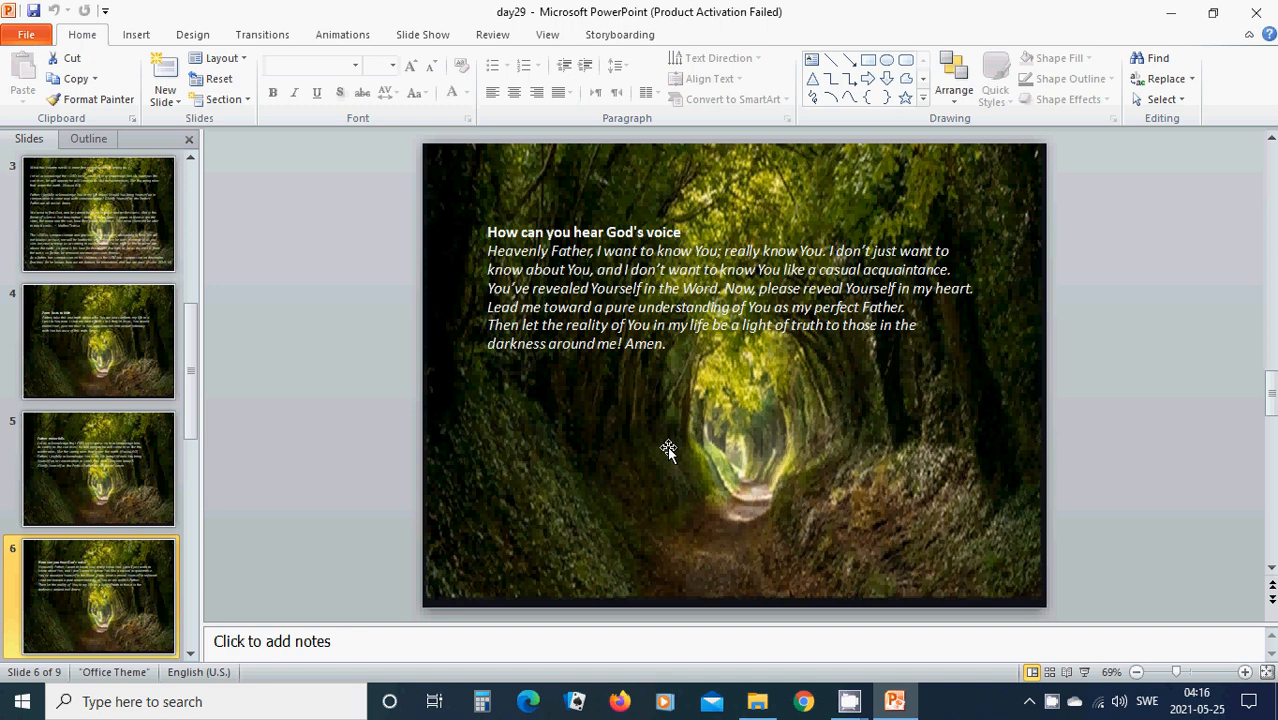
mouse_move(671, 430)
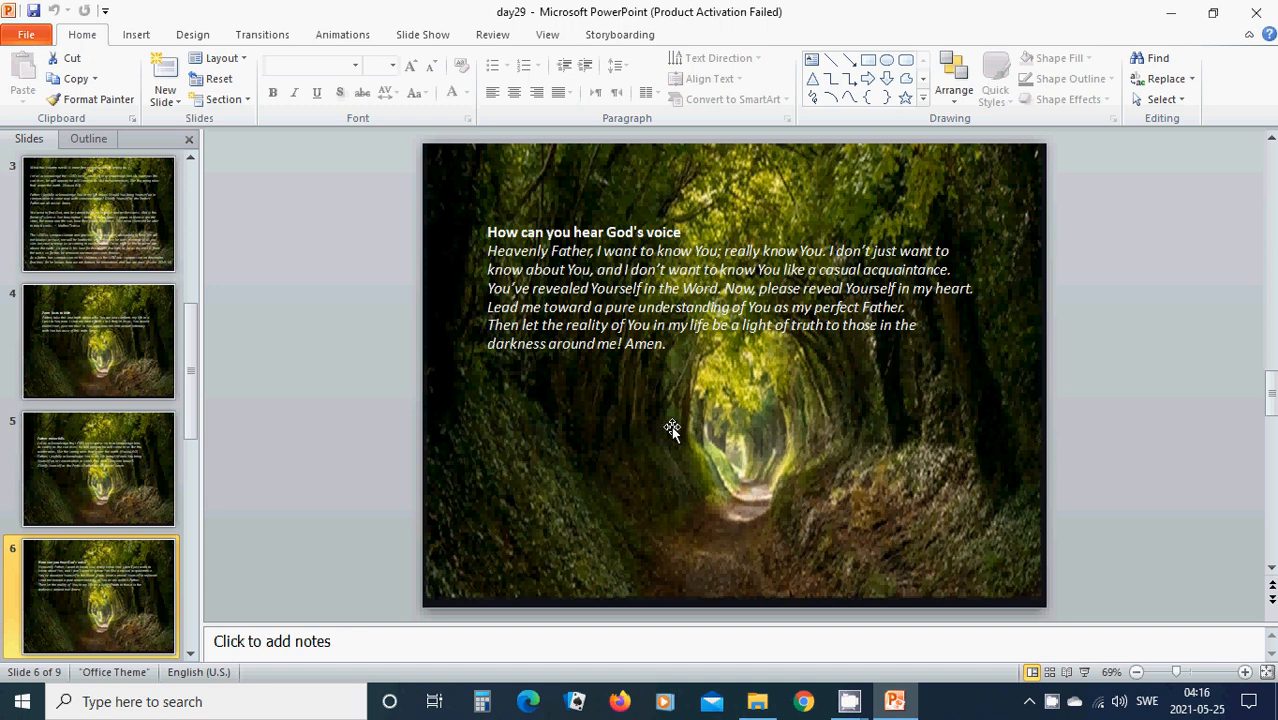
mouse_move(685, 414)
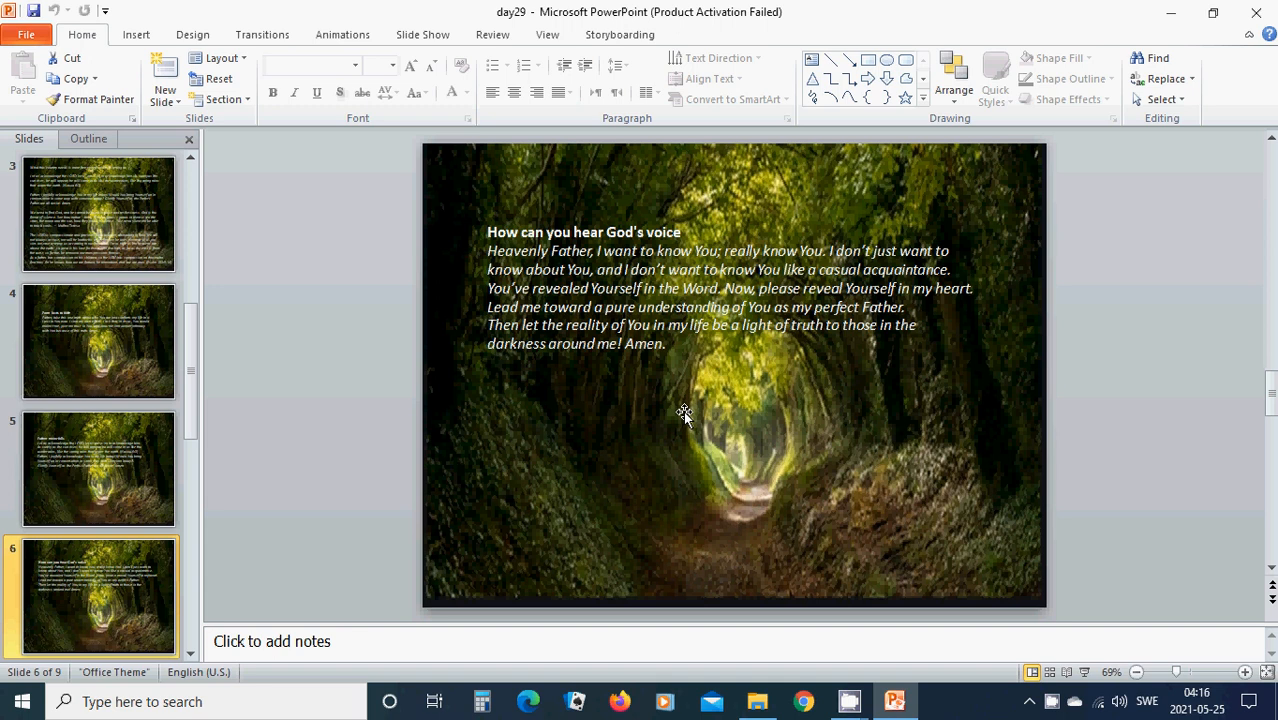
mouse_move(574, 488)
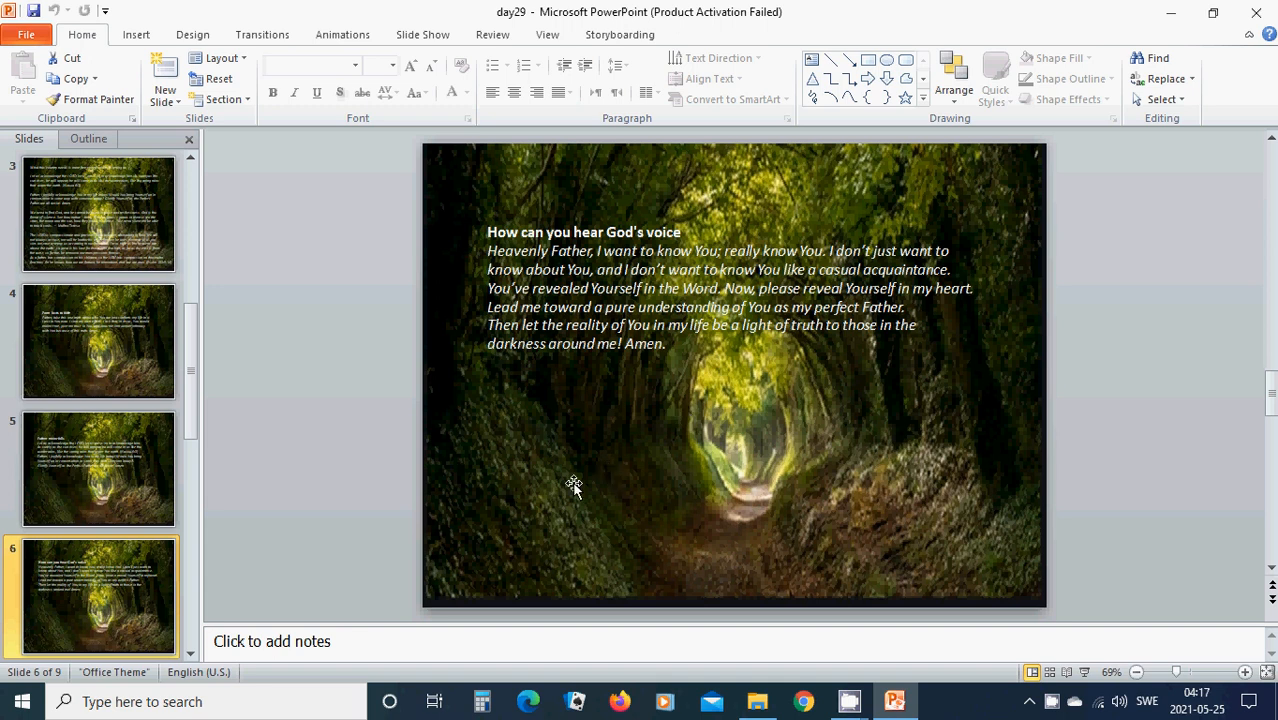
mouse_move(471, 497)
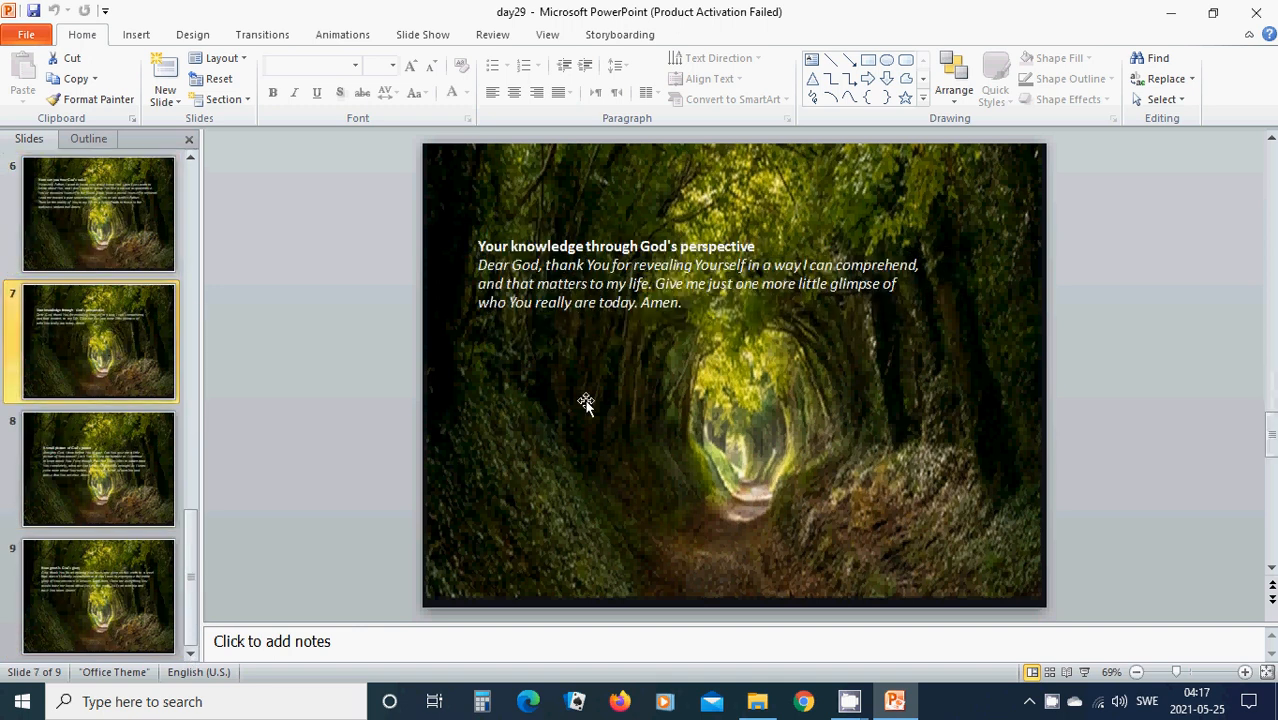
mouse_move(522, 391)
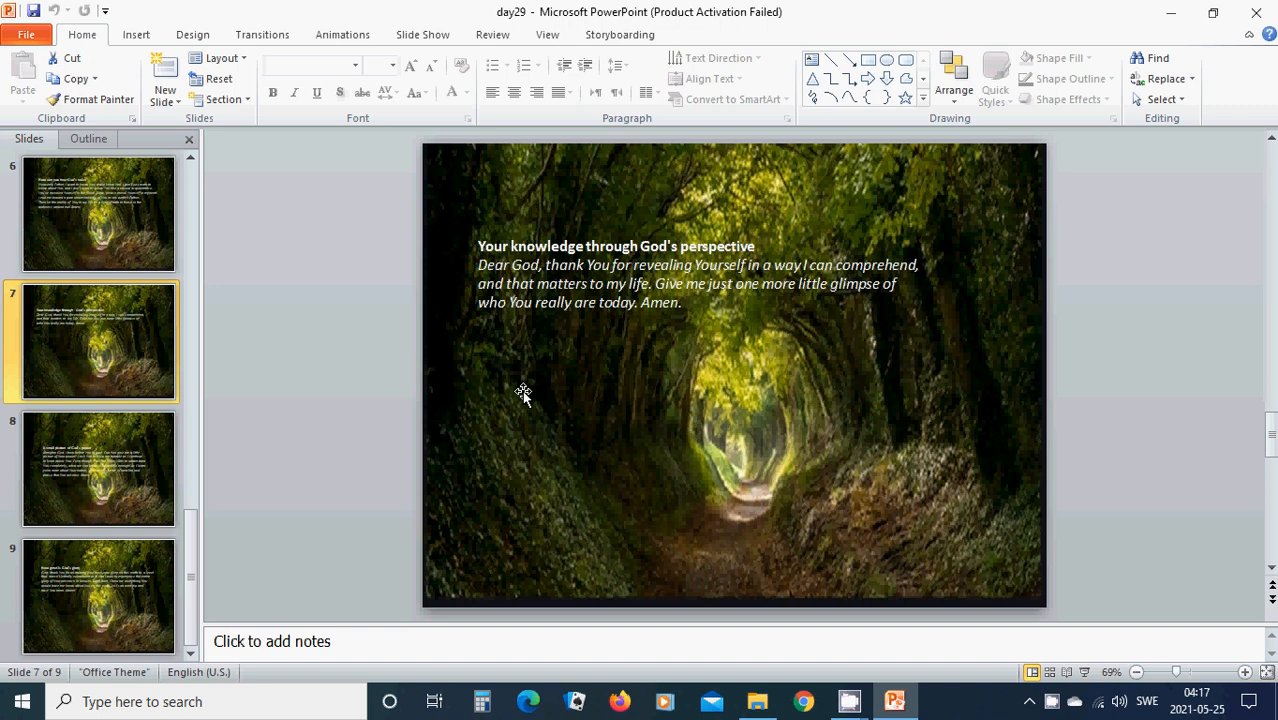
mouse_move(529, 212)
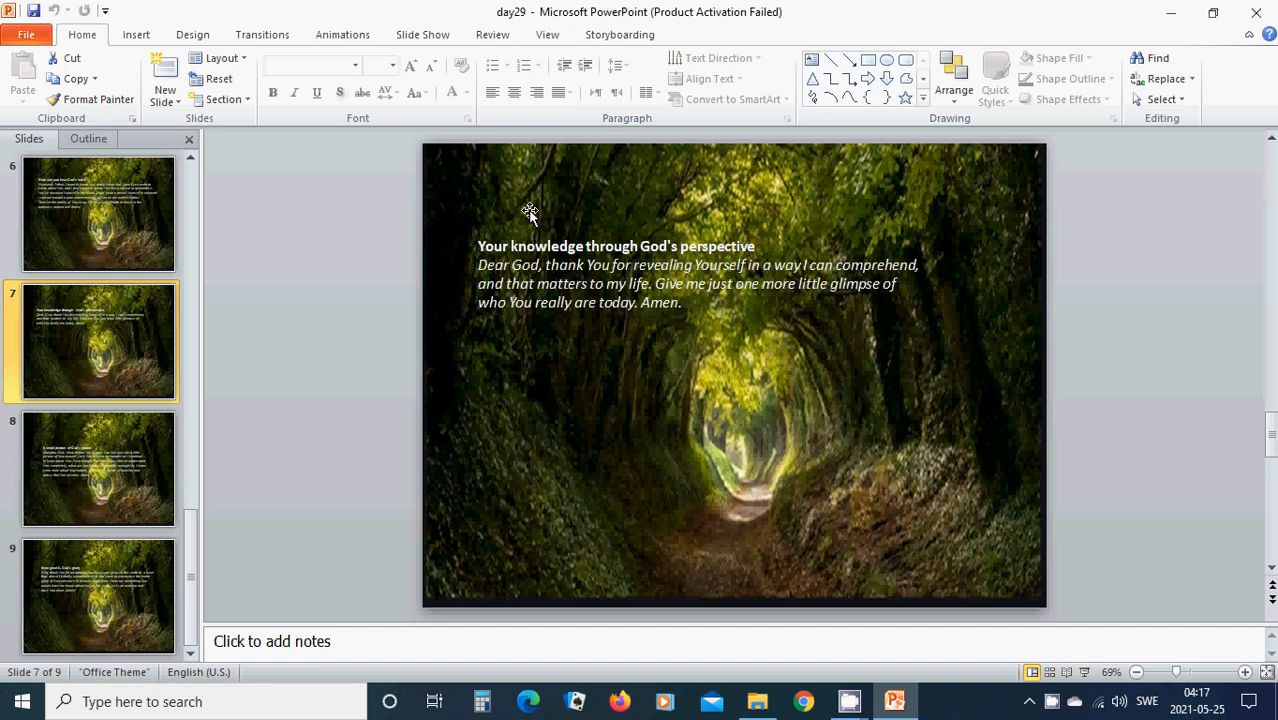
mouse_move(127, 505)
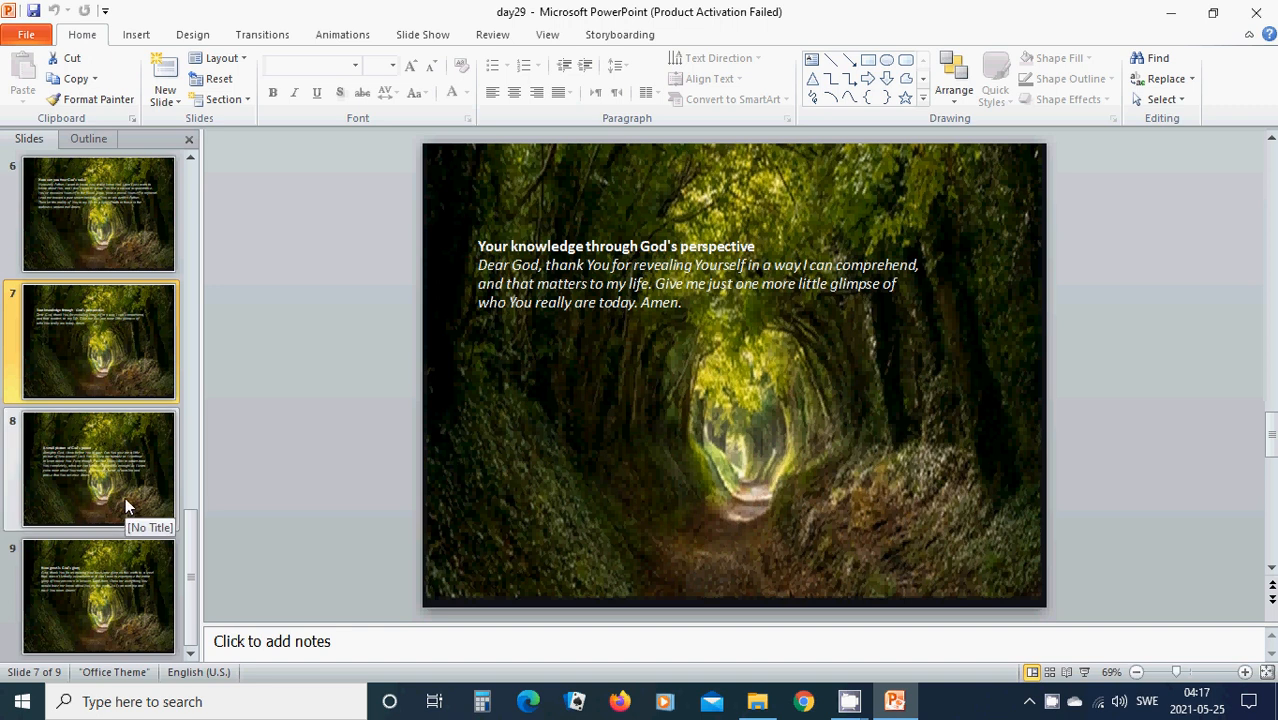
mouse_move(123, 494)
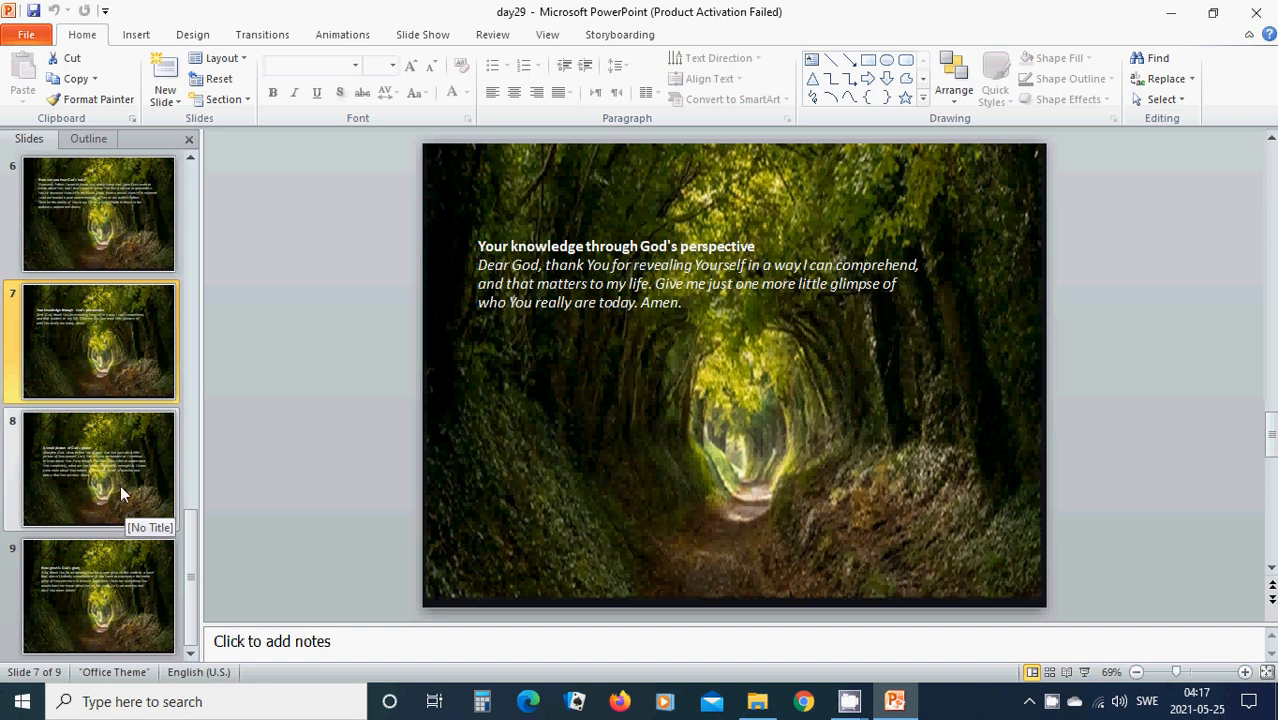
Step: Display slide 8, the prayer headed 'A small picture of God's power'
left_click(99, 469)
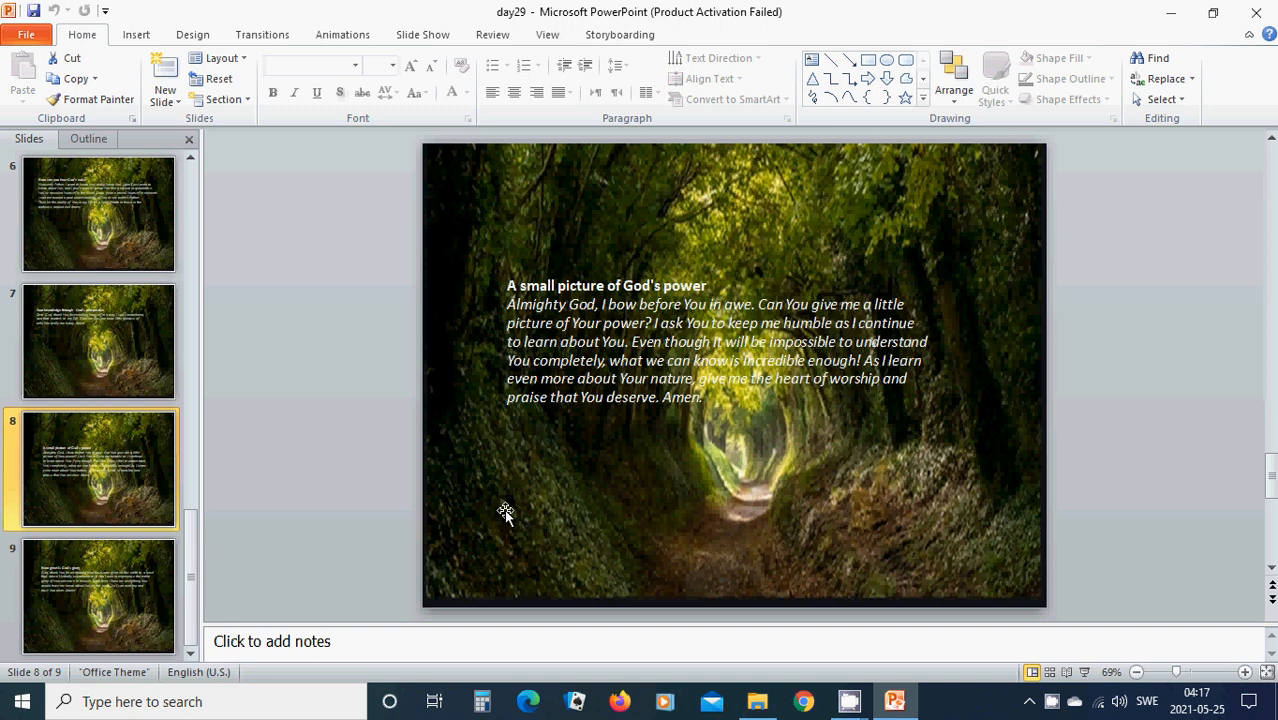
mouse_move(608, 470)
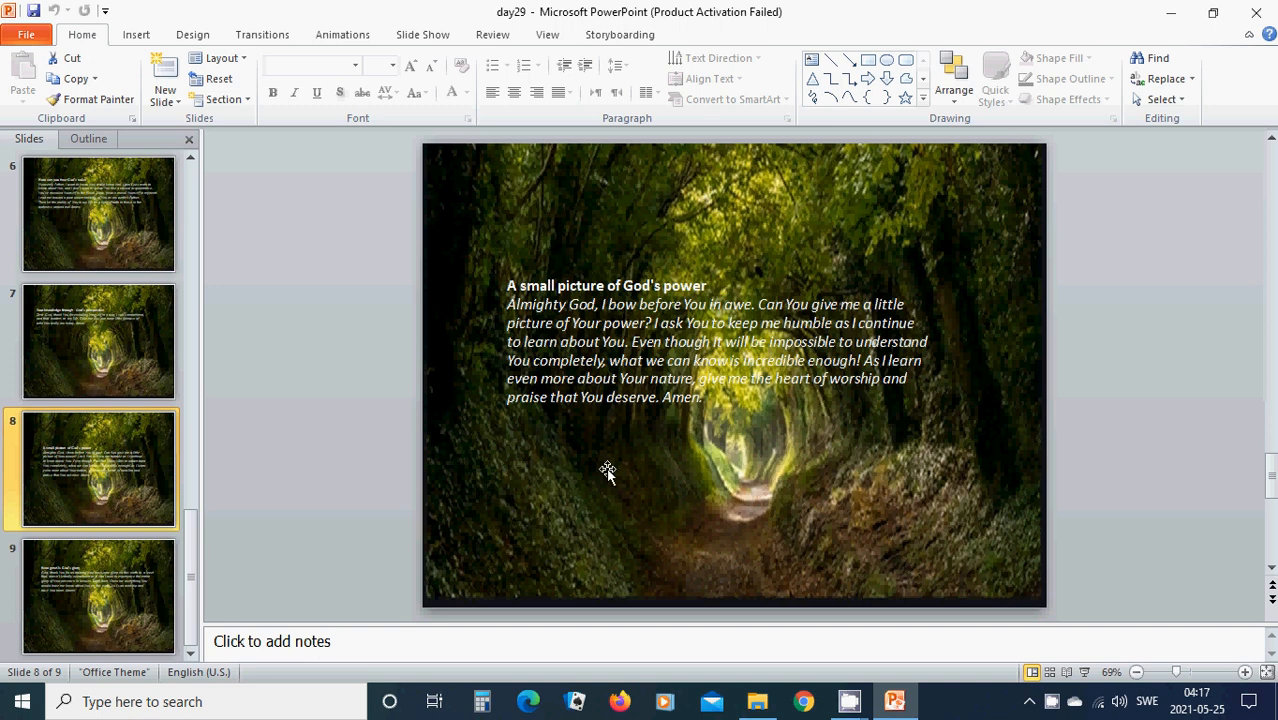
mouse_move(624, 468)
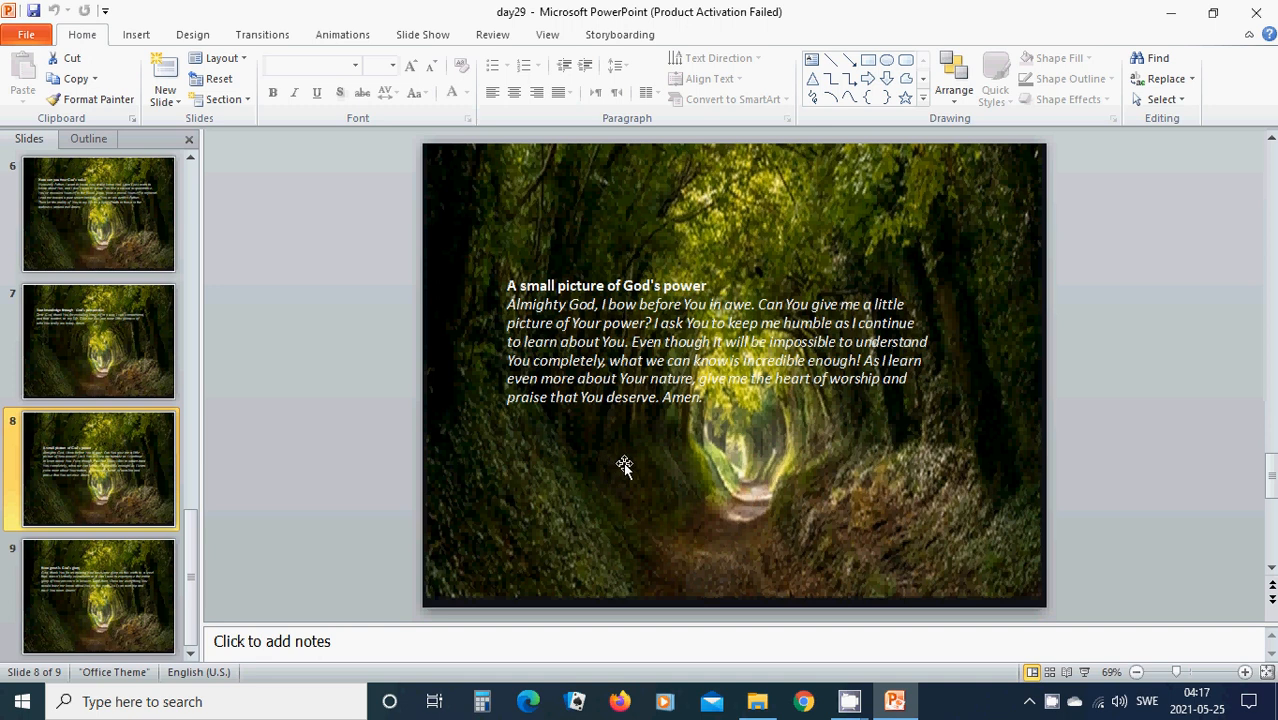
mouse_move(662, 473)
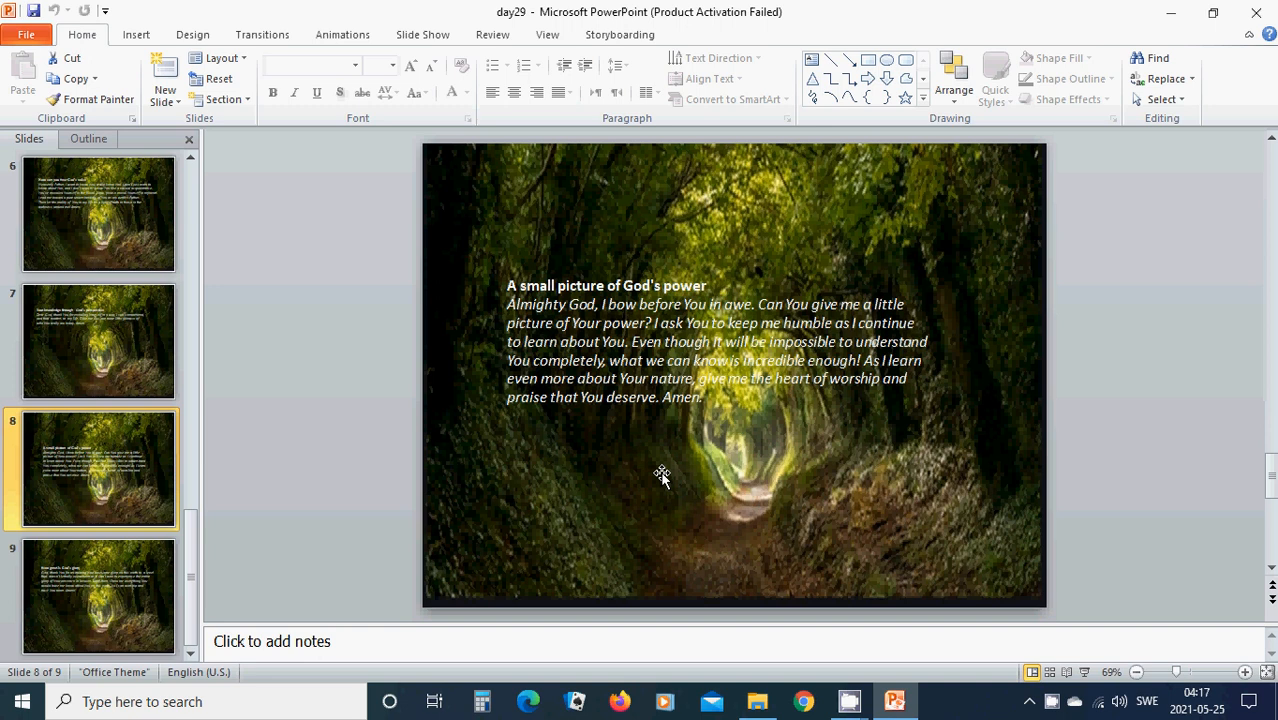
mouse_move(708, 470)
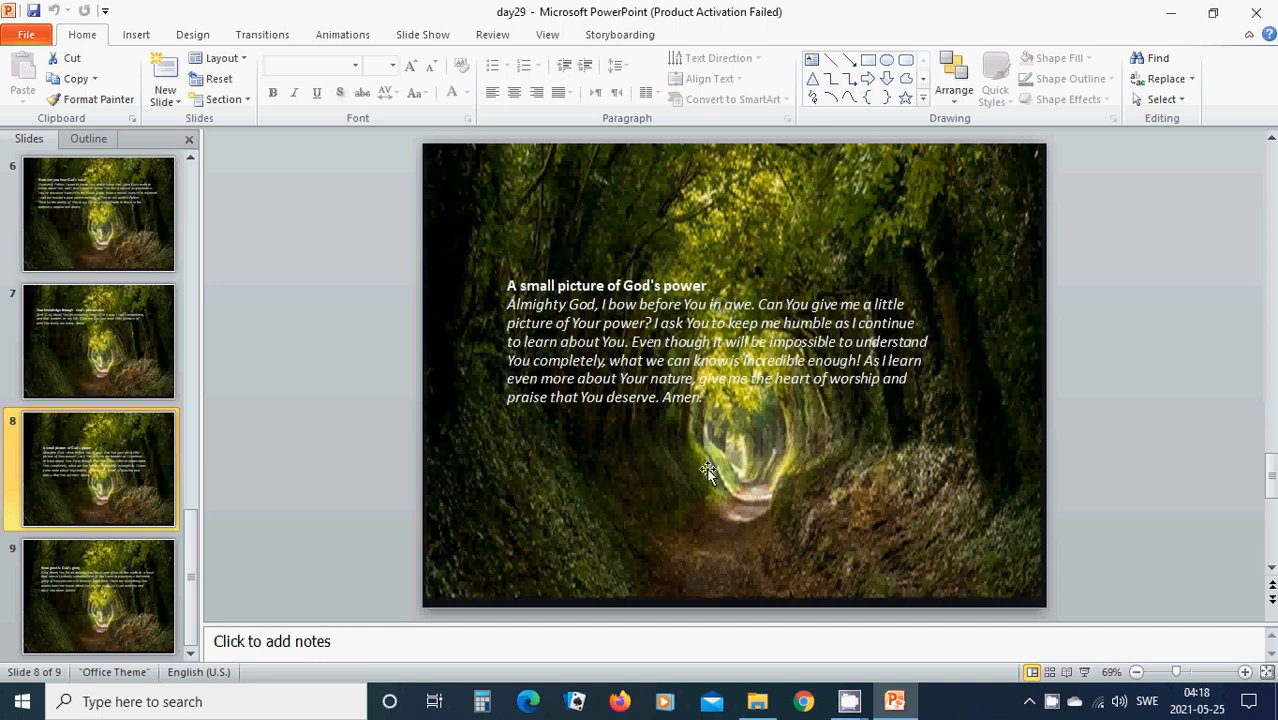
mouse_move(609, 467)
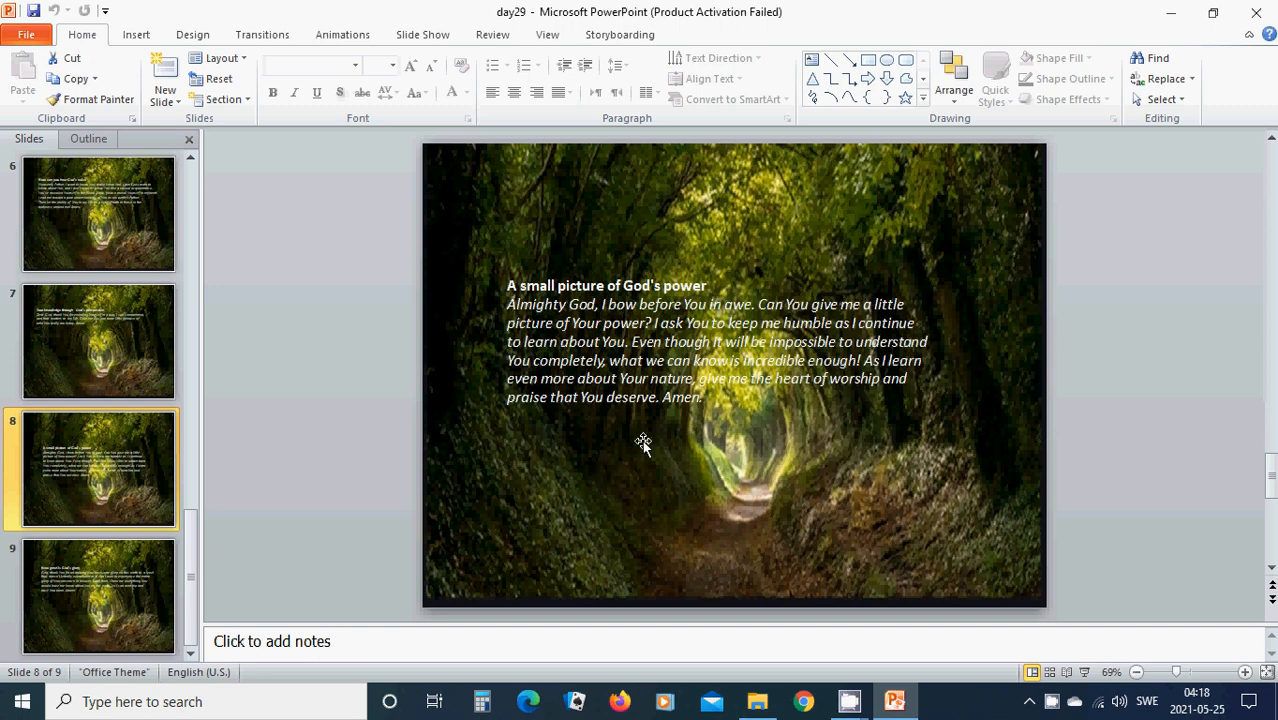
mouse_move(98, 595)
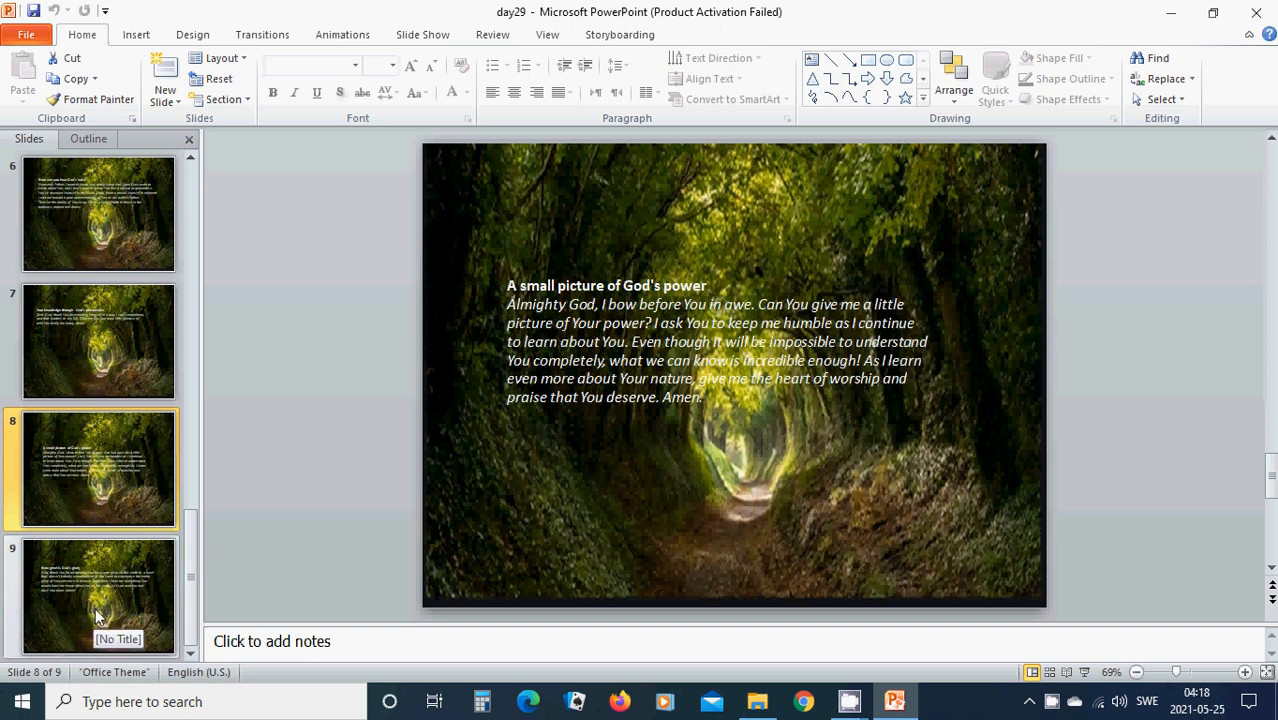
Step: Display the final slide 9, headed 'How great is God's glory'
left_click(98, 595)
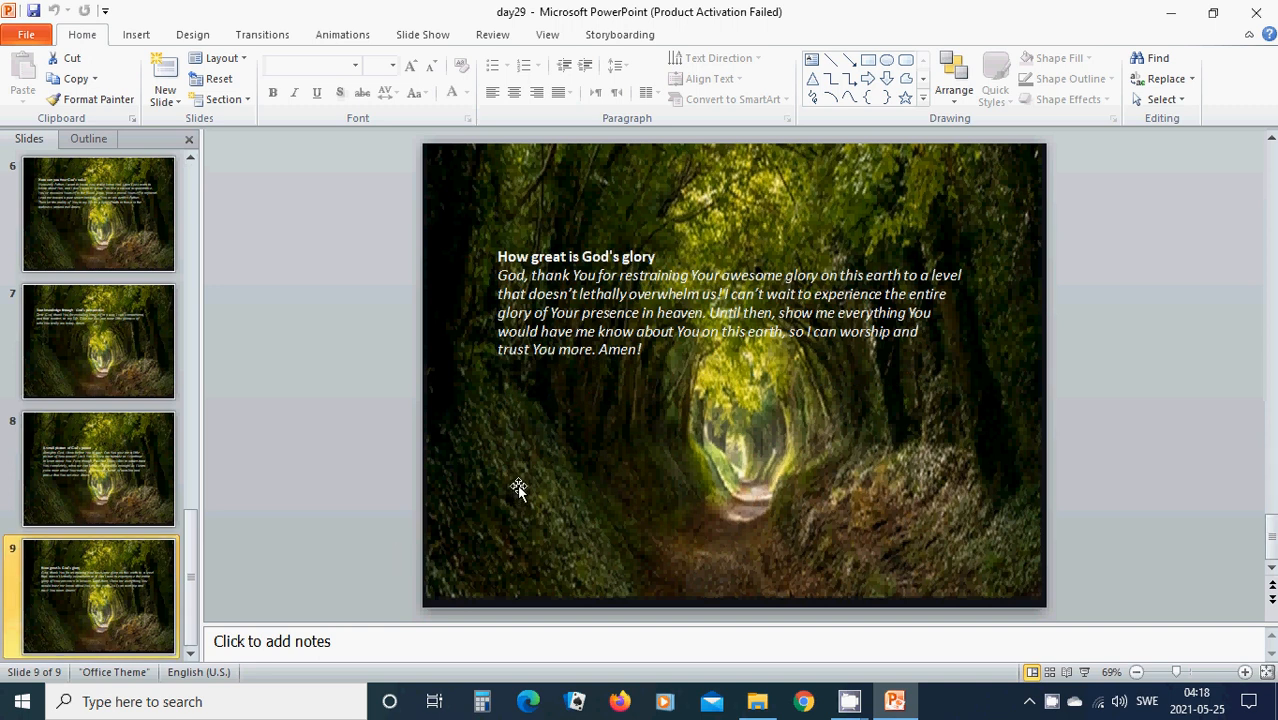
mouse_move(527, 487)
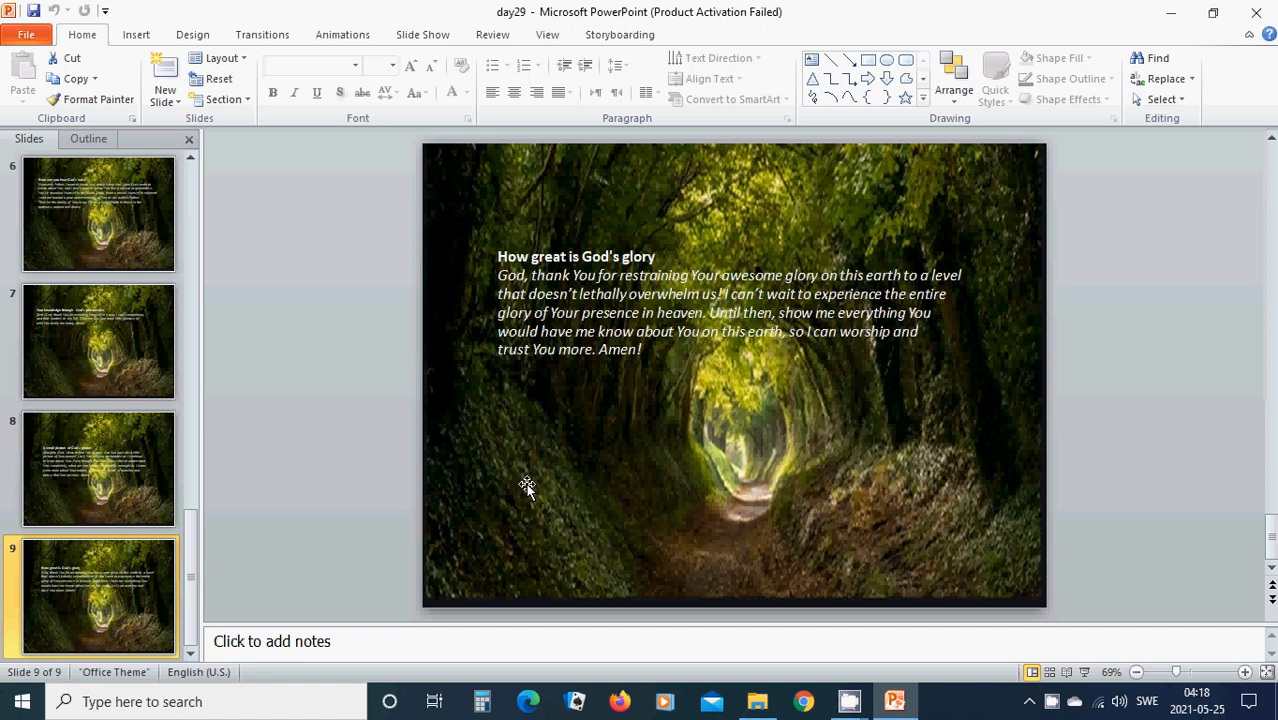
mouse_move(583, 470)
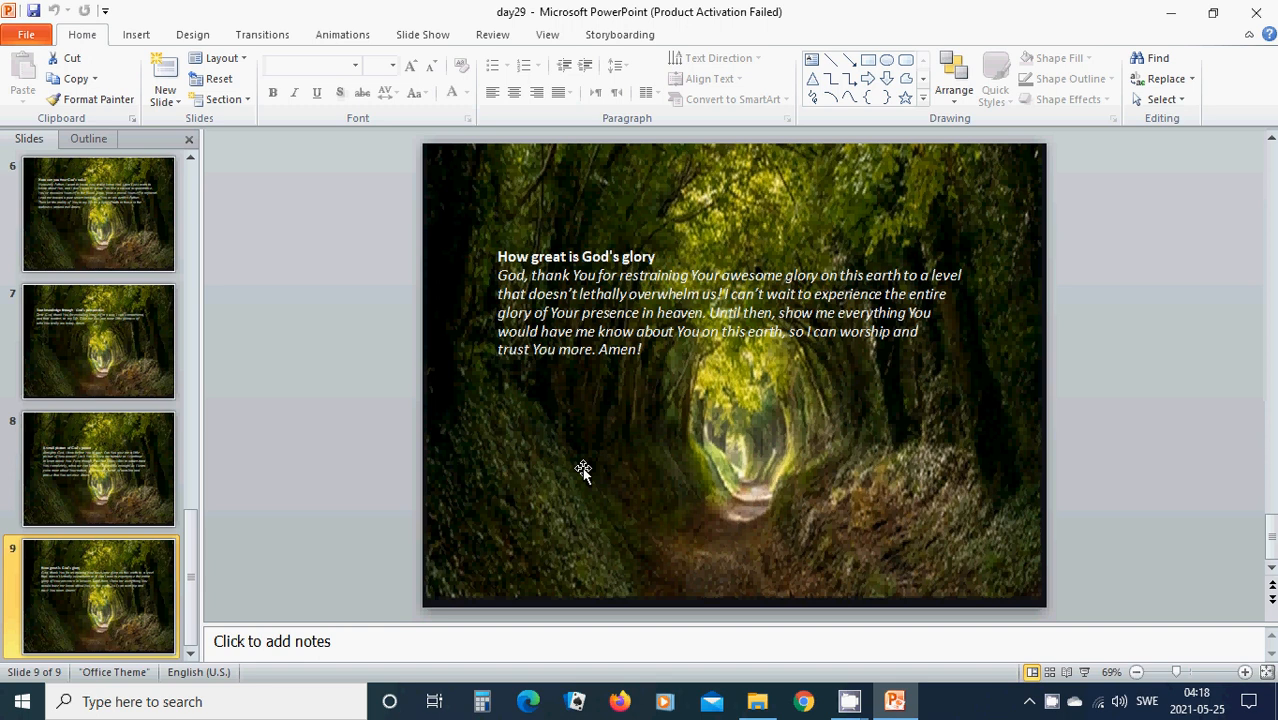
mouse_move(630, 458)
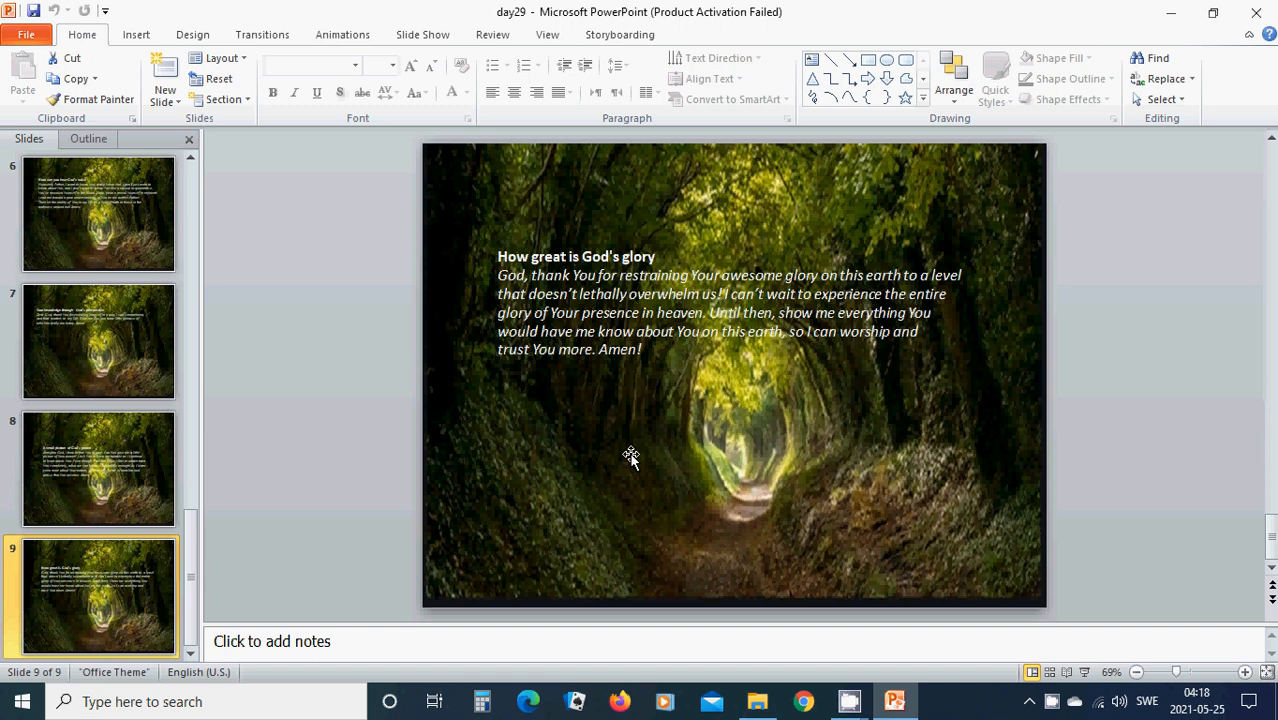
mouse_move(653, 443)
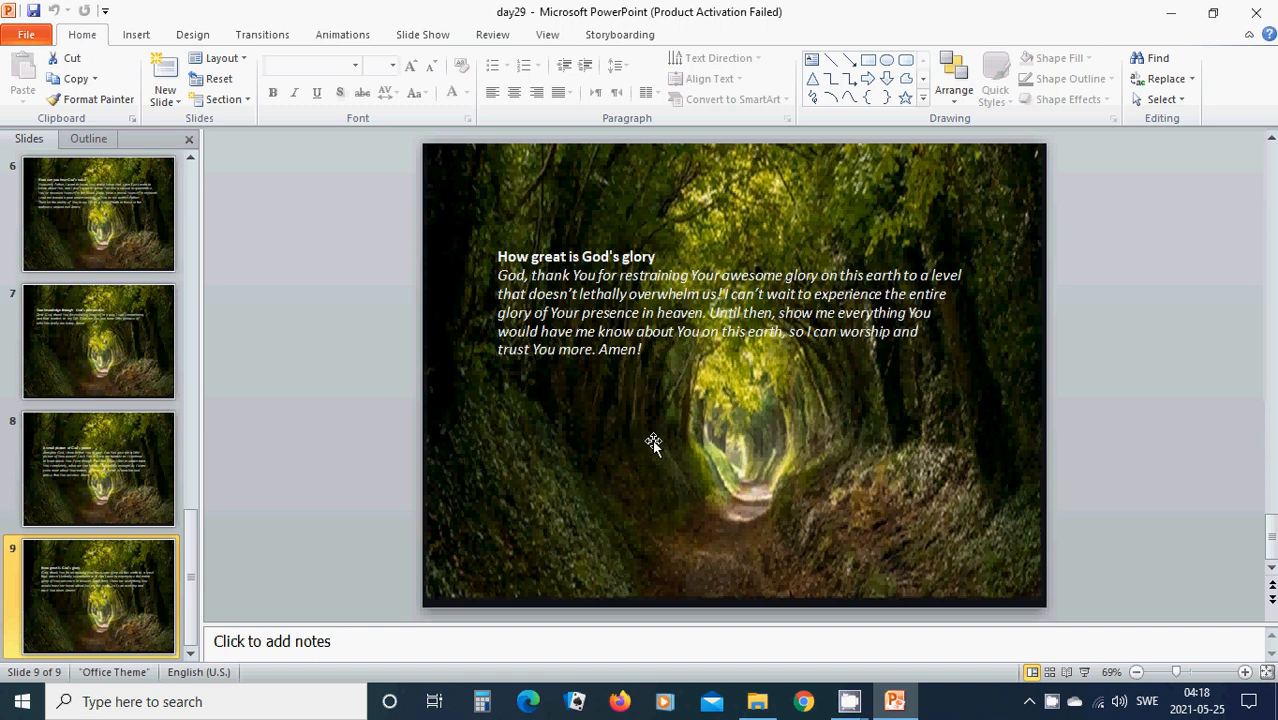
mouse_move(577, 498)
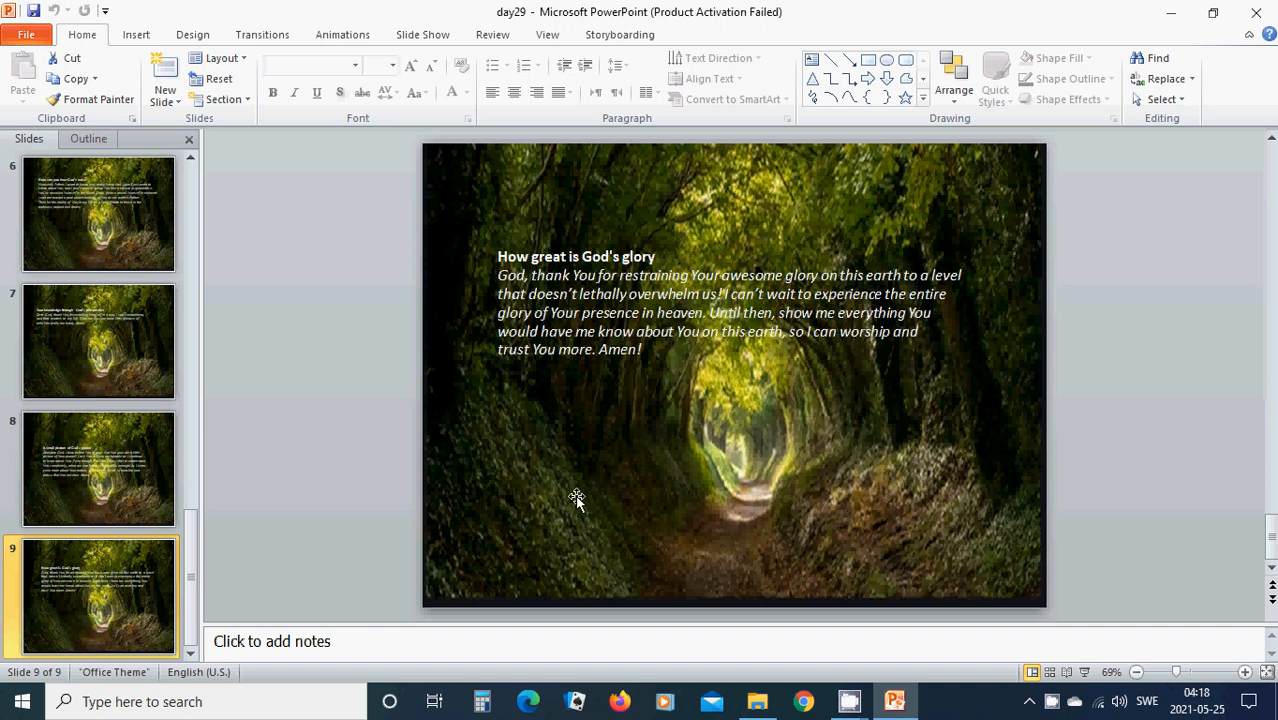
mouse_move(698, 450)
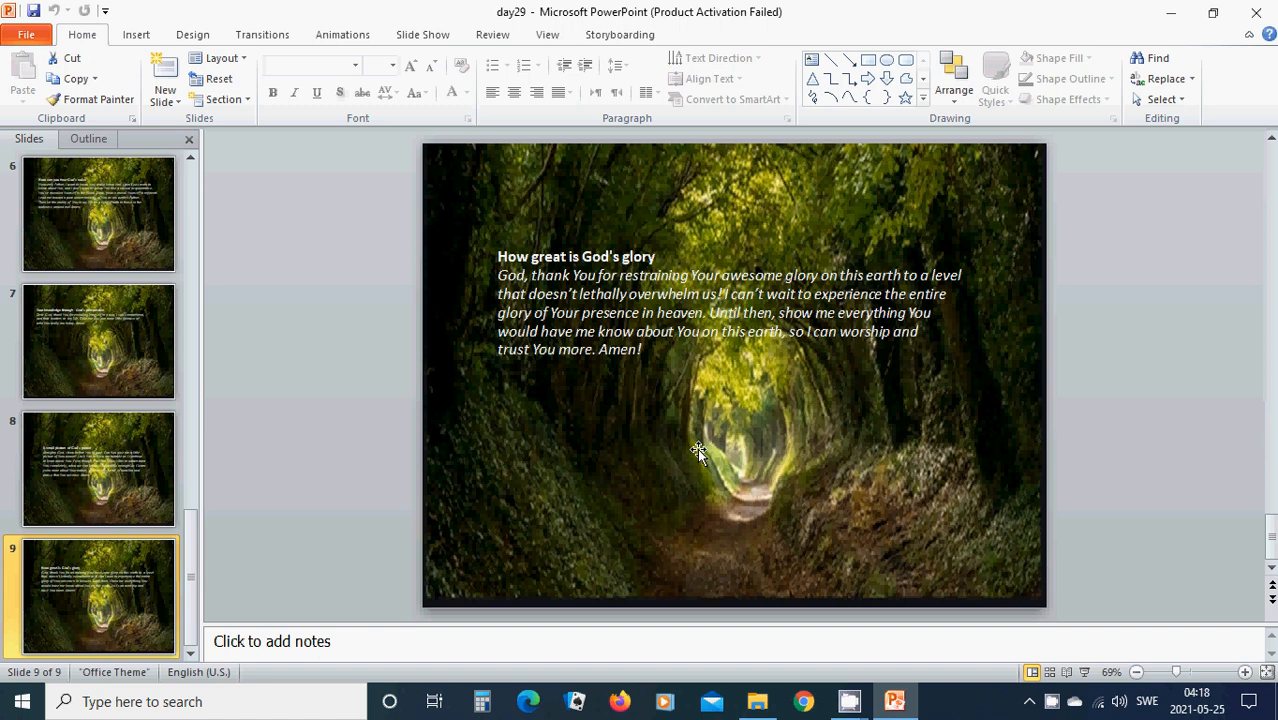
mouse_move(638, 441)
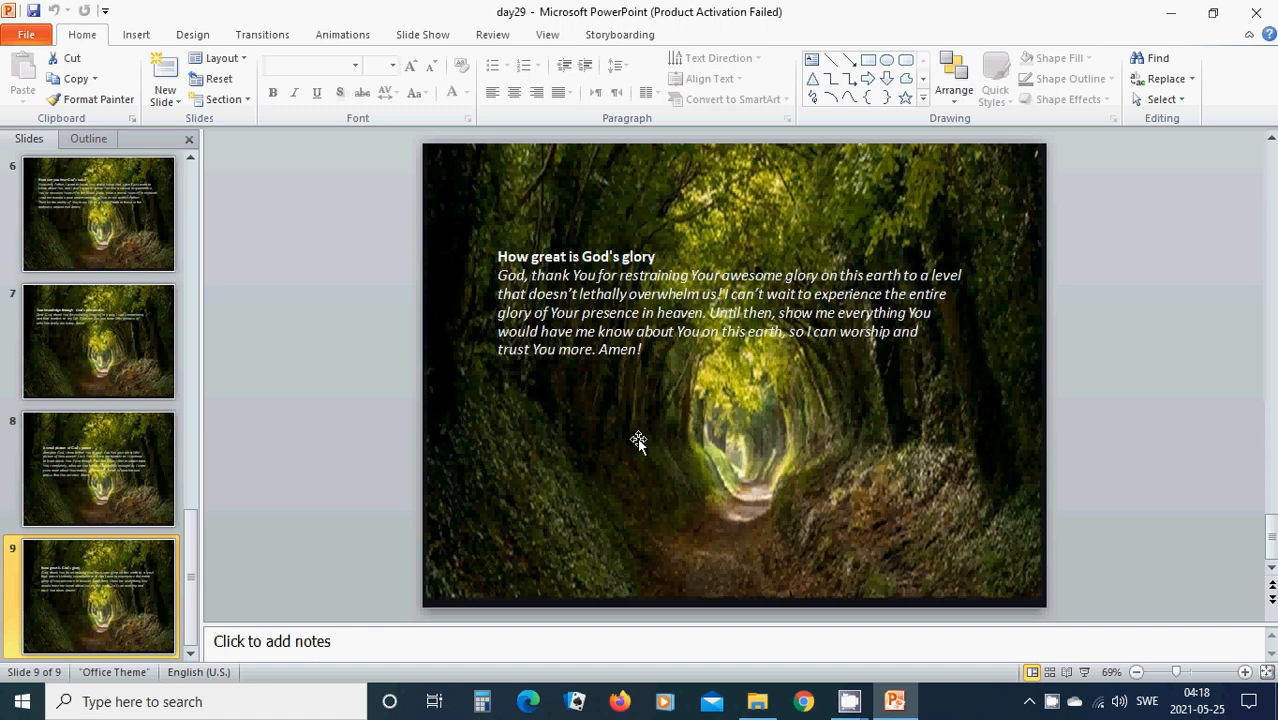
mouse_move(625, 428)
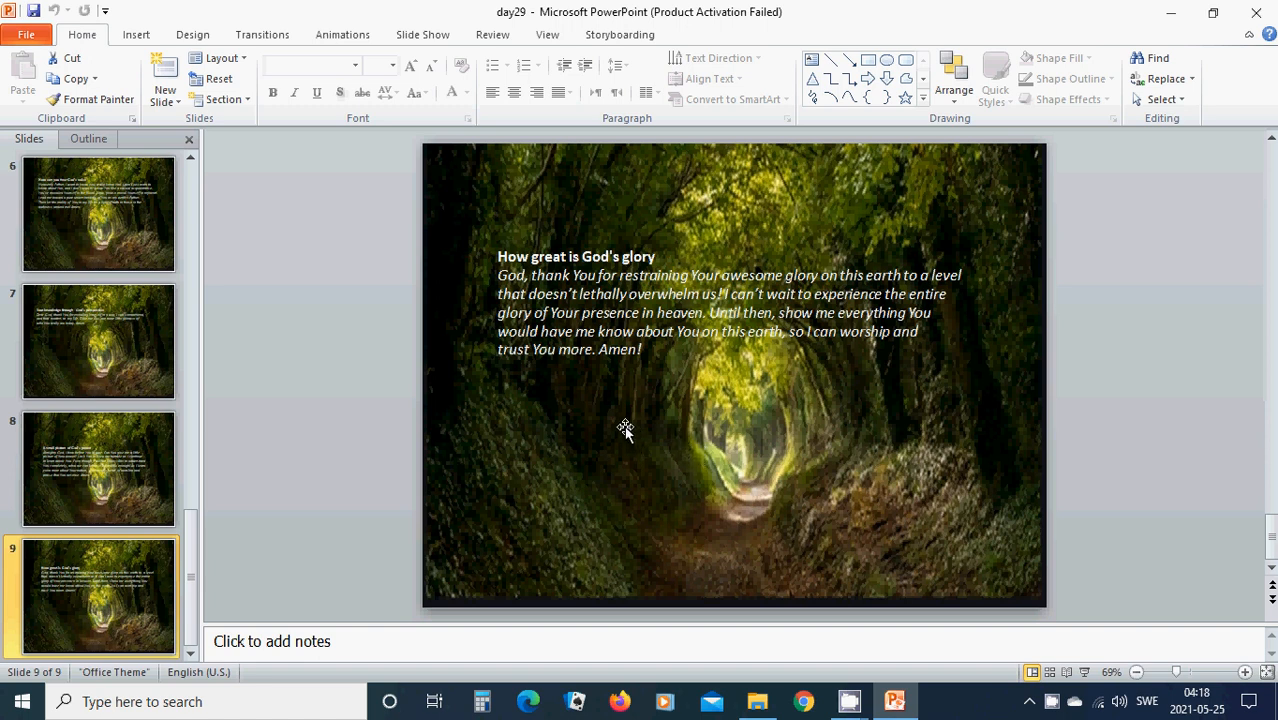
mouse_move(638, 425)
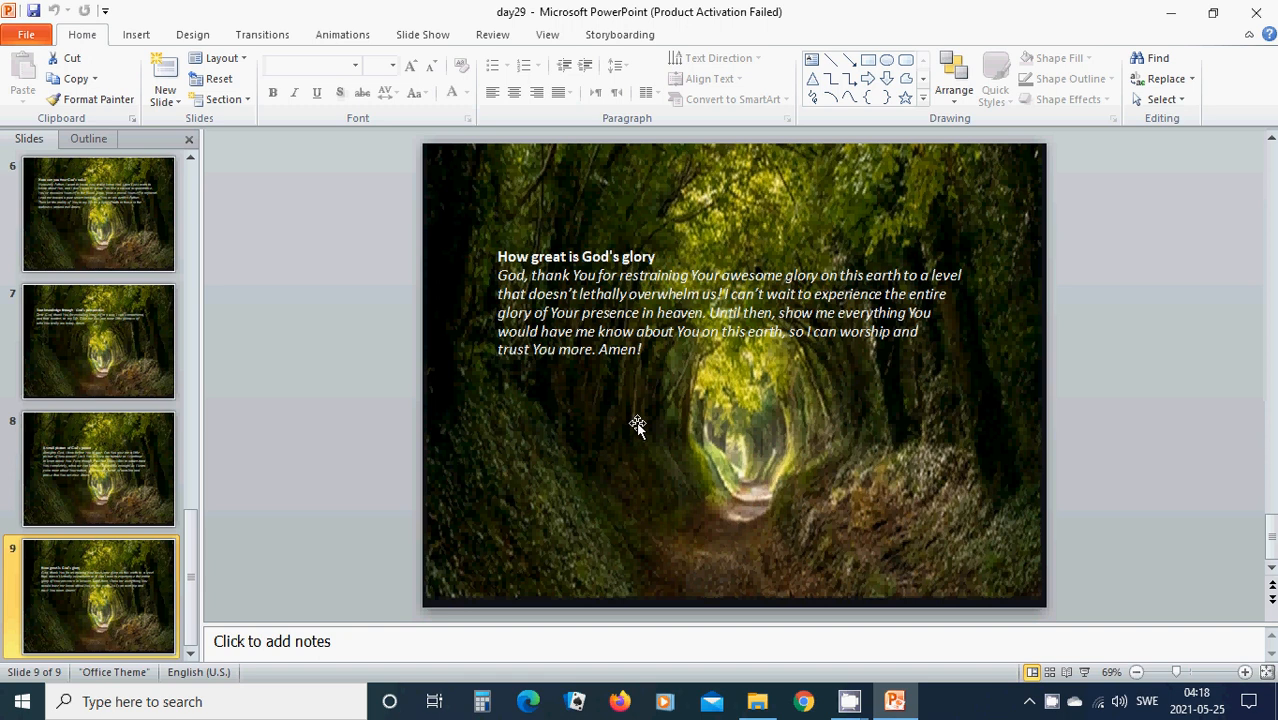
mouse_move(647, 423)
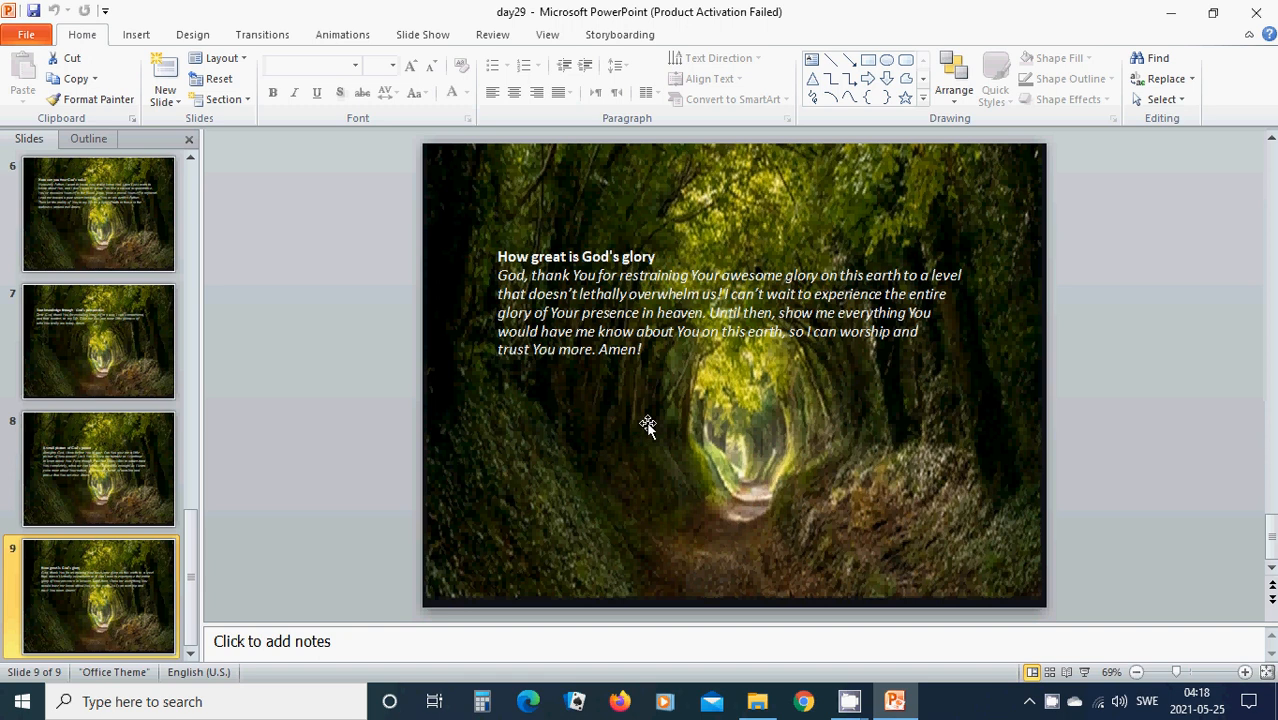
mouse_move(683, 424)
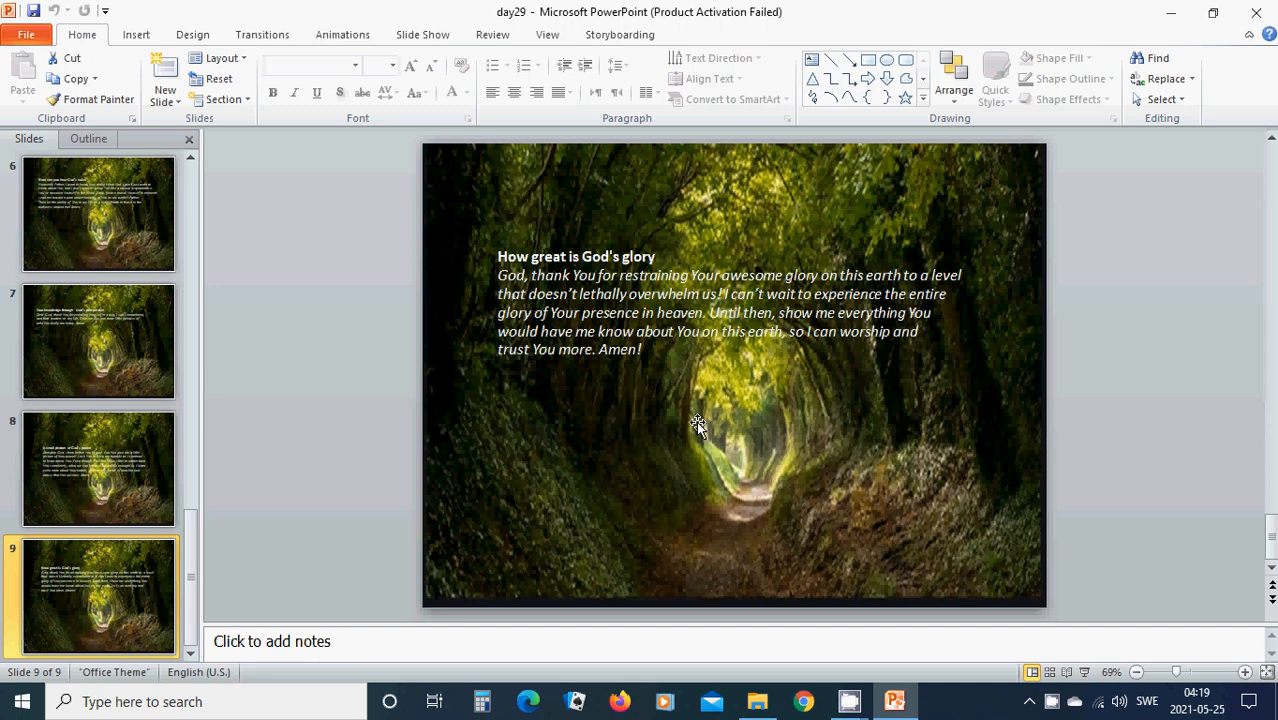
mouse_move(627, 547)
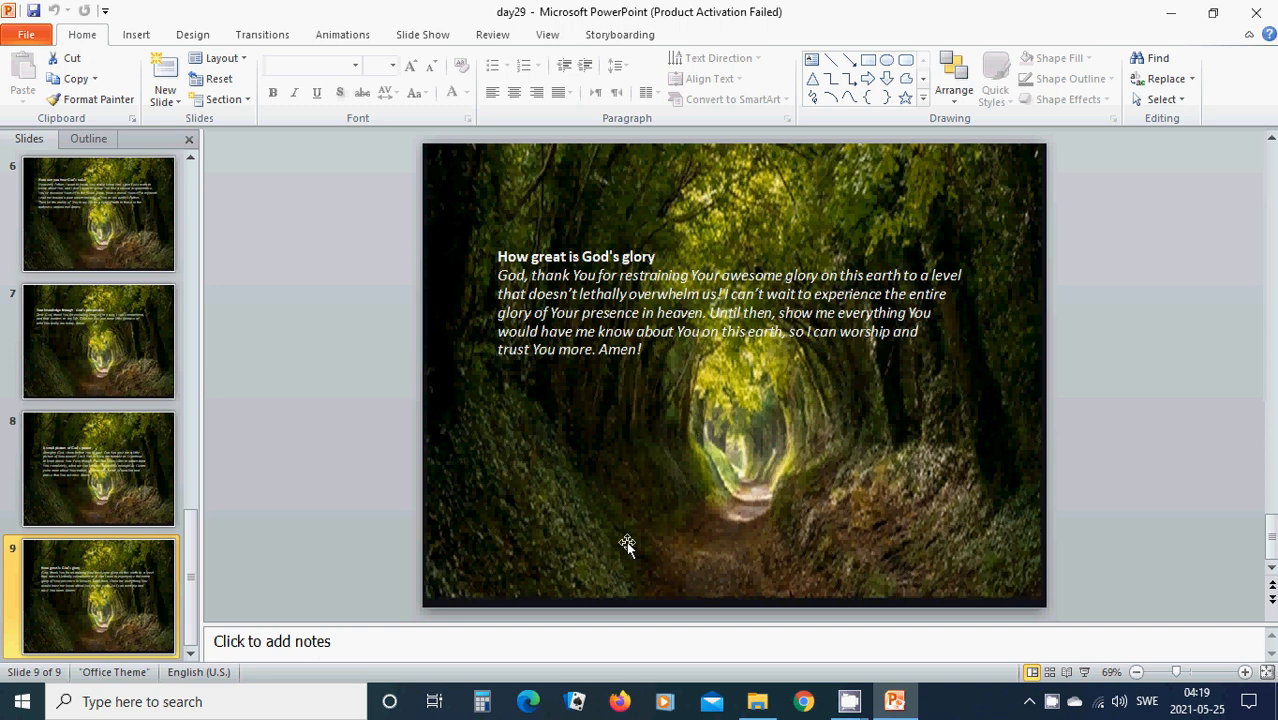